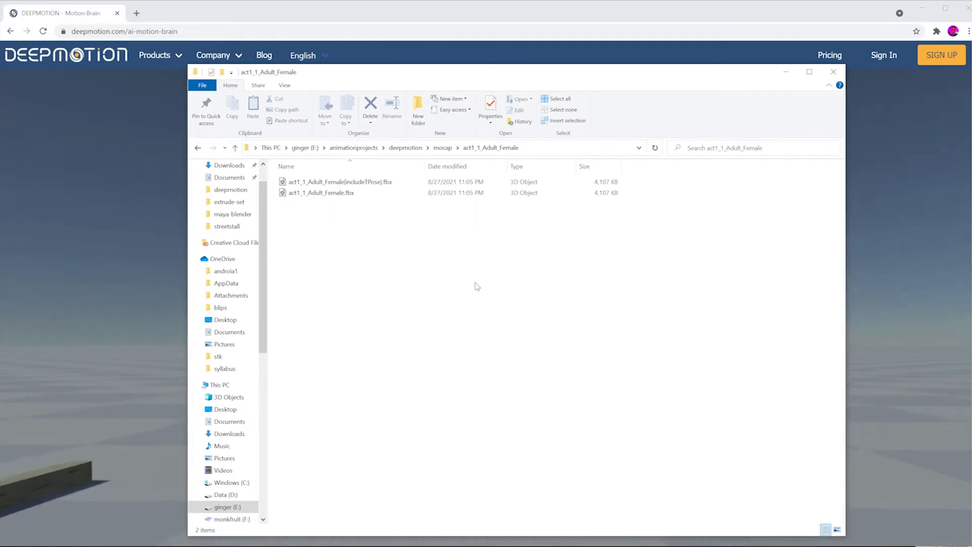
Import the act1_1_Adult_Female mocap FBX so the T-posed female character appears
{"action": "left_click", "coordinate": [340, 182]}
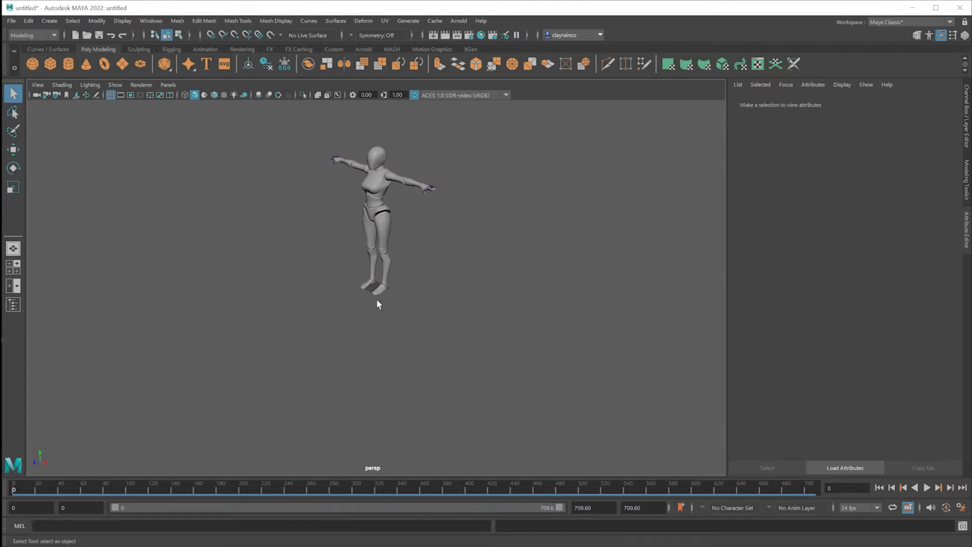
{"action": "mouse_move", "coordinate": [423, 205]}
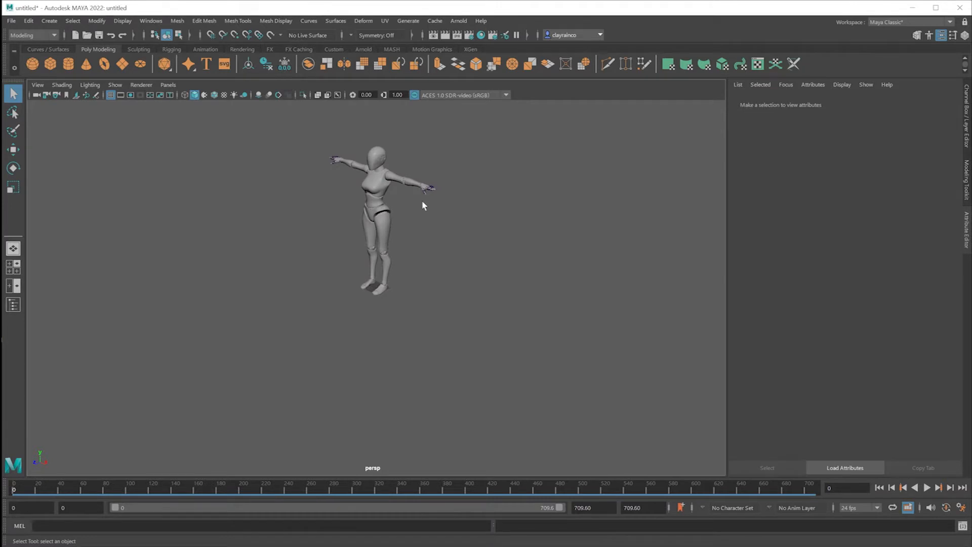
Enable X-Ray Joints, scrub to frame 292 and inspect the left arm joint's attributes
{"action": "left_click", "coordinate": [382, 220]}
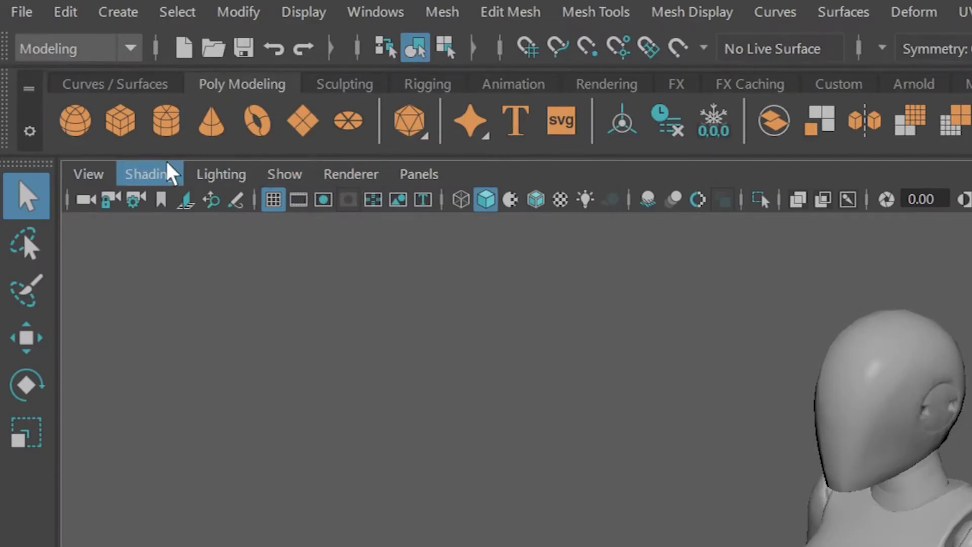
{"action": "left_click", "coordinate": [149, 173]}
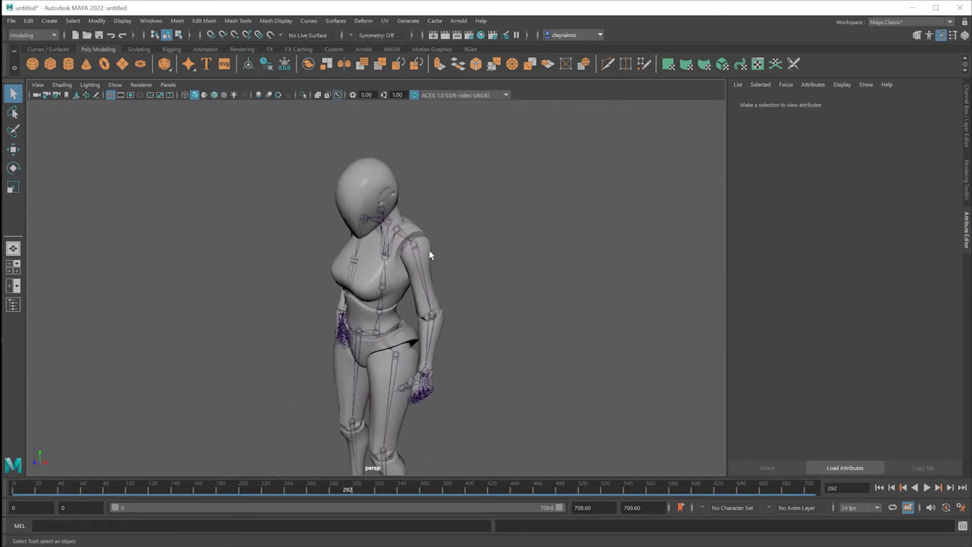
{"action": "left_click", "coordinate": [418, 248]}
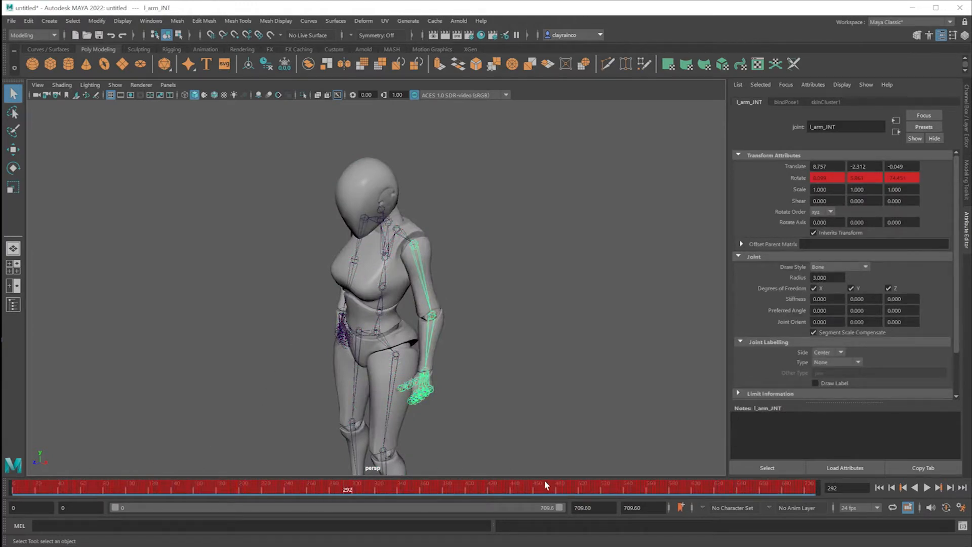
{"action": "mouse_move", "coordinate": [378, 333]}
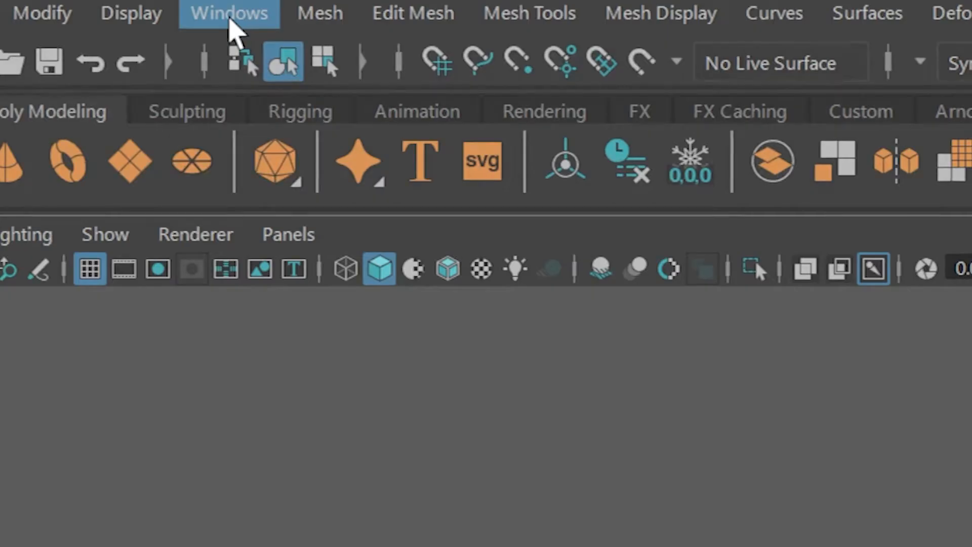
Show the Graph Editor with curves for the hips and all skeleton joints at frame 55
{"action": "left_click", "coordinate": [228, 12]}
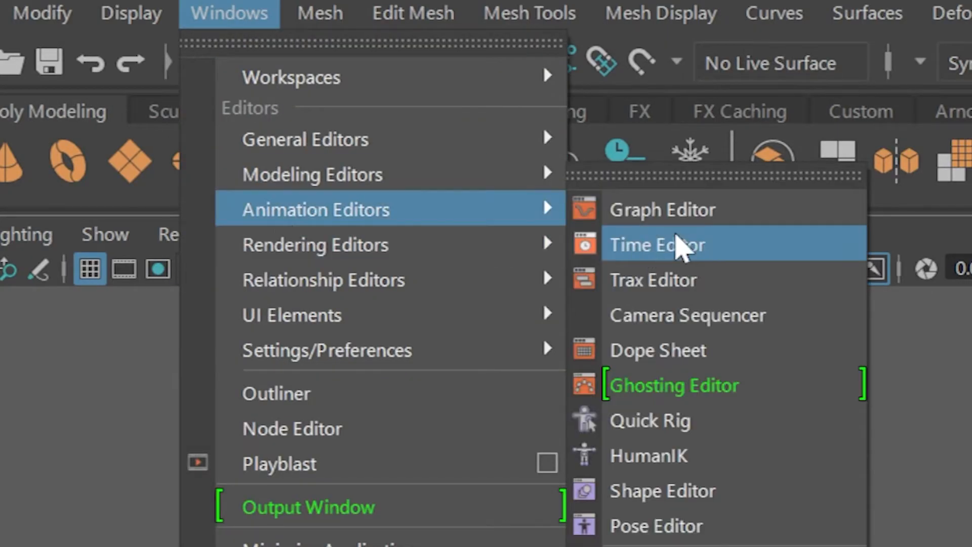
{"action": "left_click", "coordinate": [657, 244]}
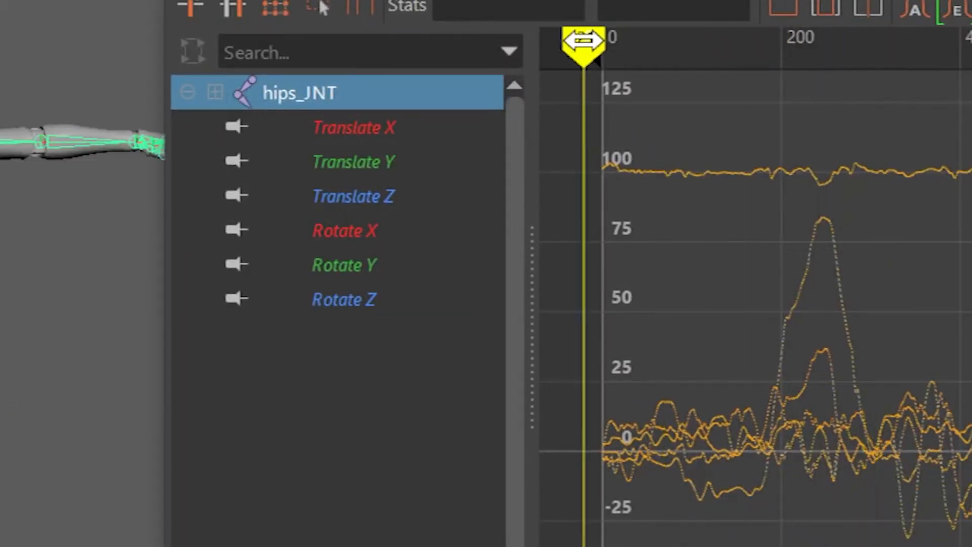
{"action": "left_click_drag", "start_coordinate": [586, 40], "coordinate": [825, 41]}
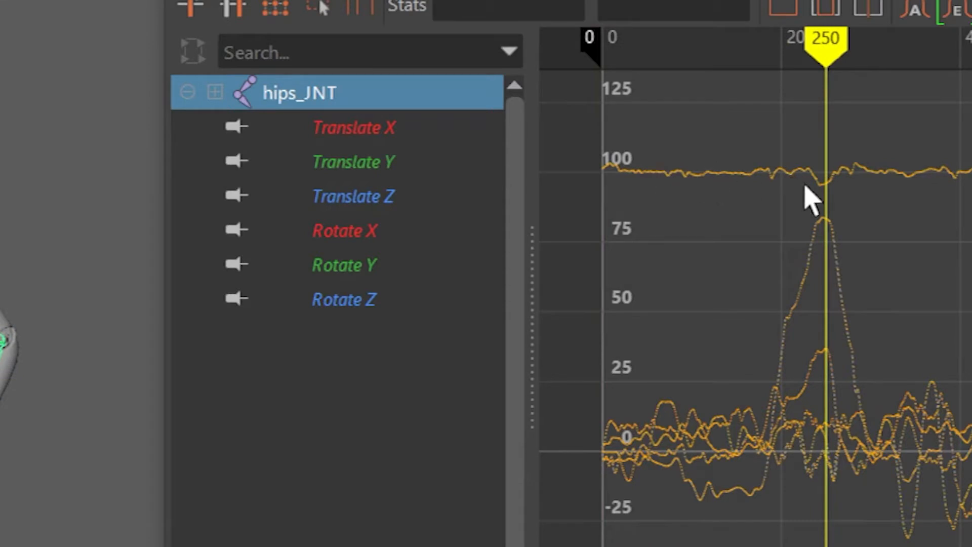
{"action": "mouse_move", "coordinate": [812, 87]}
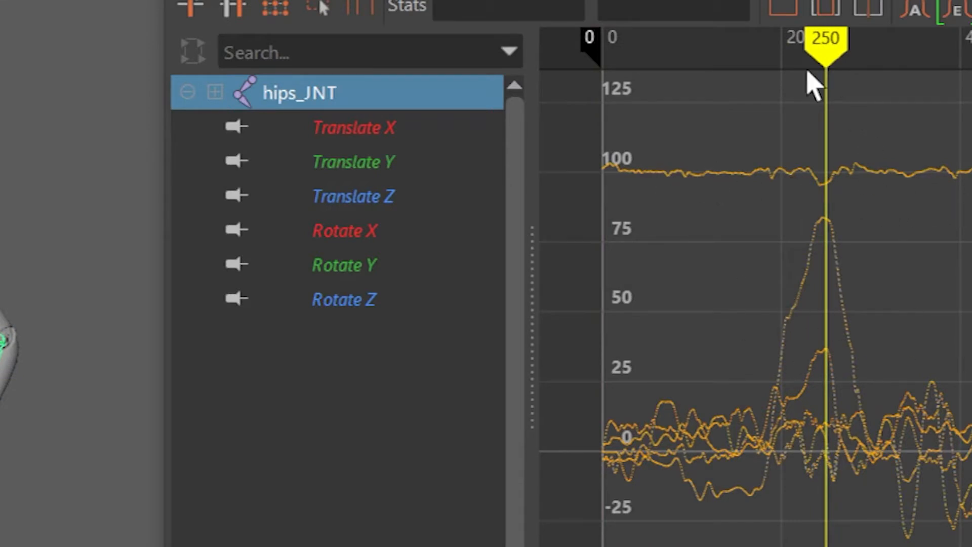
{"action": "left_click_drag", "start_coordinate": [824, 47], "coordinate": [651, 47]}
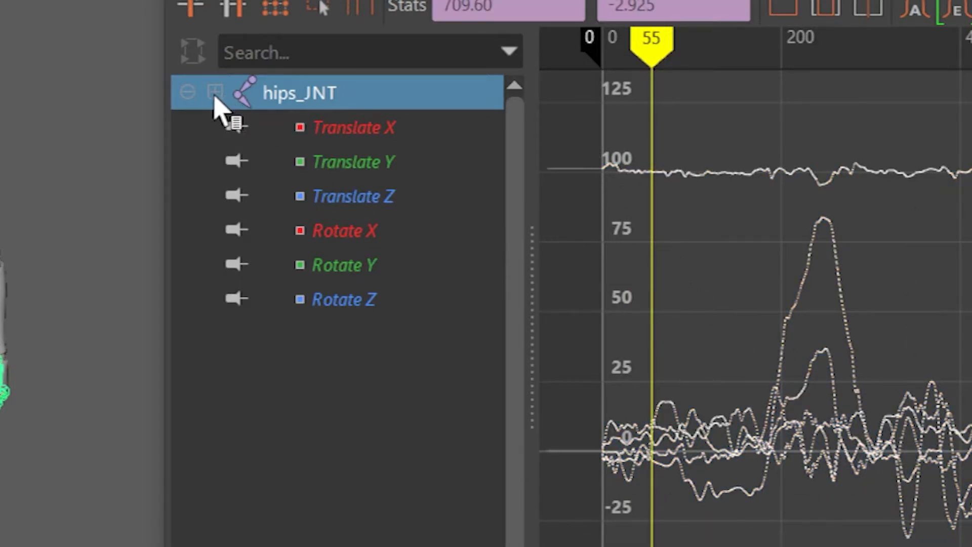
{"action": "mouse_move", "coordinate": [223, 102]}
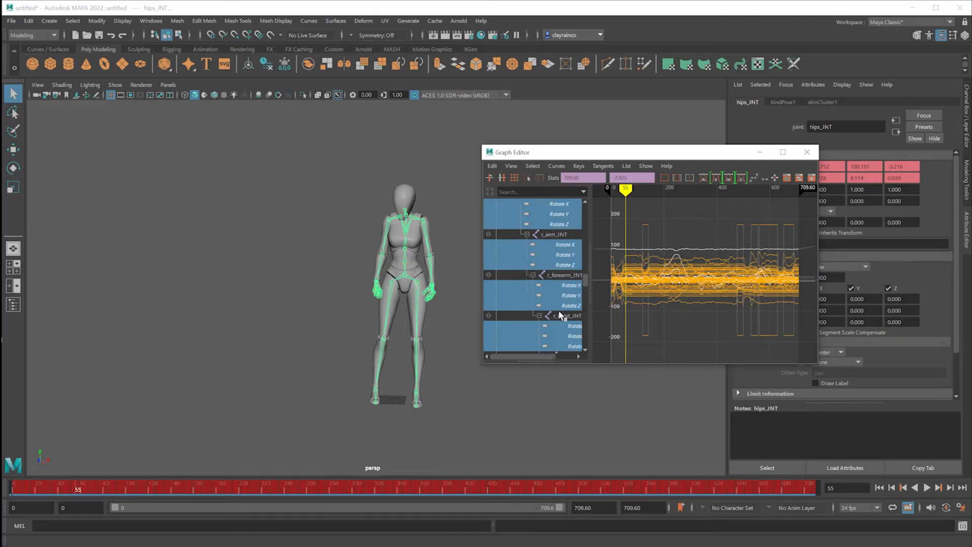
{"action": "scroll", "scroll_direction": "down", "scroll_amount": 3}
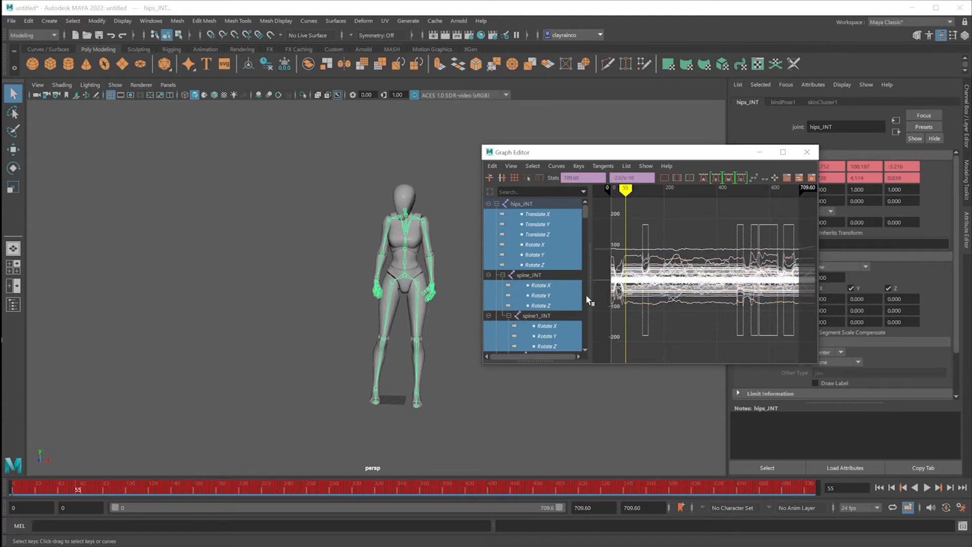
Run the Key Reducer Filter on all joint curves and return to the T-pose at frame 0
{"action": "left_click", "coordinate": [556, 165]}
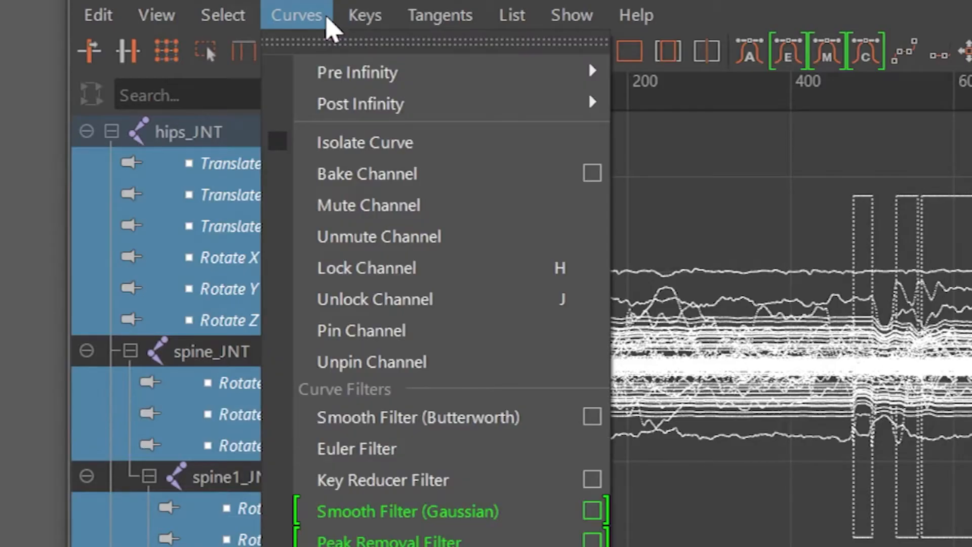
{"action": "mouse_move", "coordinate": [397, 479]}
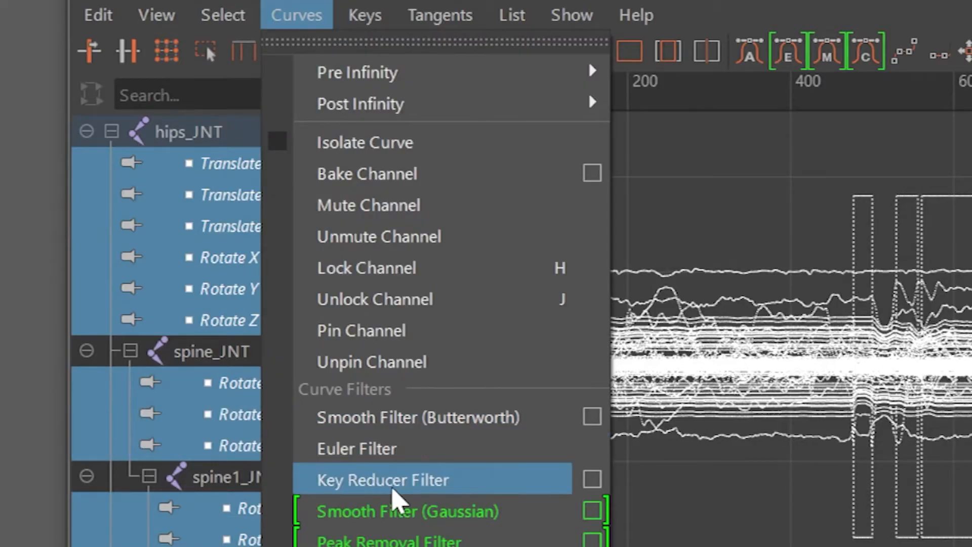
{"action": "mouse_move", "coordinate": [438, 496]}
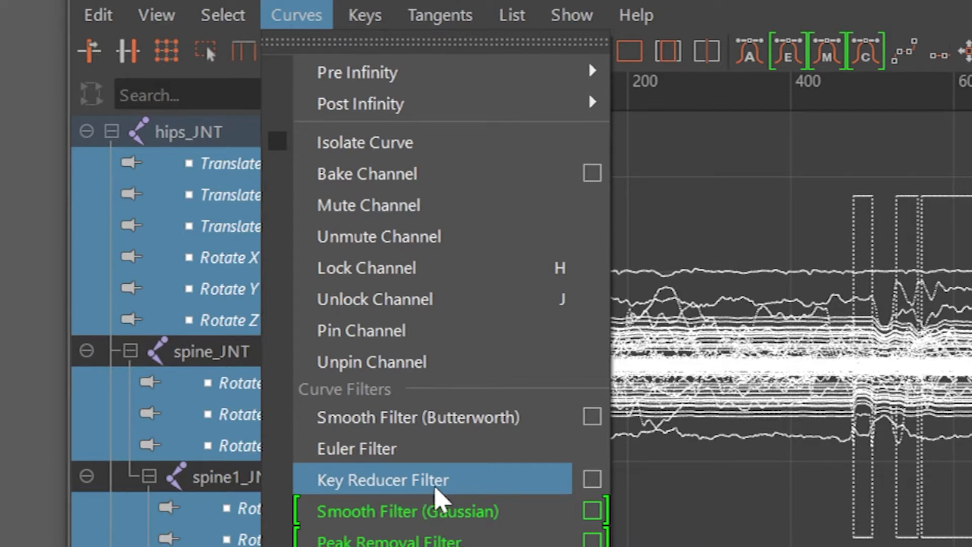
{"action": "left_click", "coordinate": [383, 479]}
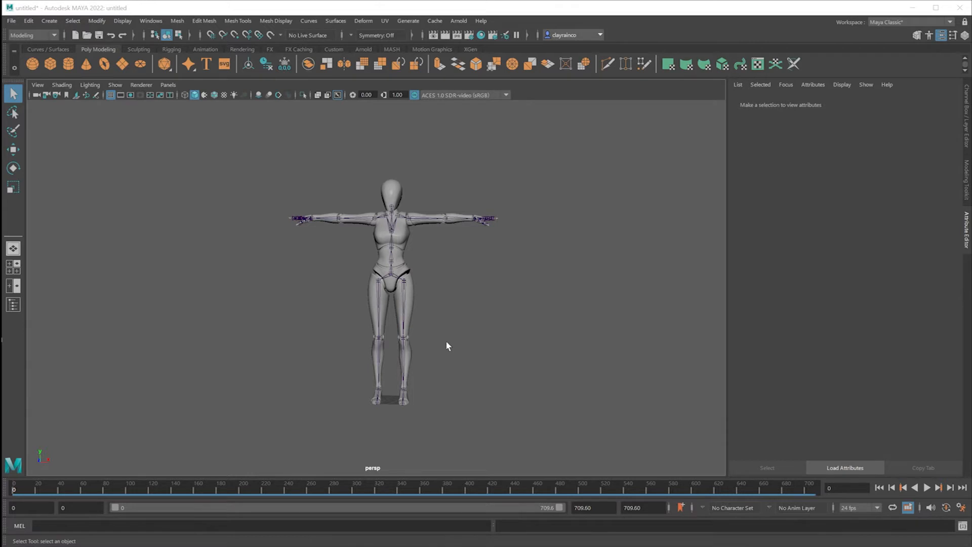
{"action": "mouse_move", "coordinate": [531, 175]}
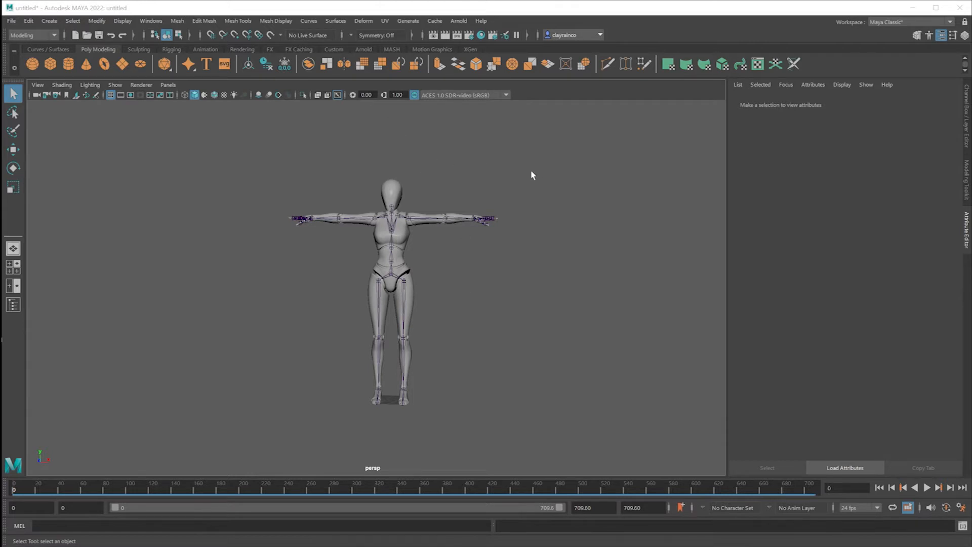
{"action": "mouse_move", "coordinate": [965, 71]}
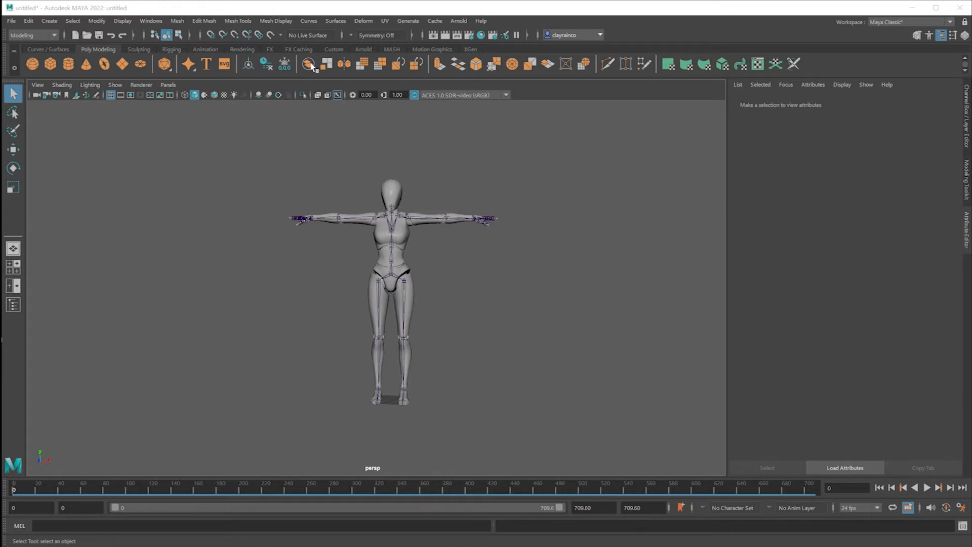
Create a new HumanIK character definition named Character1
{"action": "left_click", "coordinate": [151, 20]}
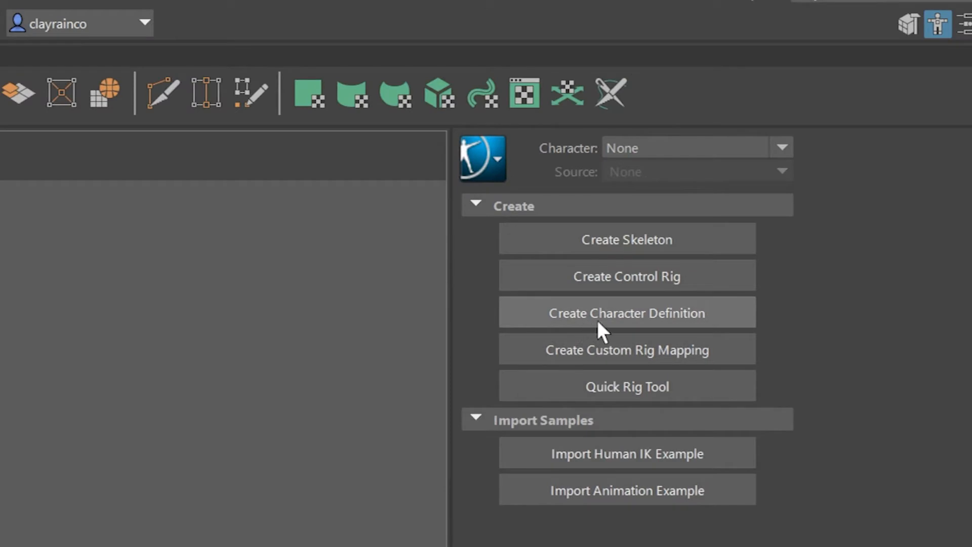
{"action": "mouse_move", "coordinate": [678, 332]}
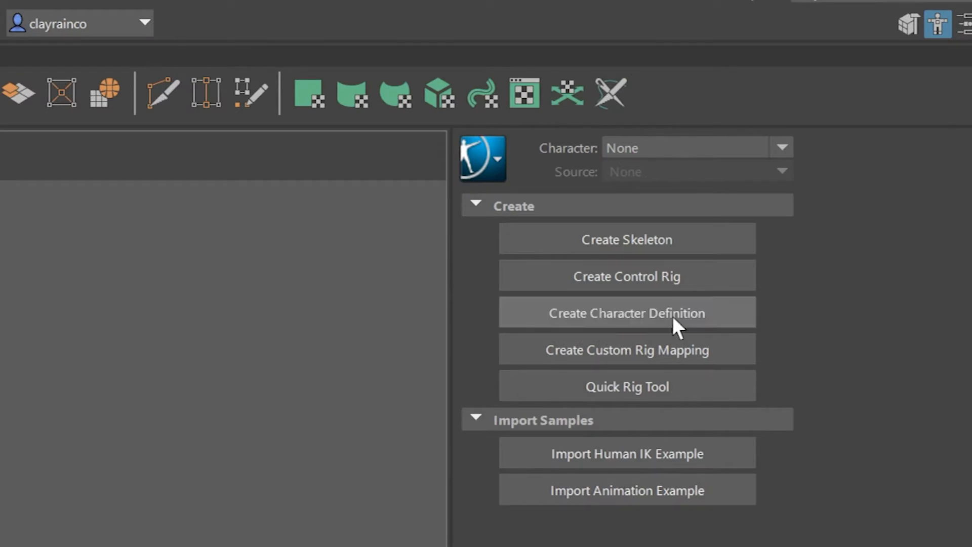
{"action": "left_click", "coordinate": [626, 313]}
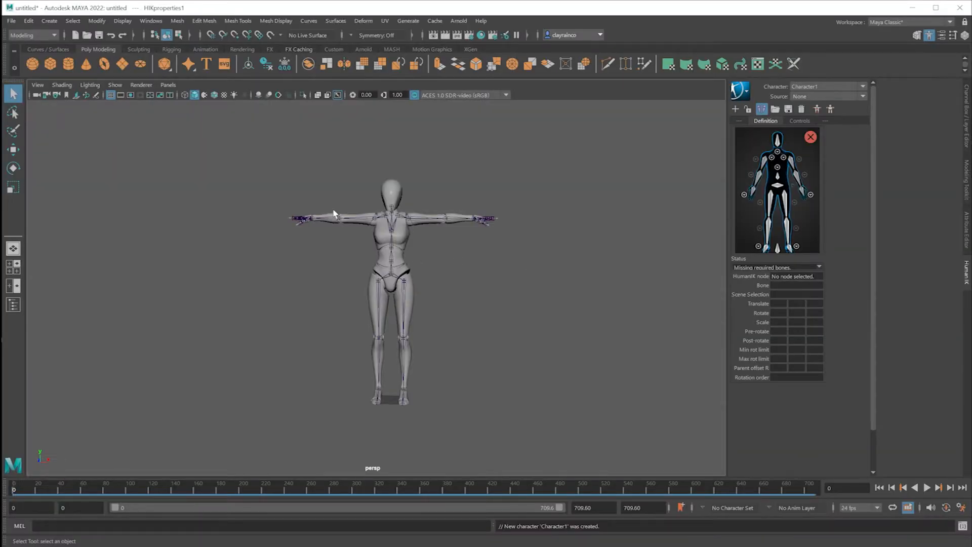
{"action": "mouse_move", "coordinate": [803, 229]}
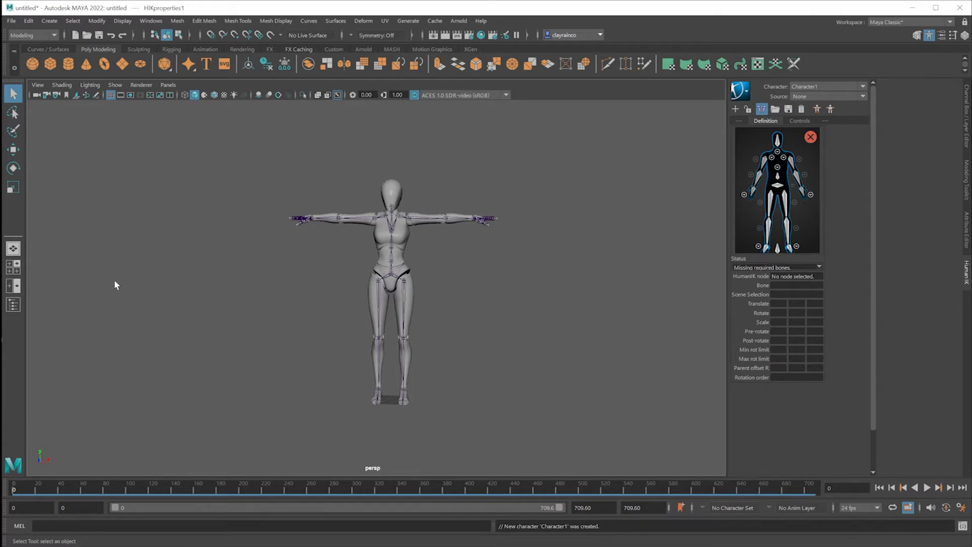
{"action": "mouse_move", "coordinate": [155, 282]}
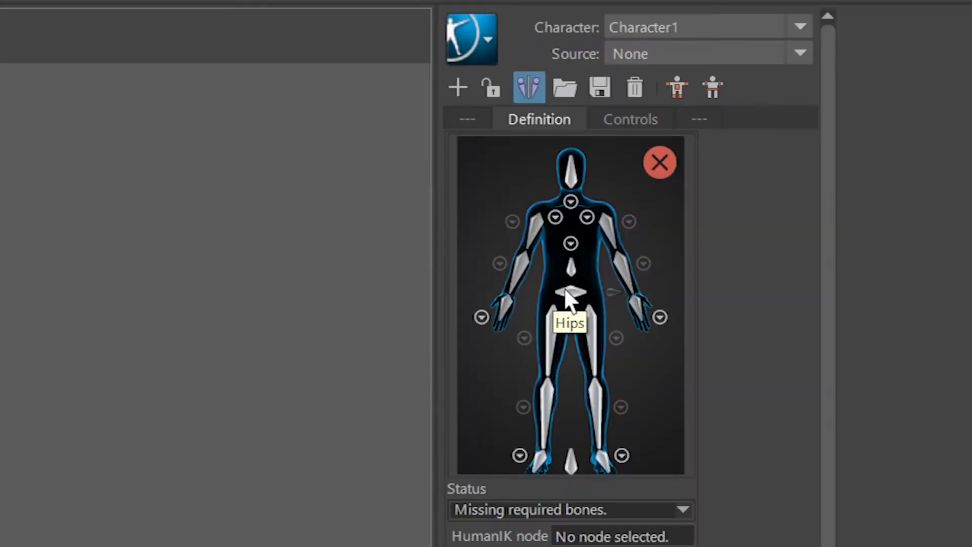
Map hips_JNT and the spine joints into the Hips and Spine slots
{"action": "right_click", "coordinate": [567, 298]}
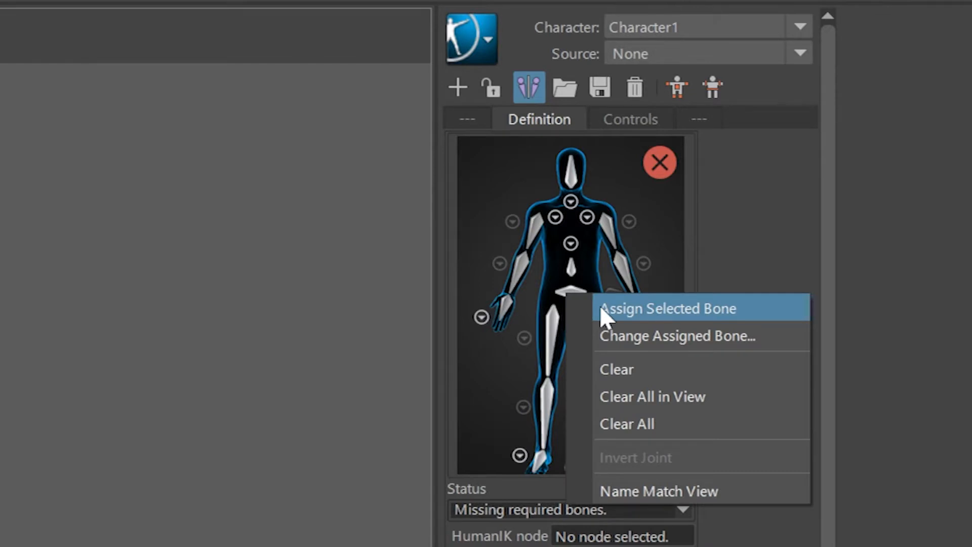
{"action": "left_click", "coordinate": [668, 308]}
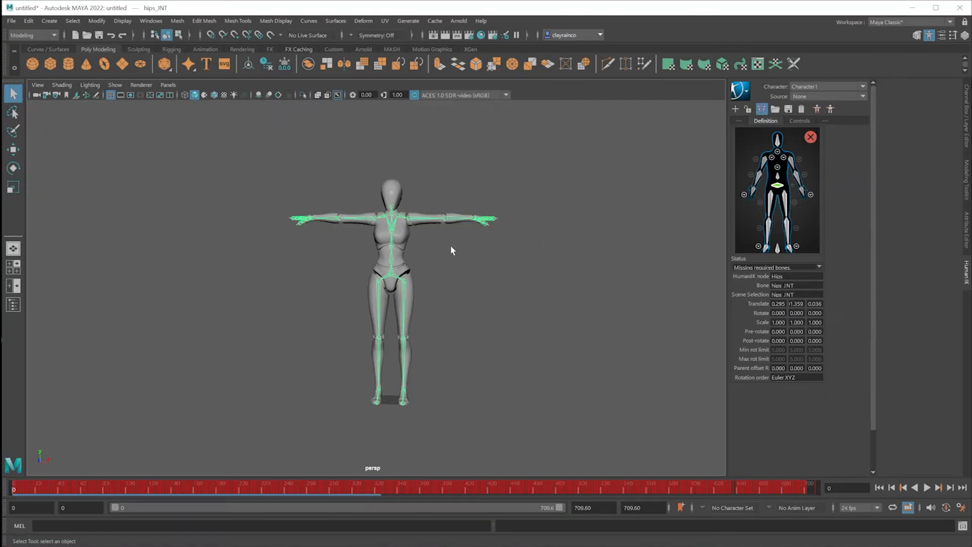
{"action": "mouse_move", "coordinate": [441, 206]}
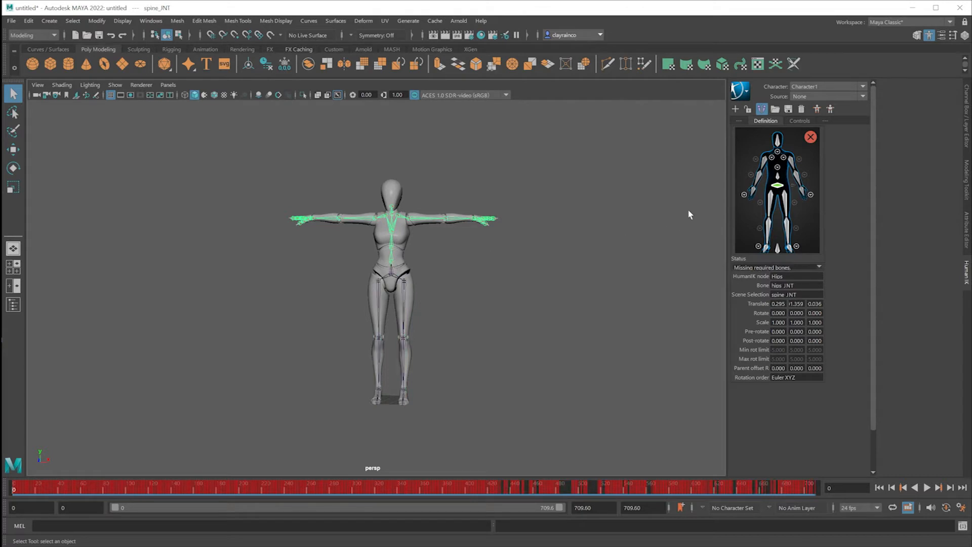
{"action": "right_click", "coordinate": [773, 186]}
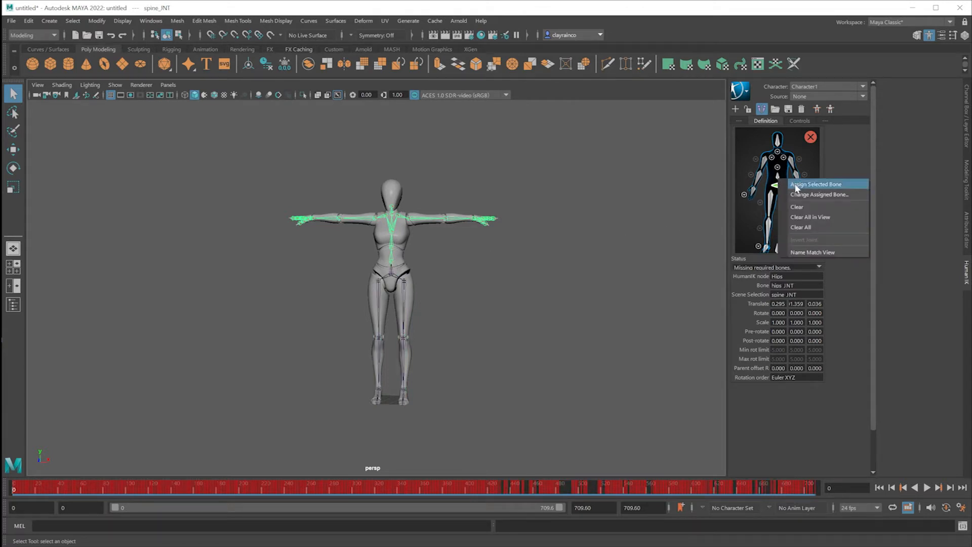
{"action": "left_click", "coordinate": [816, 184]}
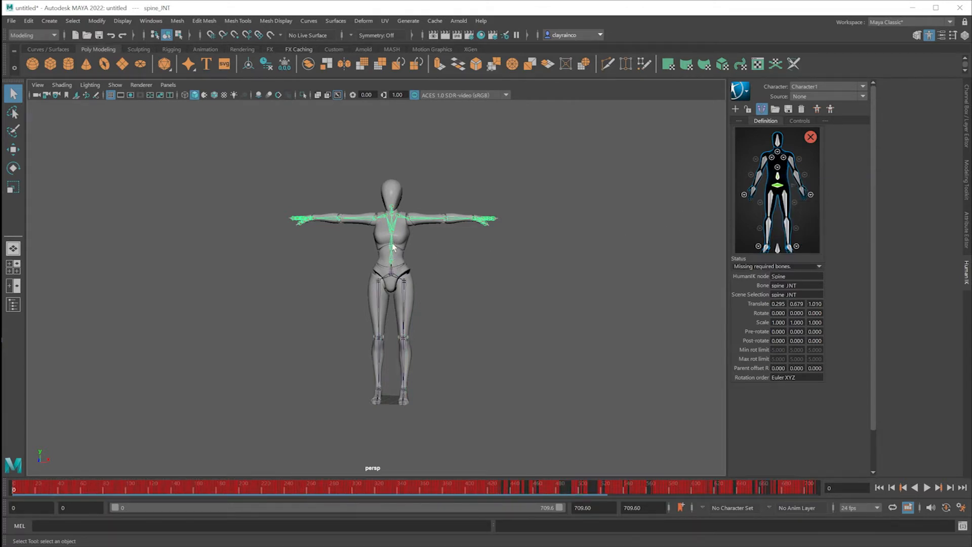
{"action": "mouse_move", "coordinate": [749, 182]}
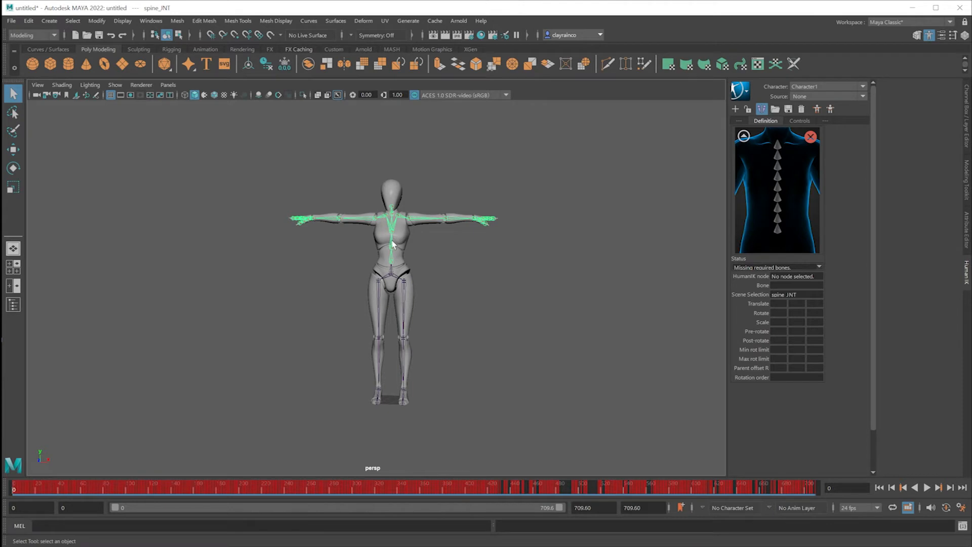
{"action": "left_click", "coordinate": [779, 230]}
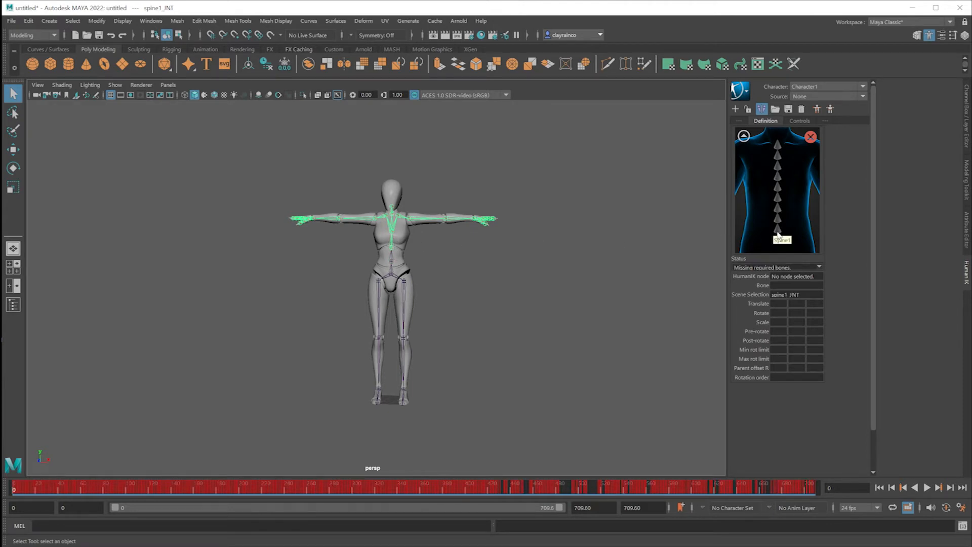
{"action": "right_click", "coordinate": [778, 230]}
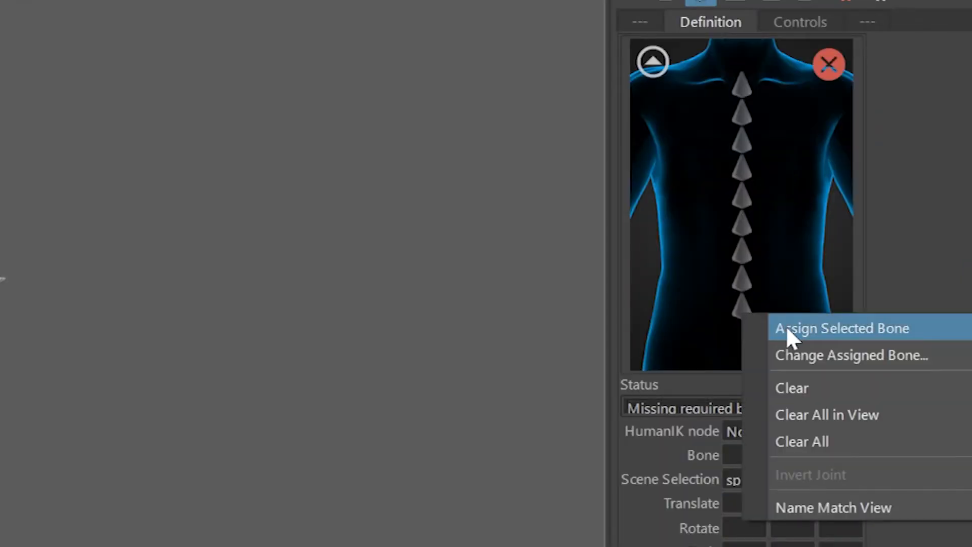
{"action": "left_click", "coordinate": [842, 328]}
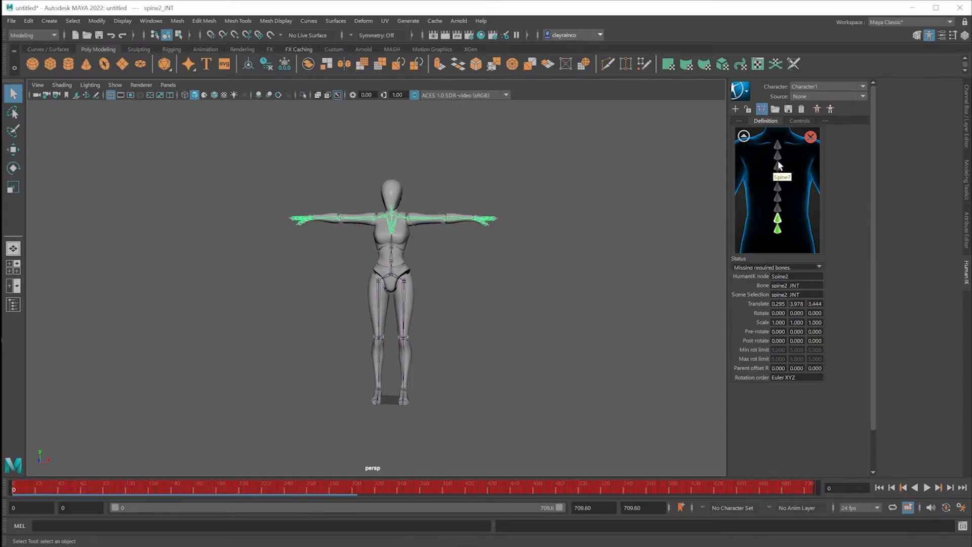
{"action": "mouse_move", "coordinate": [386, 223]}
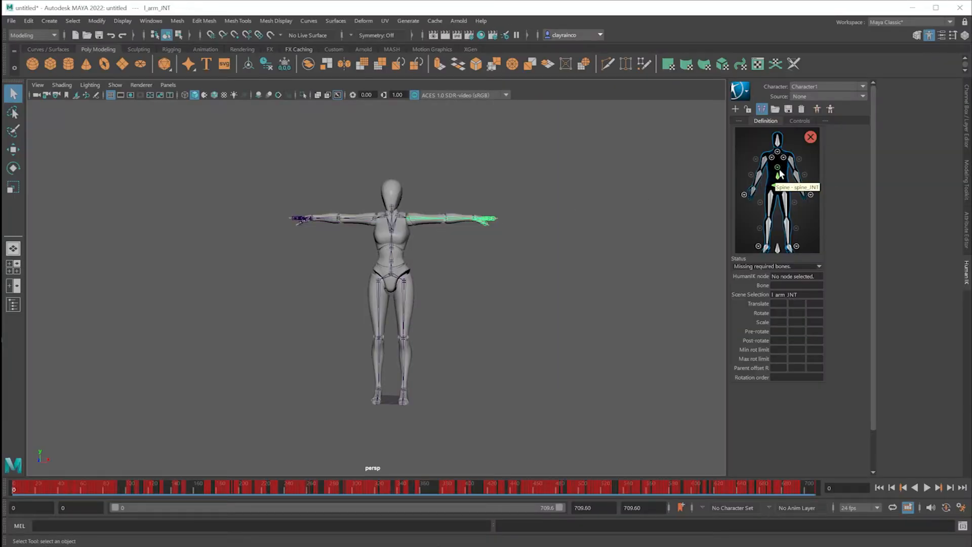
Map the arm, forearm, knee and foot joints until the characterization is valid
{"action": "right_click", "coordinate": [778, 175]}
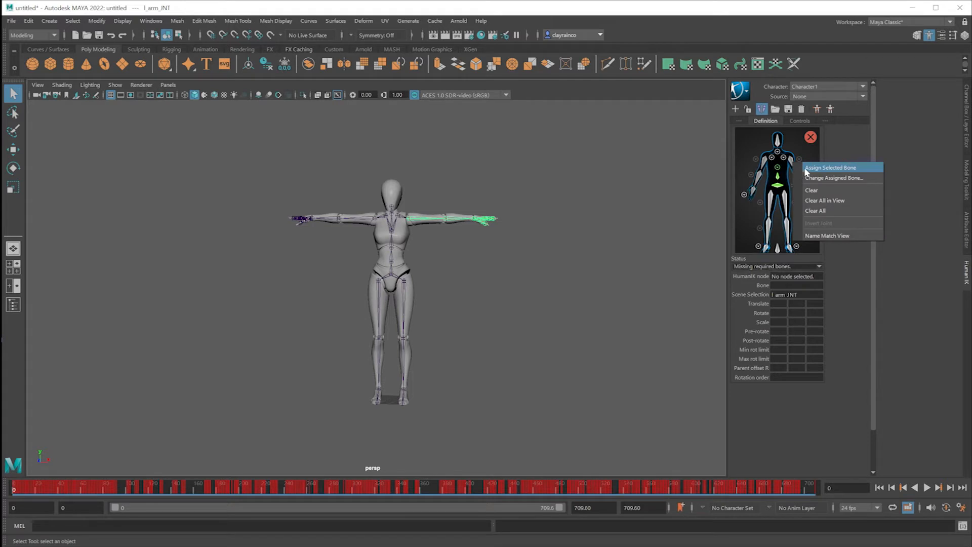
{"action": "left_click", "coordinate": [831, 167]}
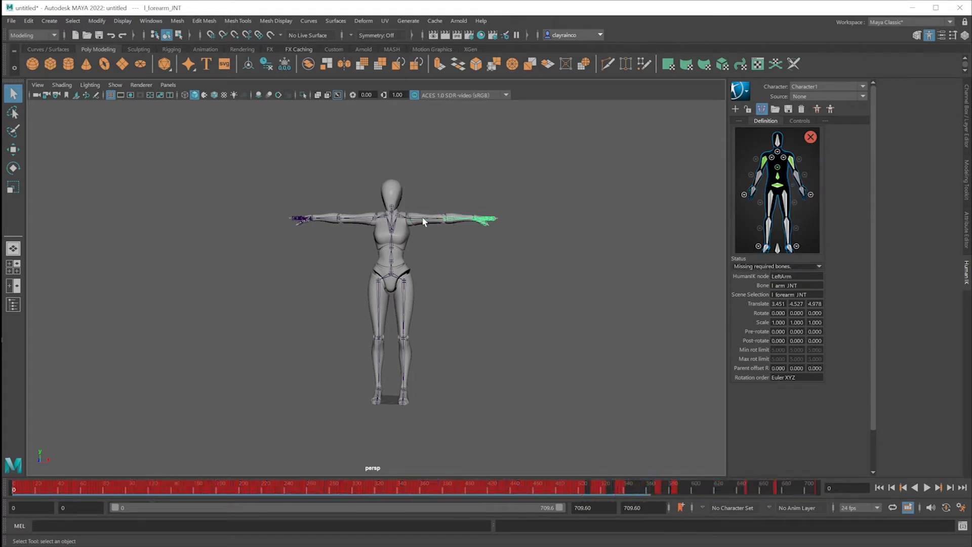
{"action": "right_click", "coordinate": [796, 180]}
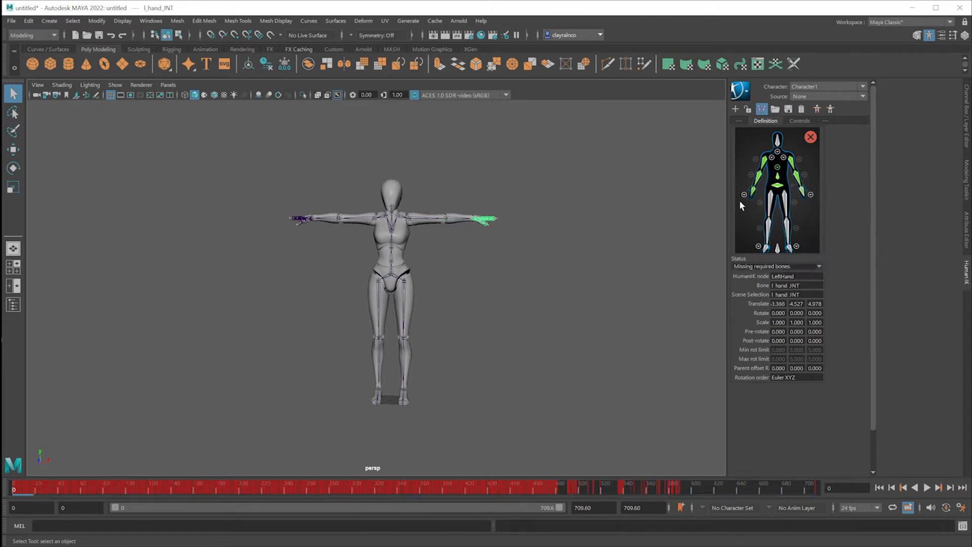
{"action": "left_click", "coordinate": [435, 219]}
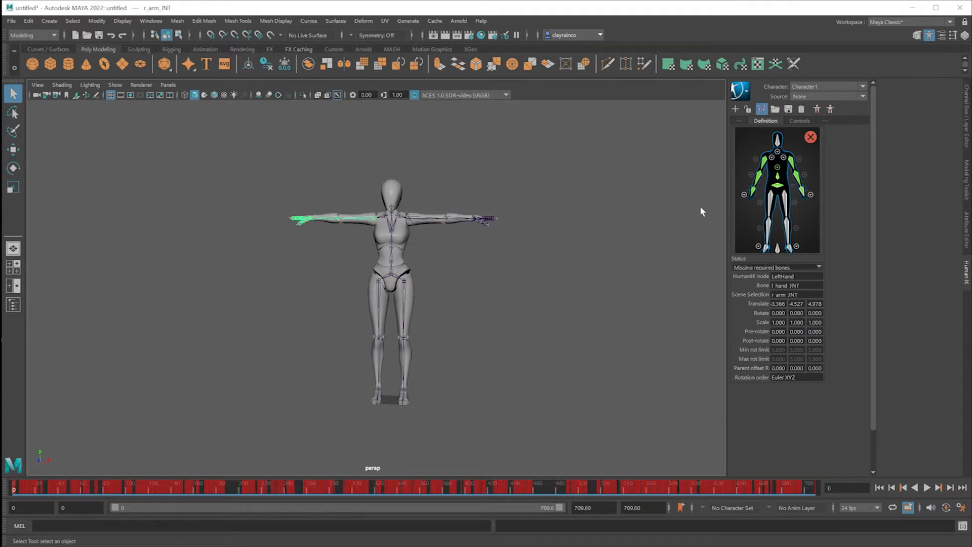
{"action": "mouse_move", "coordinate": [404, 286]}
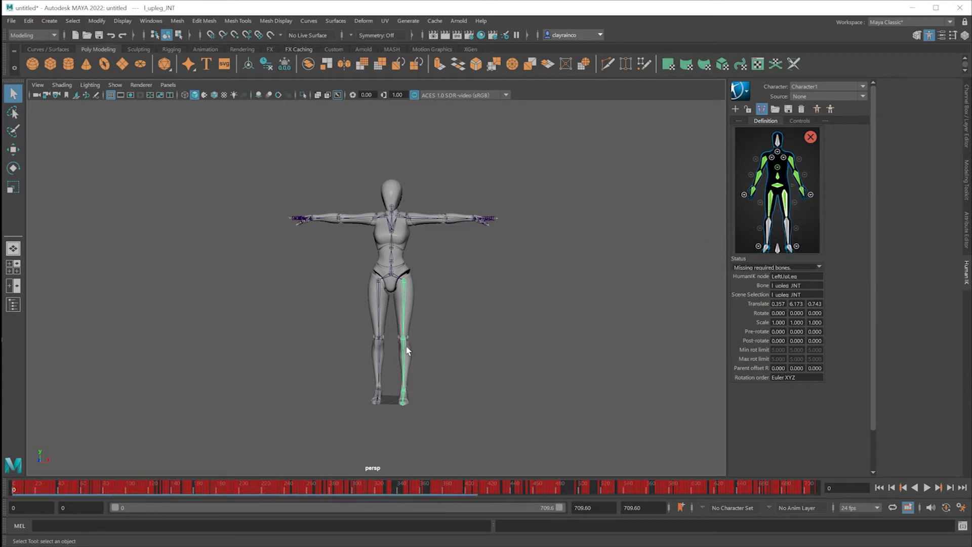
{"action": "left_click", "coordinate": [777, 223]}
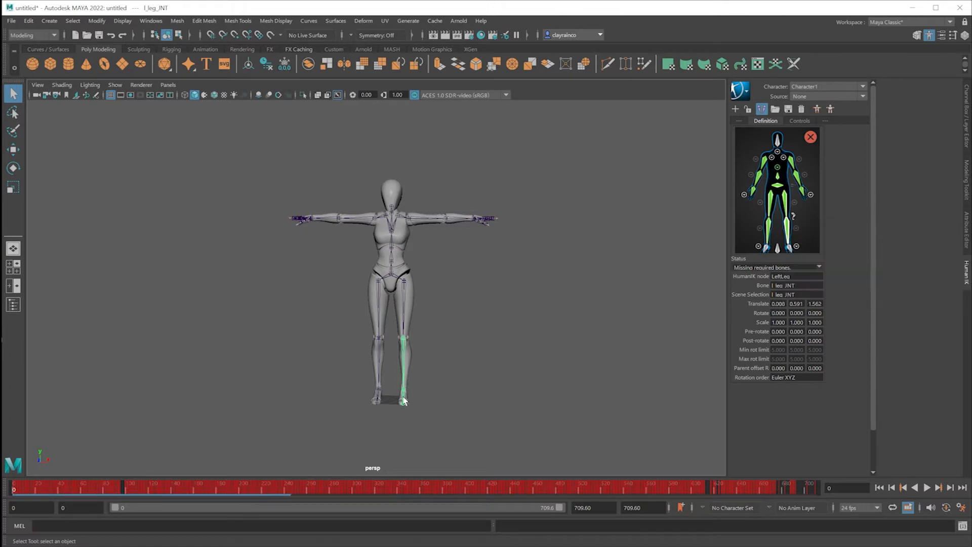
{"action": "left_click", "coordinate": [403, 400]}
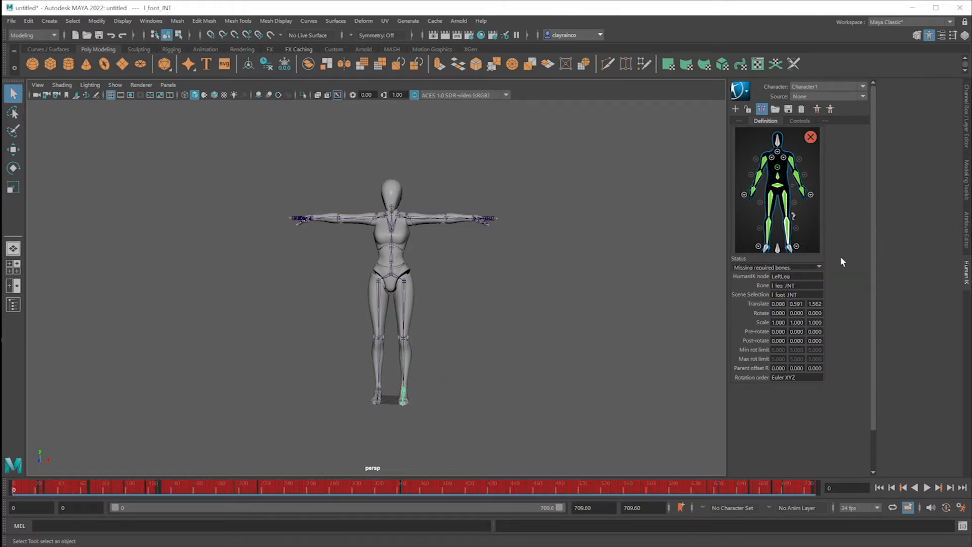
{"action": "right_click", "coordinate": [796, 245]}
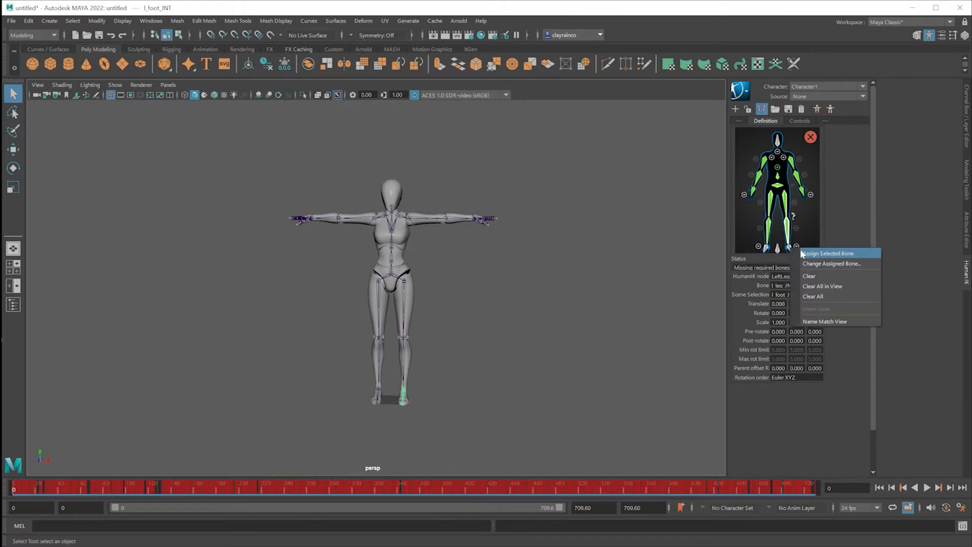
{"action": "left_click", "coordinate": [828, 253]}
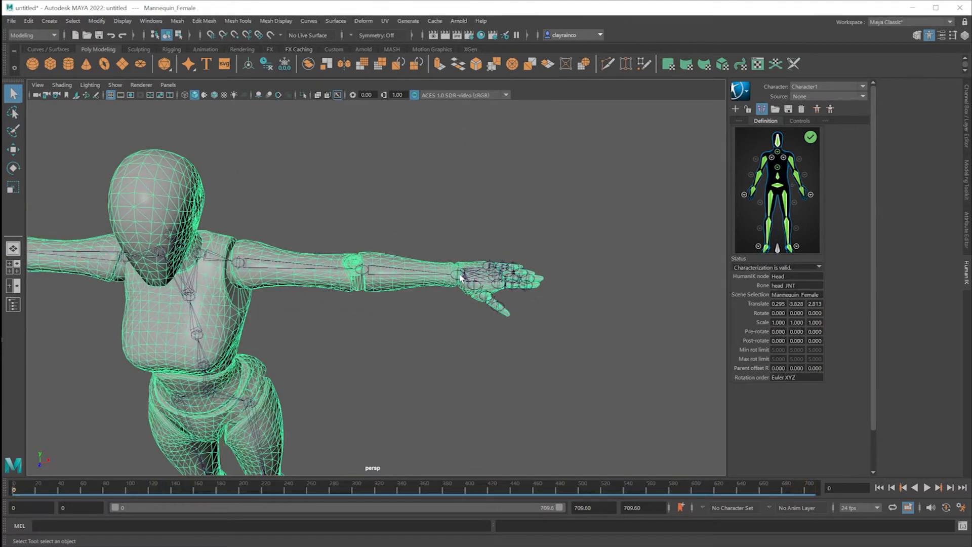
Assign the left pinky and ring finger joints in the Left Hands view and save as mo1.mb
{"action": "left_click", "coordinate": [502, 266]}
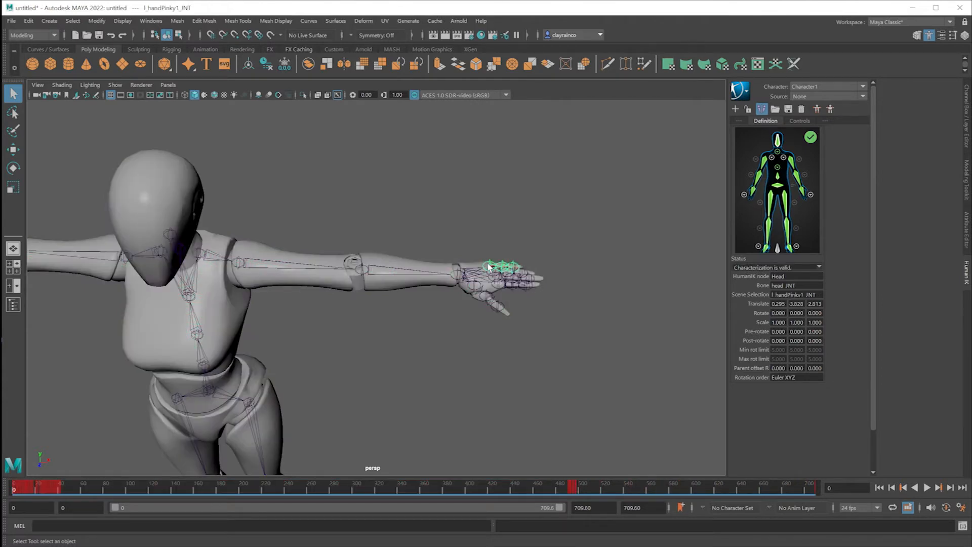
{"action": "mouse_move", "coordinate": [183, 493]}
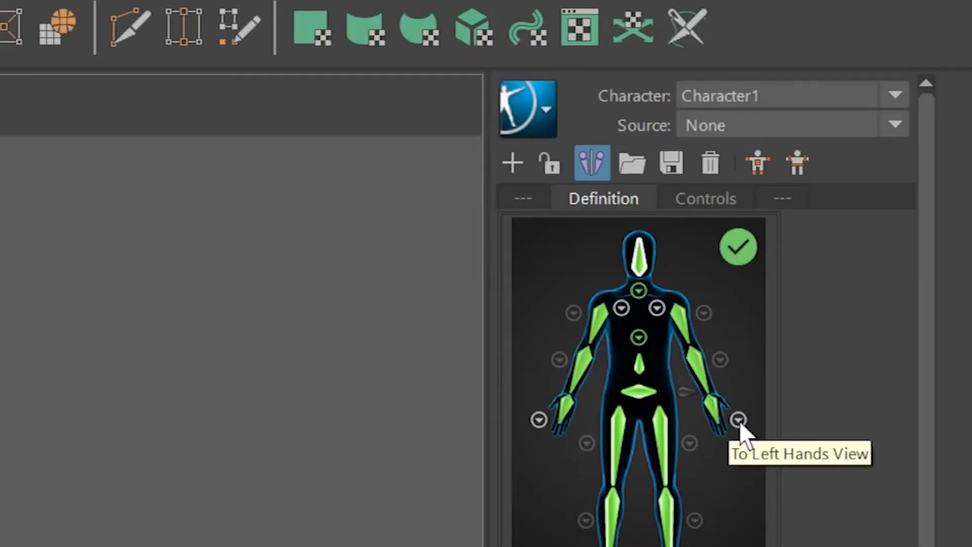
{"action": "mouse_move", "coordinate": [745, 435]}
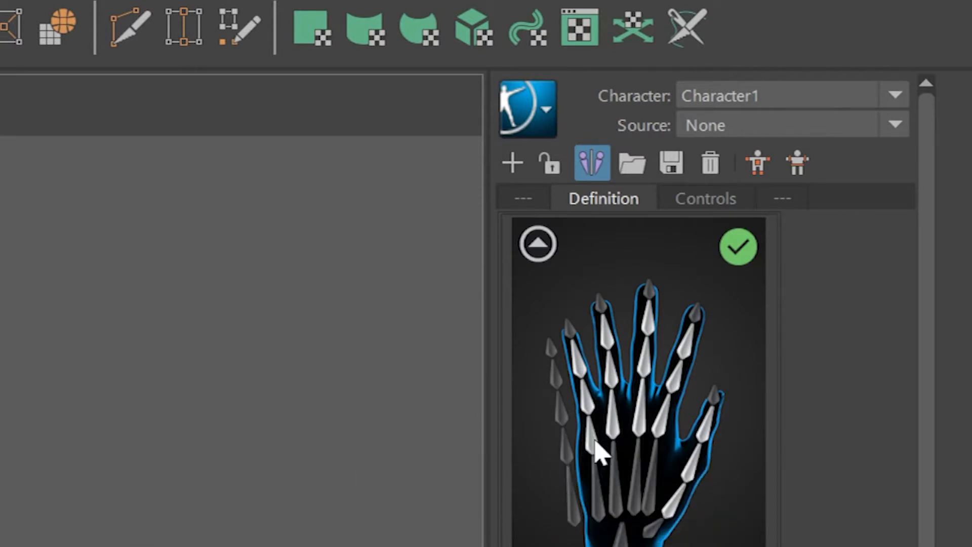
{"action": "left_click", "coordinate": [594, 434]}
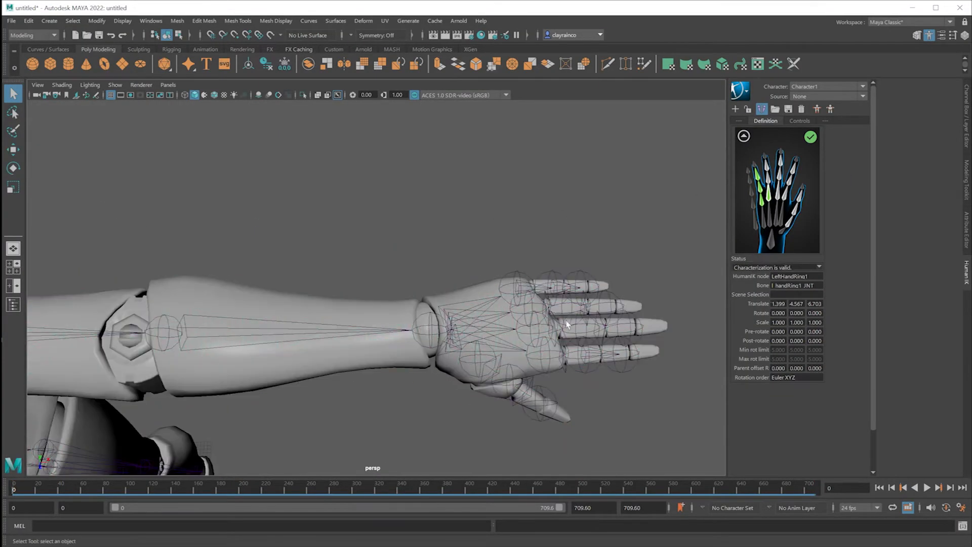
{"action": "right_click", "coordinate": [783, 181]}
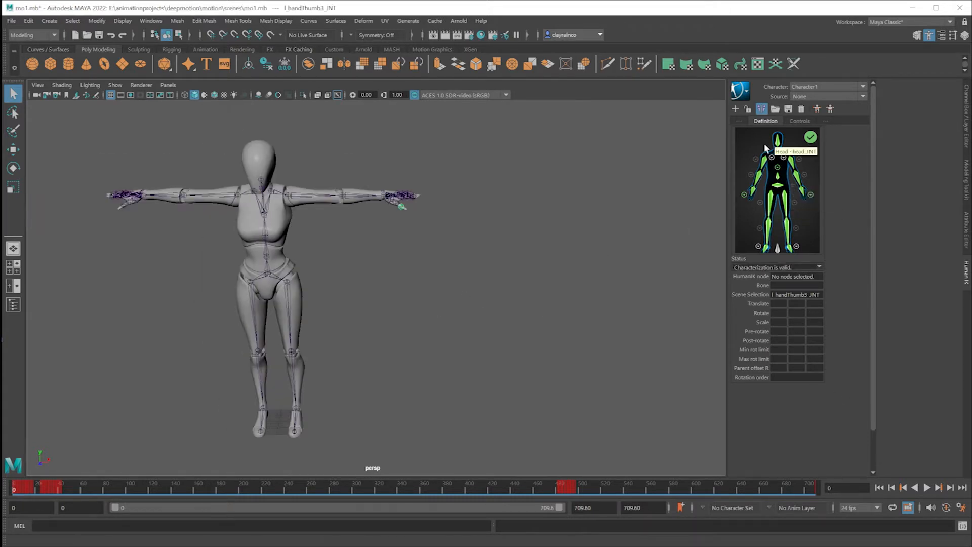
Set Character1's source to a new HumanIK Control Rig from the Controls settings
{"action": "left_click", "coordinate": [799, 120]}
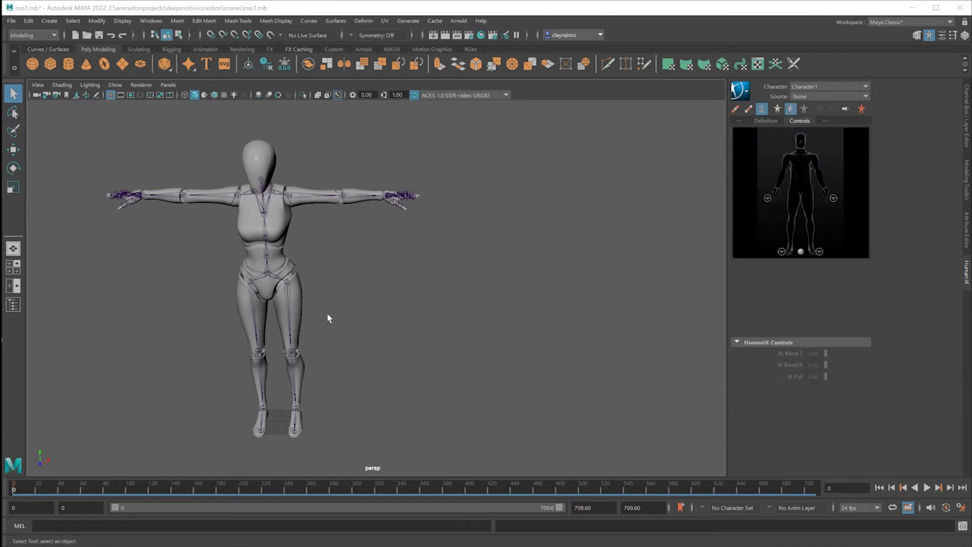
{"action": "left_click_drag", "start_coordinate": [328, 318], "coordinate": [468, 292]}
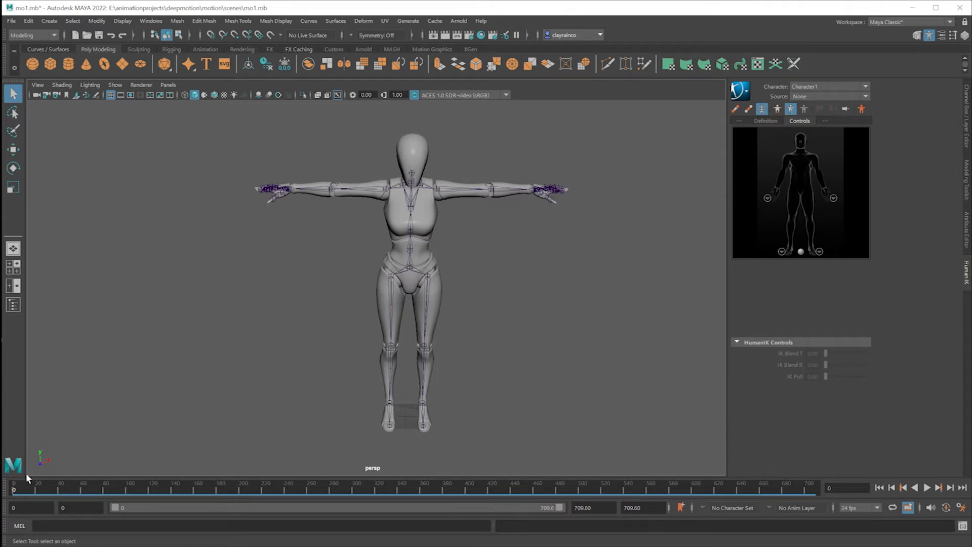
{"action": "left_click", "coordinate": [927, 487]}
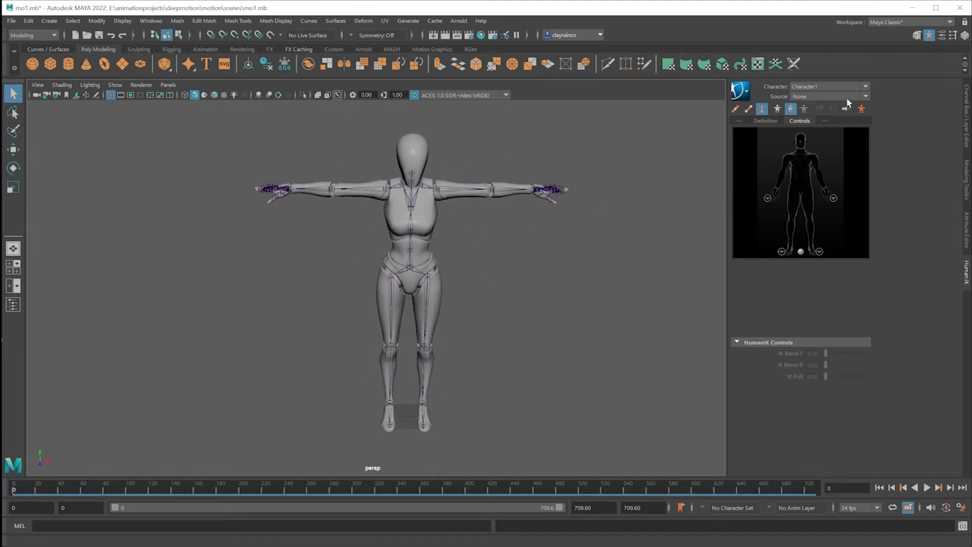
{"action": "left_click", "coordinate": [863, 97]}
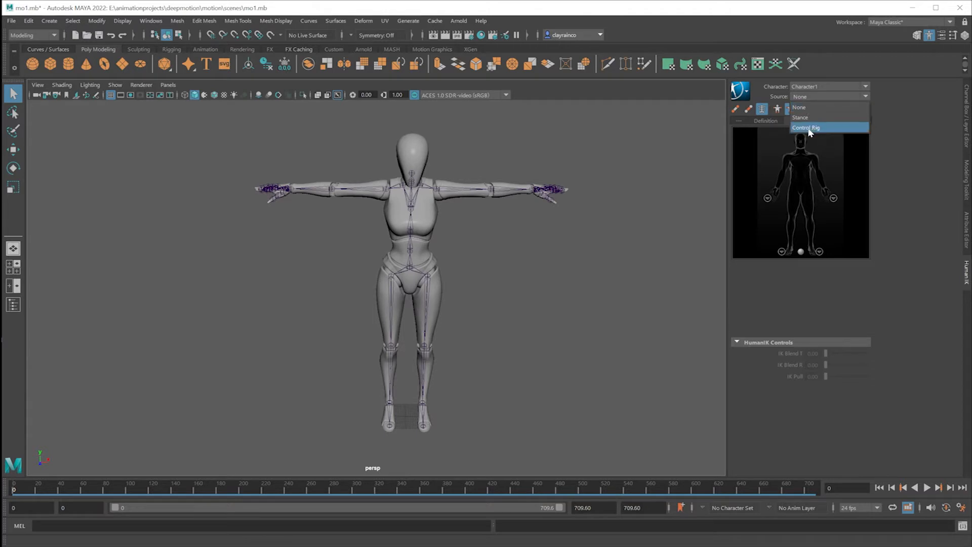
{"action": "left_click", "coordinate": [807, 128]}
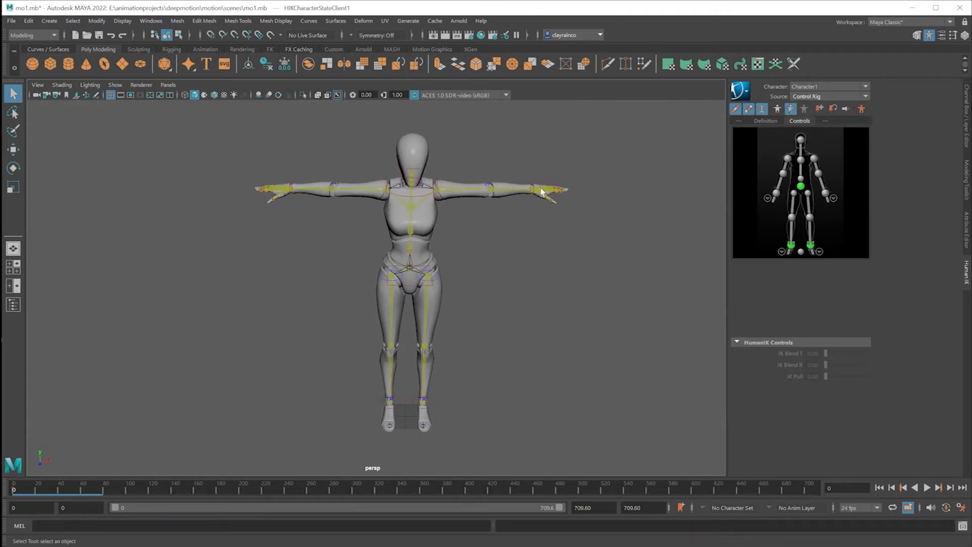
Test the rig by lowering the left wrist effector beside the hip, then restore the T-pose
{"action": "left_click", "coordinate": [532, 192]}
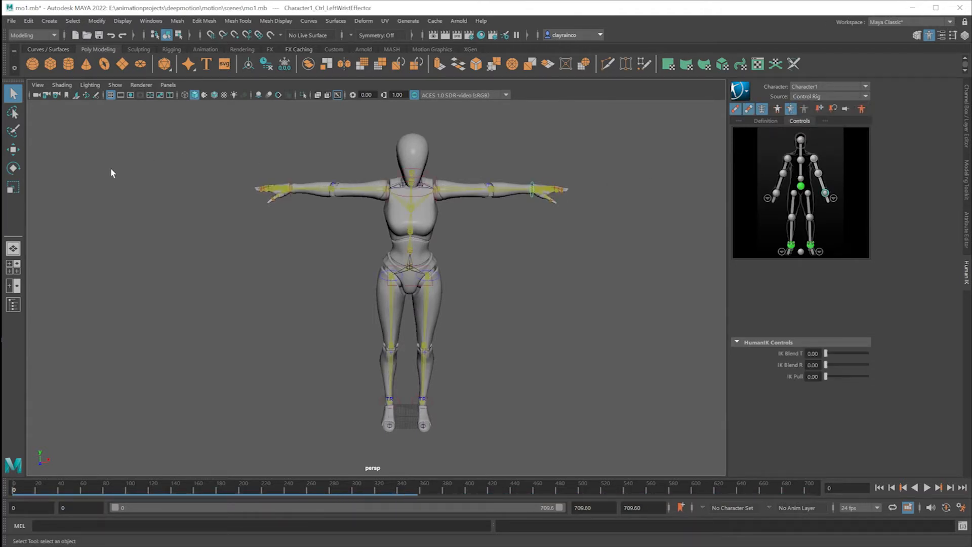
{"action": "left_click", "coordinate": [13, 148]}
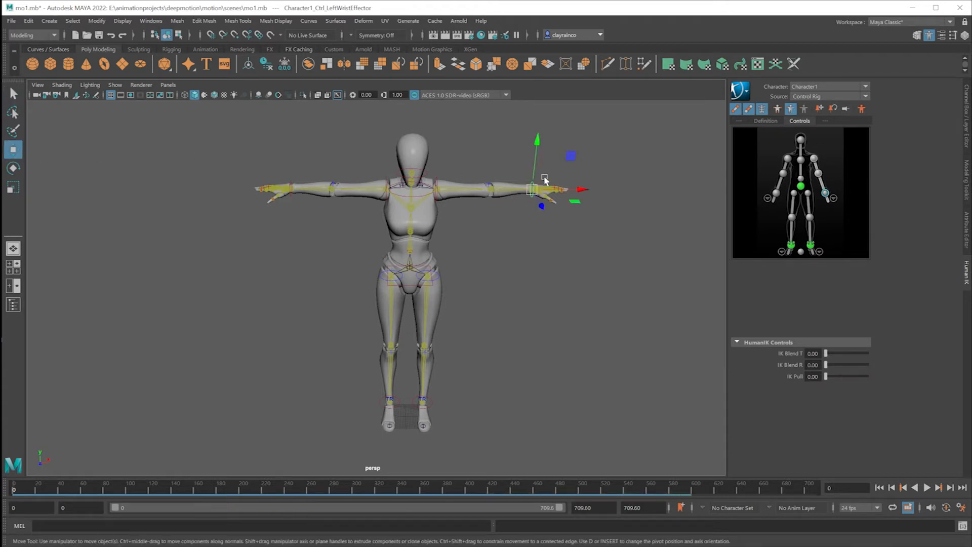
{"action": "left_click_drag", "start_coordinate": [534, 189], "coordinate": [467, 230]}
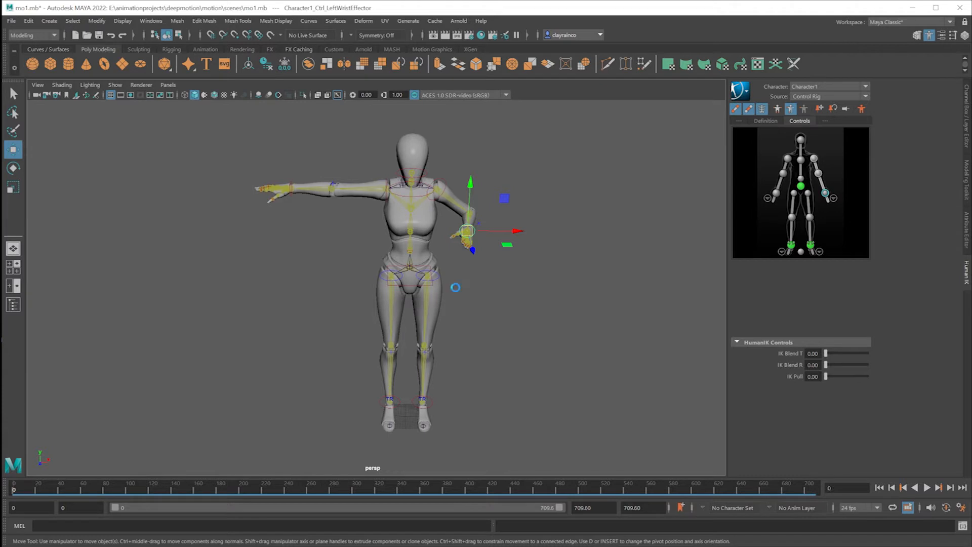
{"action": "left_click_drag", "start_coordinate": [468, 231], "coordinate": [532, 189]}
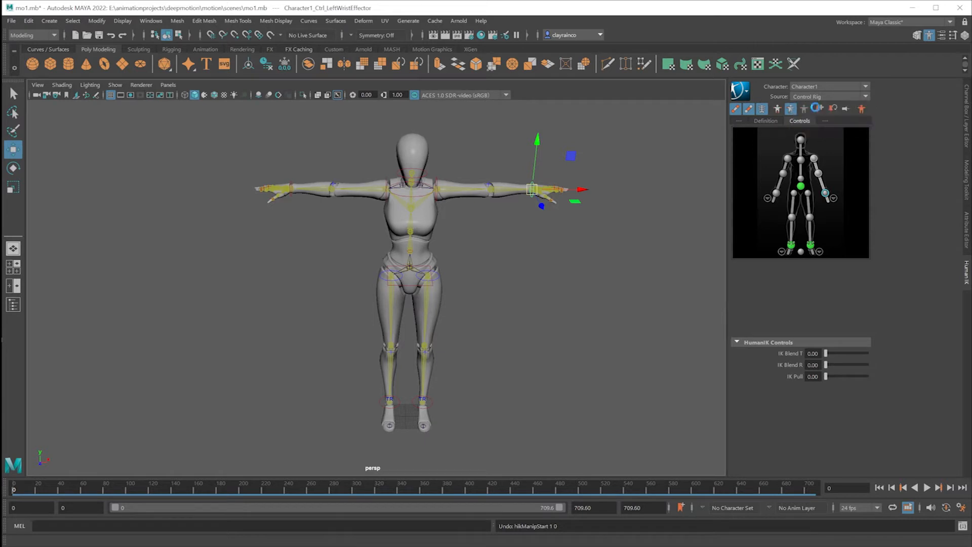
{"action": "left_click", "coordinate": [829, 97]}
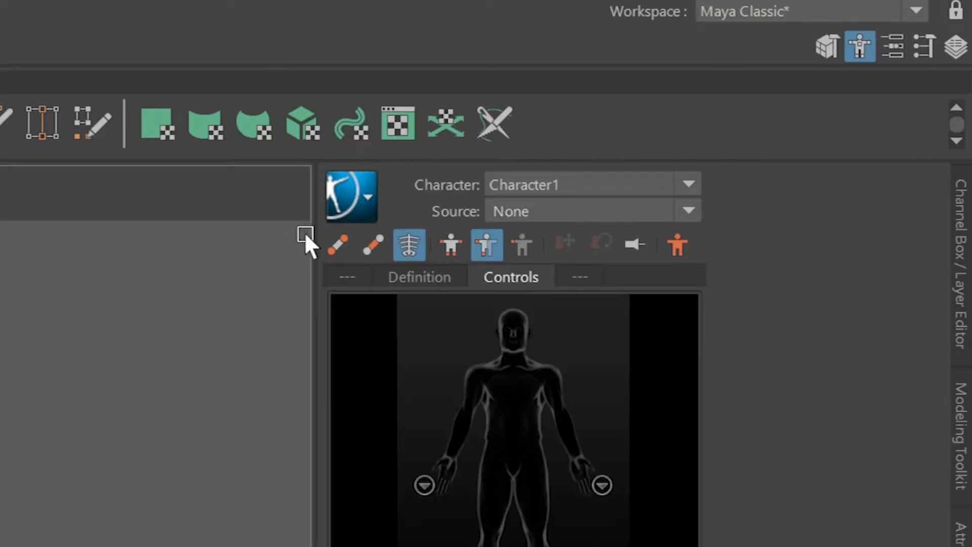
Bake the mocap motion onto the control rig, review it, and return to frame 0
{"action": "left_click", "coordinate": [368, 198]}
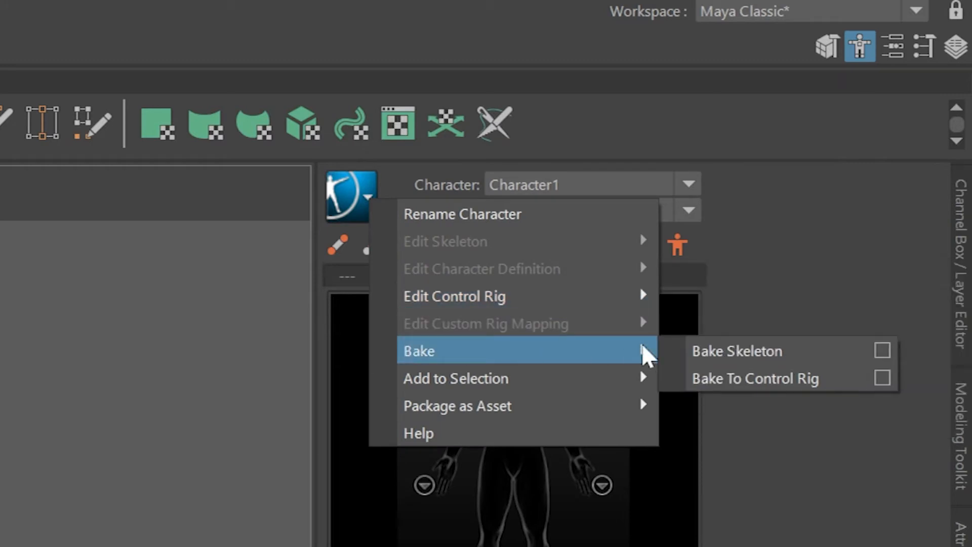
{"action": "mouse_move", "coordinate": [769, 377]}
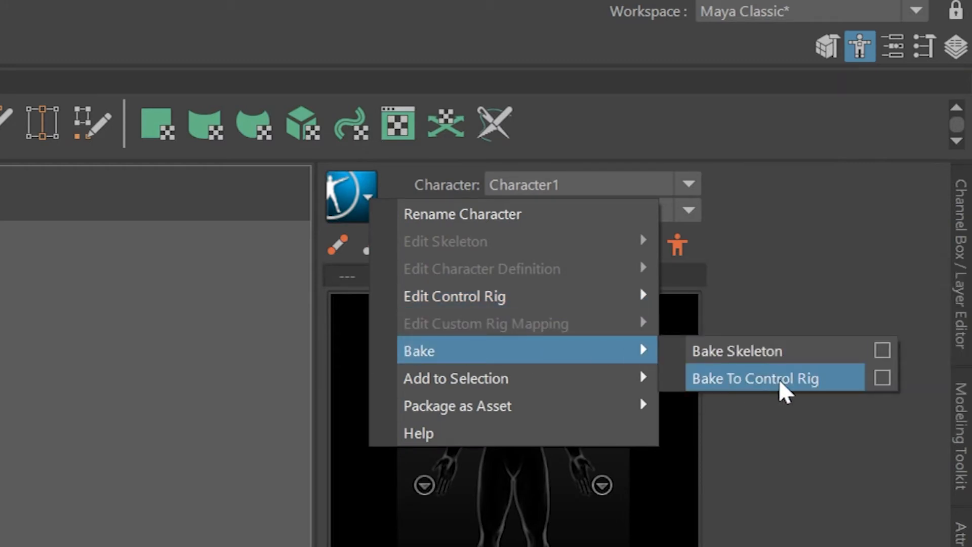
{"action": "left_click", "coordinate": [755, 377]}
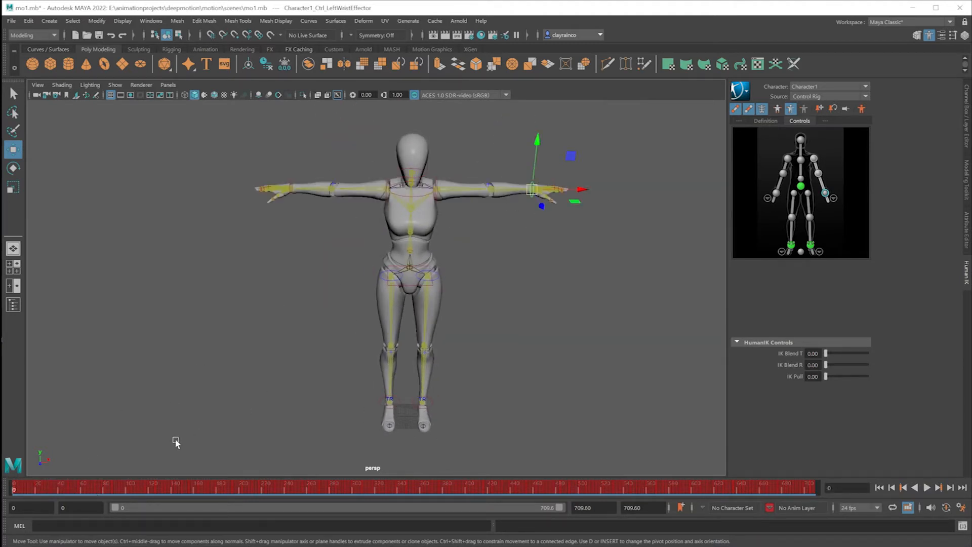
{"action": "left_click", "coordinate": [106, 488]}
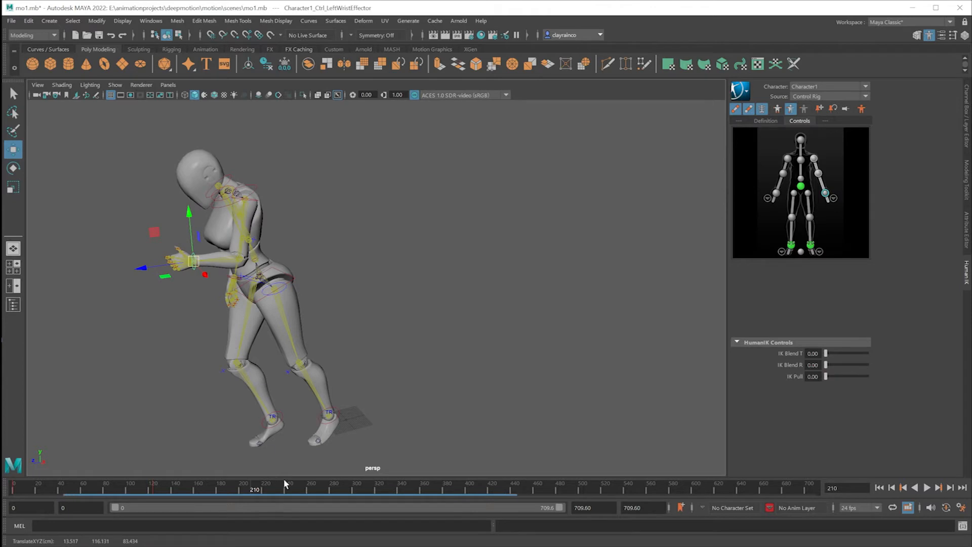
{"action": "left_click", "coordinate": [926, 487]}
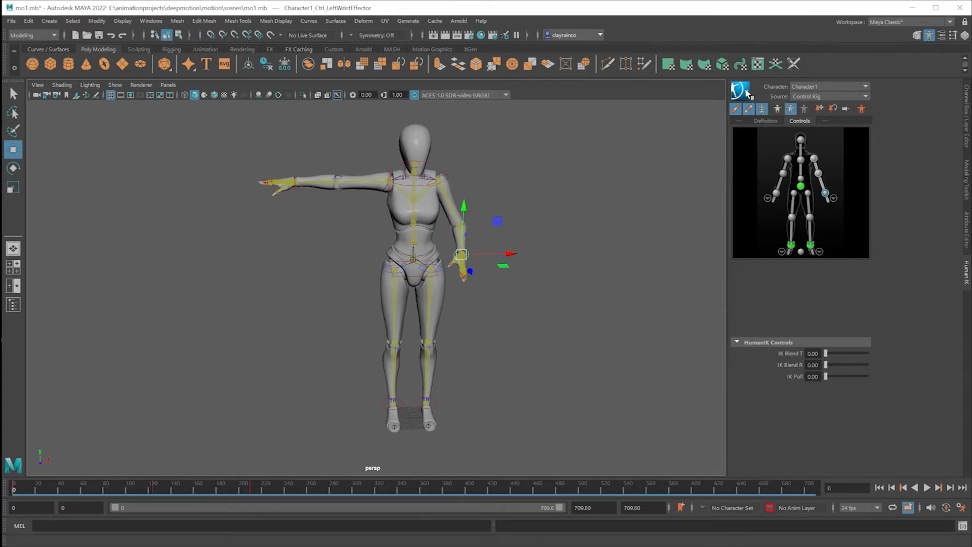
Bake the motion onto the skeleton with source none and verify the joints carry keys
{"action": "left_click", "coordinate": [739, 90]}
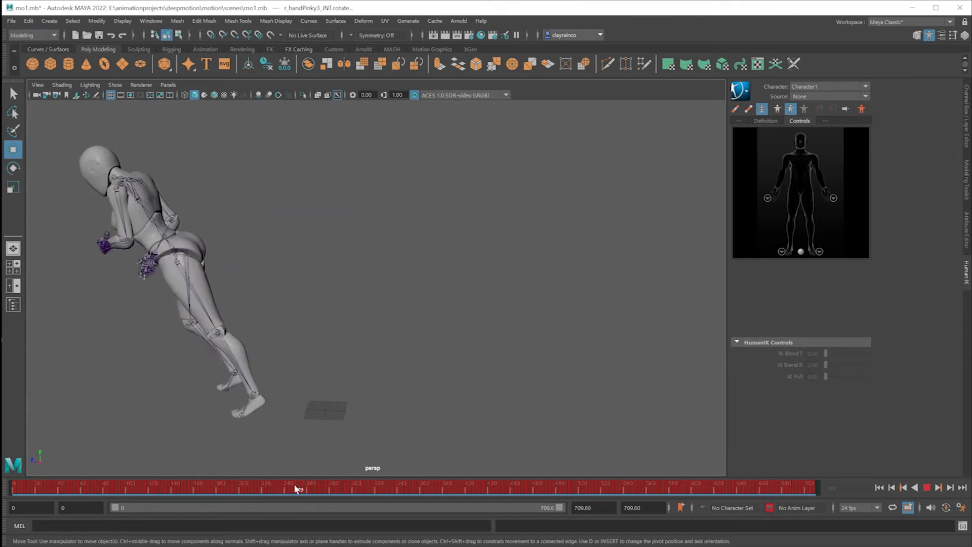
{"action": "left_click", "coordinate": [291, 487]}
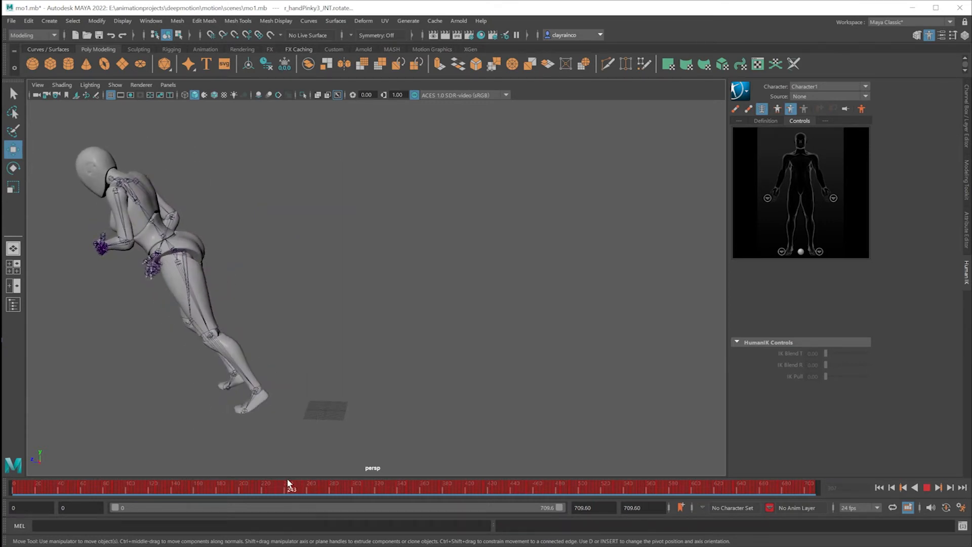
{"action": "left_click", "coordinate": [309, 487]}
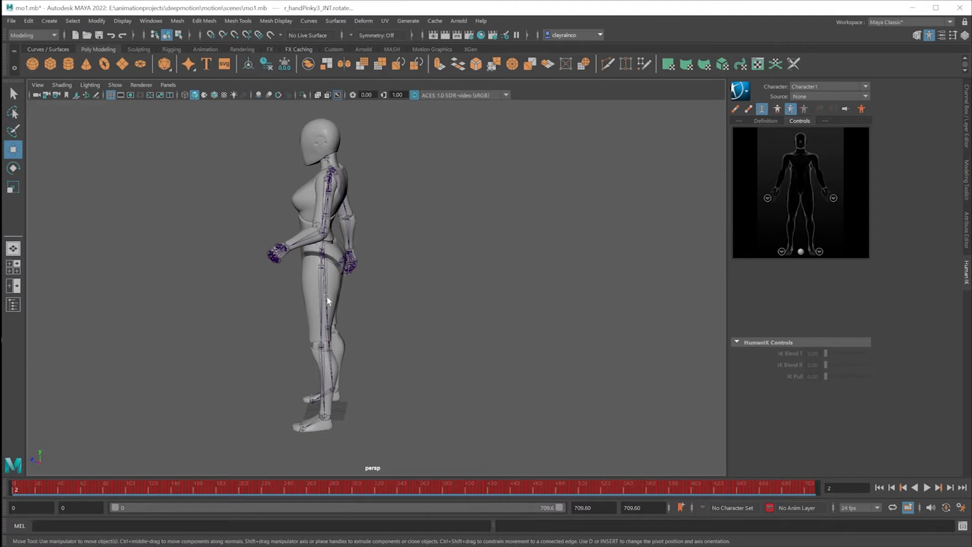
{"action": "mouse_move", "coordinate": [322, 426]}
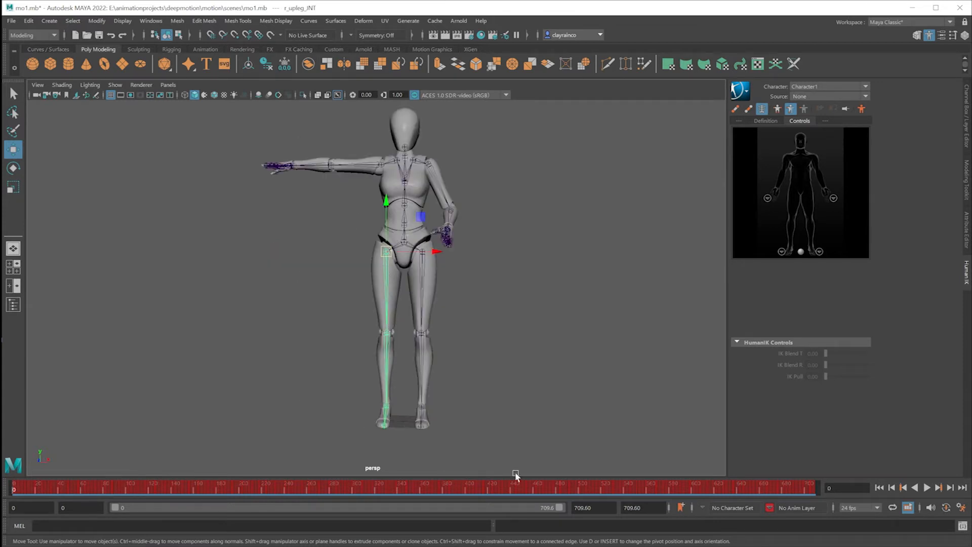
Select the right knee and left thigh joints and clear their keys across the Time Slider
{"action": "left_click", "coordinate": [927, 487]}
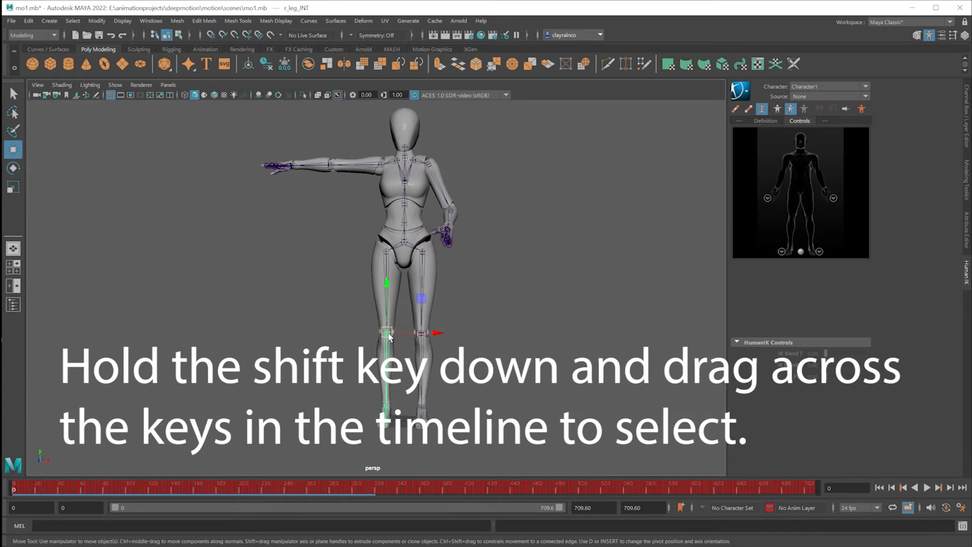
{"action": "left_click_drag", "start_coordinate": [660, 488], "coordinate": [812, 488]}
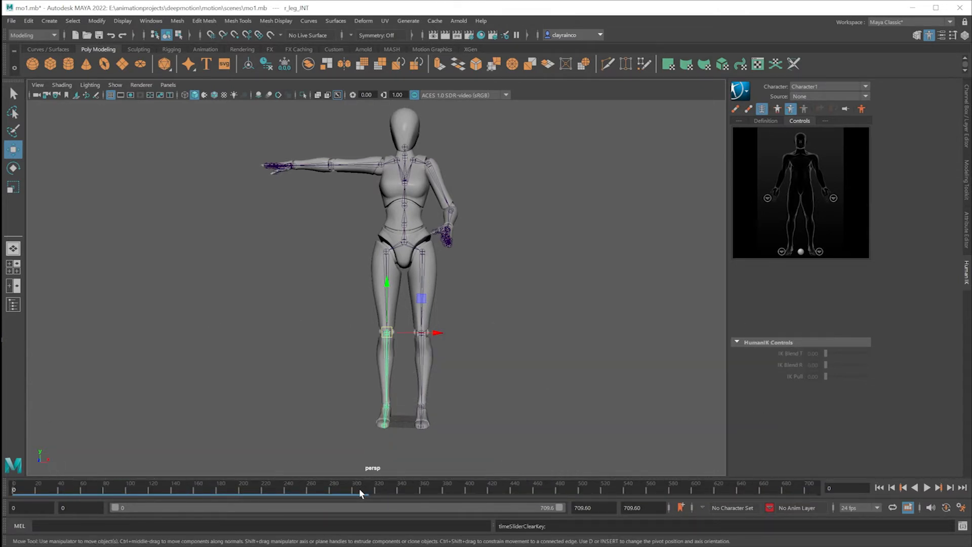
{"action": "left_click", "coordinate": [926, 487]}
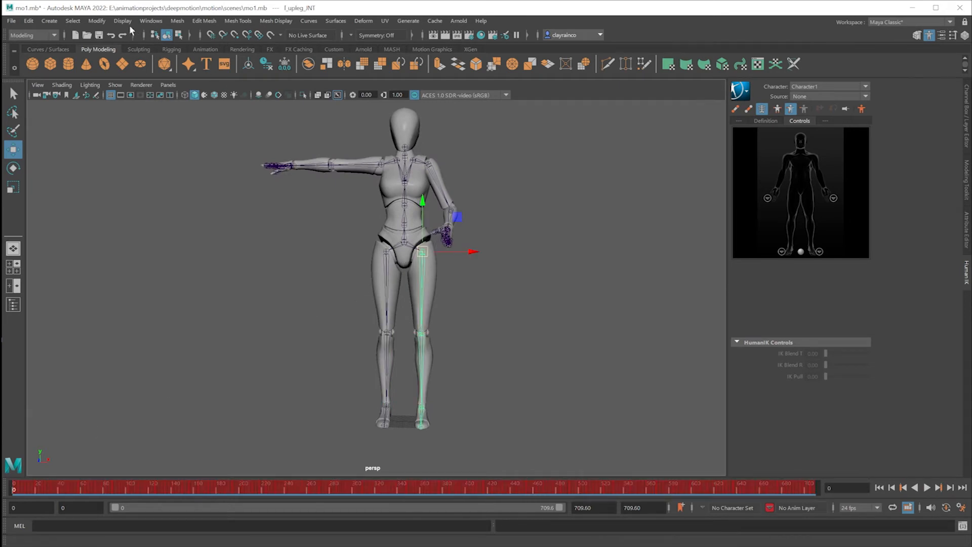
Bring up the Graph Editor to delete the left leg chain's animation curves
{"action": "left_click", "coordinate": [150, 20]}
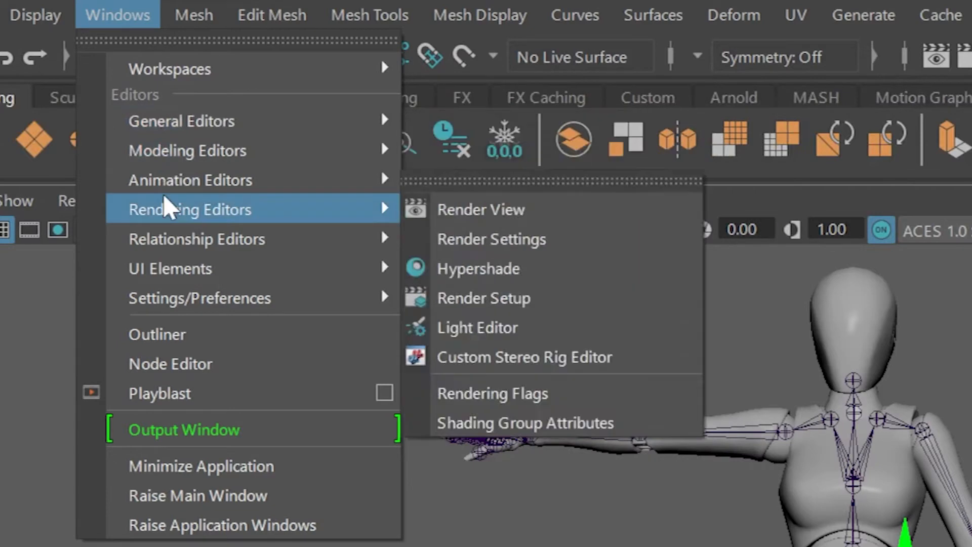
{"action": "mouse_move", "coordinate": [190, 181]}
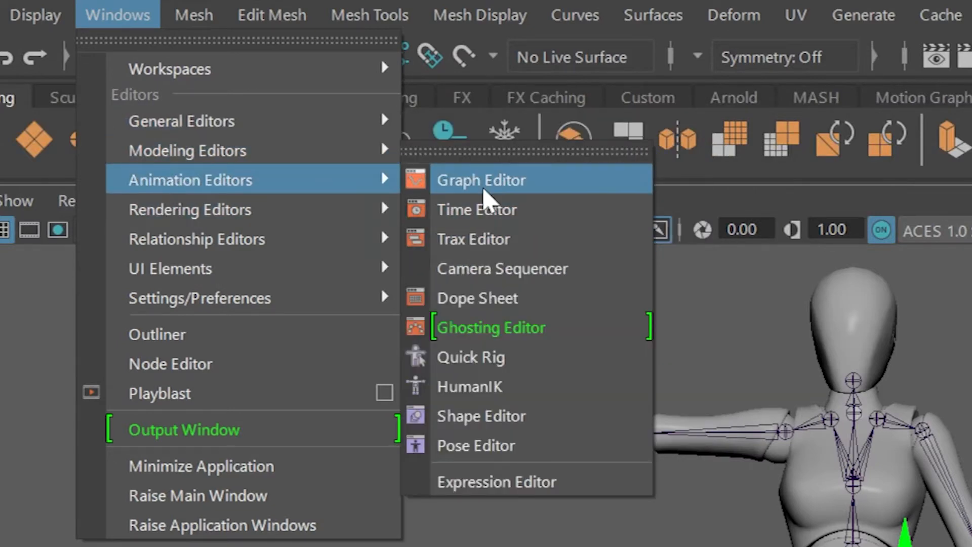
{"action": "left_click", "coordinate": [480, 180]}
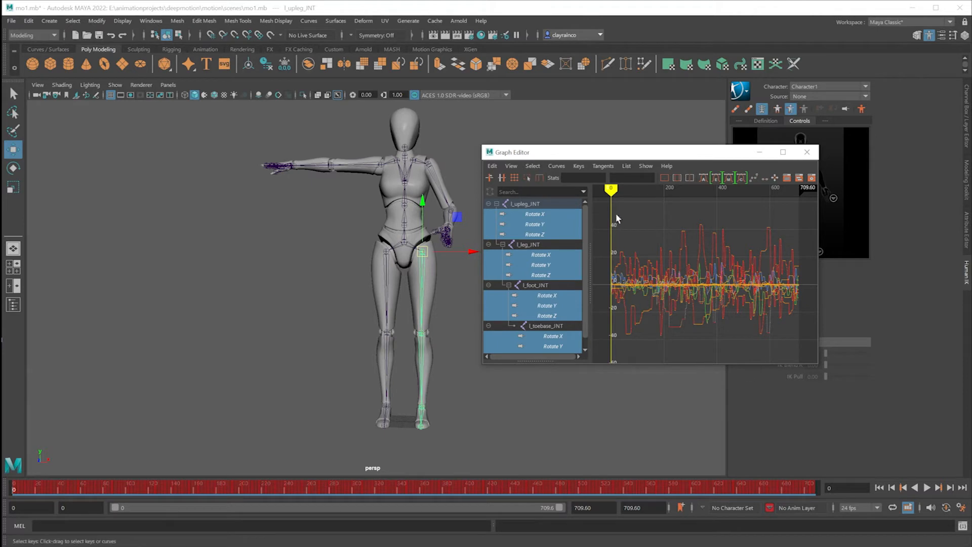
{"action": "scroll", "scroll_direction": "down", "scroll_amount": 3}
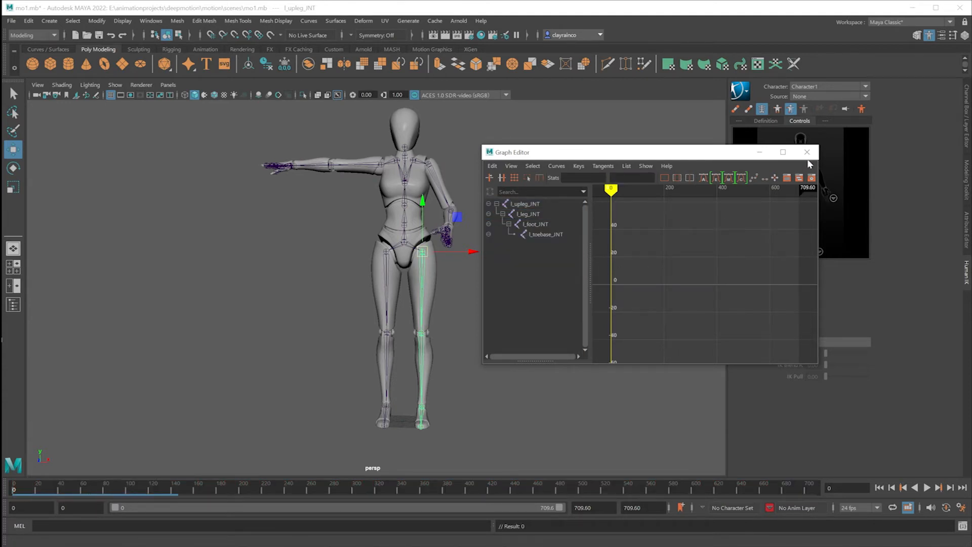
Close the Graph Editor and bake the skeleton's motion back onto the HumanIK control rig
{"action": "left_click", "coordinate": [806, 151]}
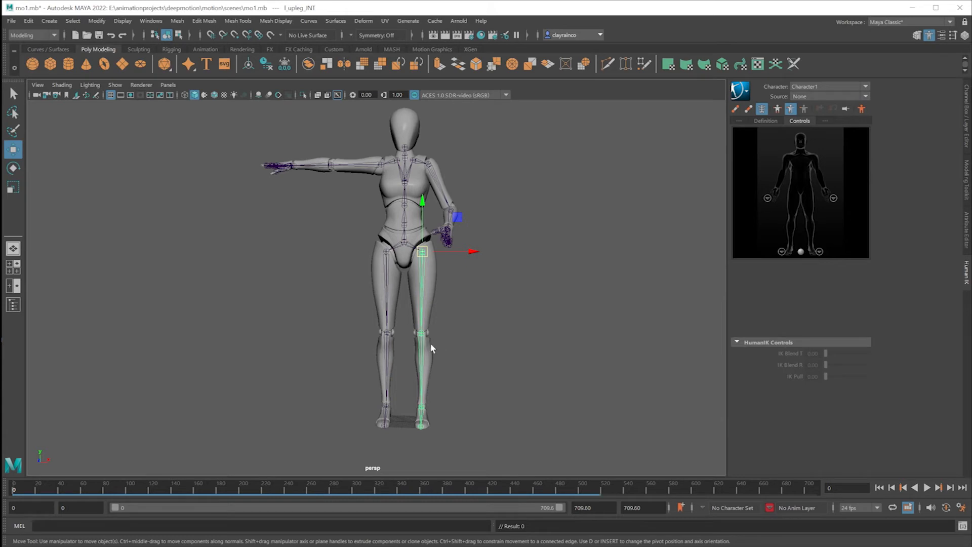
{"action": "mouse_move", "coordinate": [431, 402]}
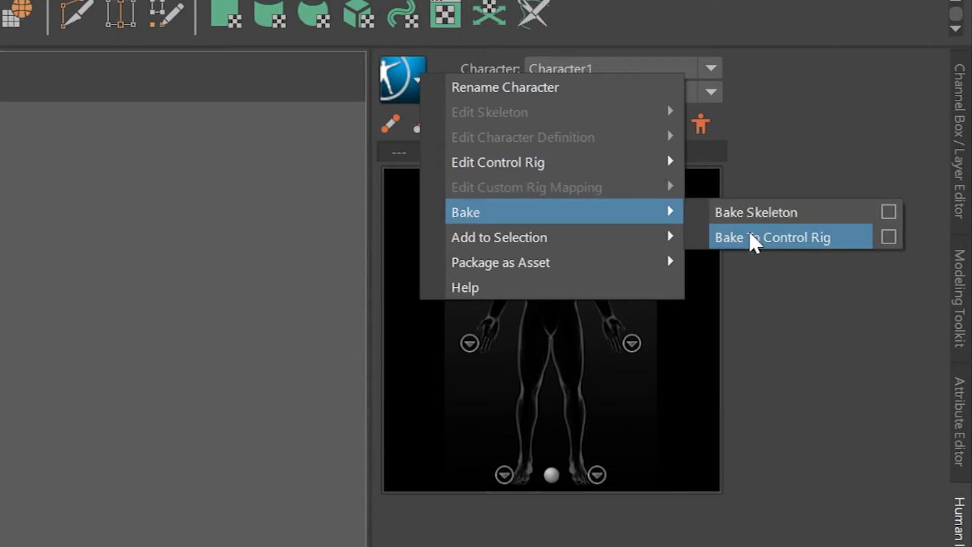
{"action": "left_click", "coordinate": [772, 237]}
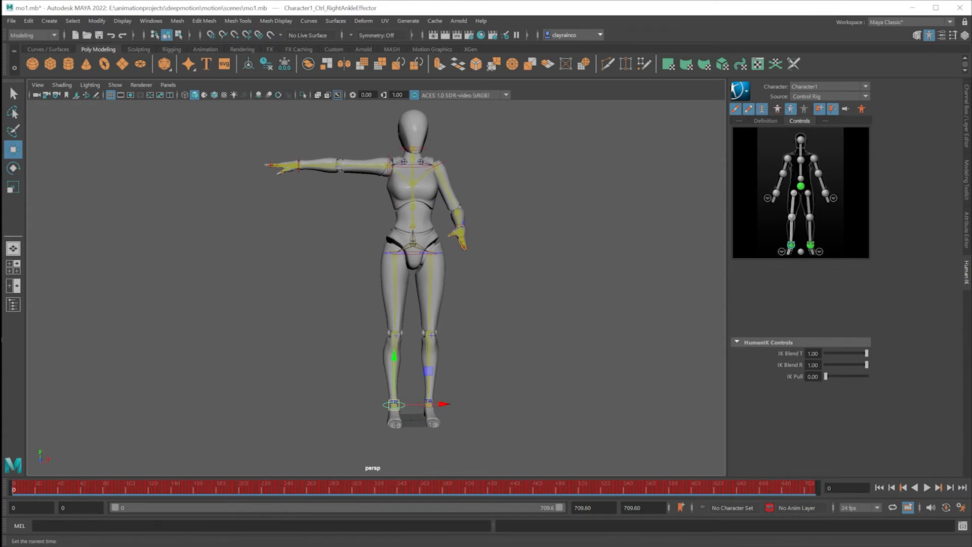
Delete all Time Slider keys from the right and left ankle effectors, then play back the result
{"action": "left_click", "coordinate": [927, 487]}
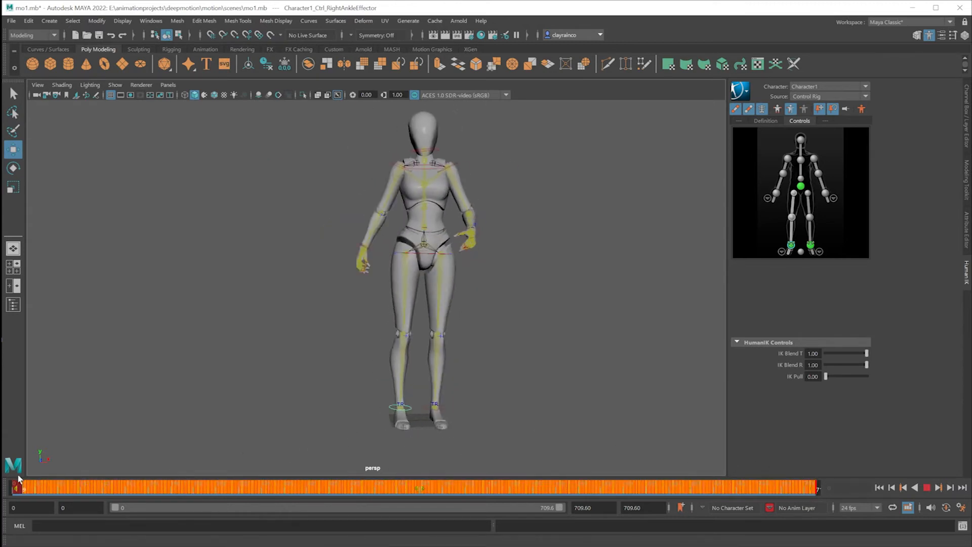
{"action": "right_click", "coordinate": [58, 487]}
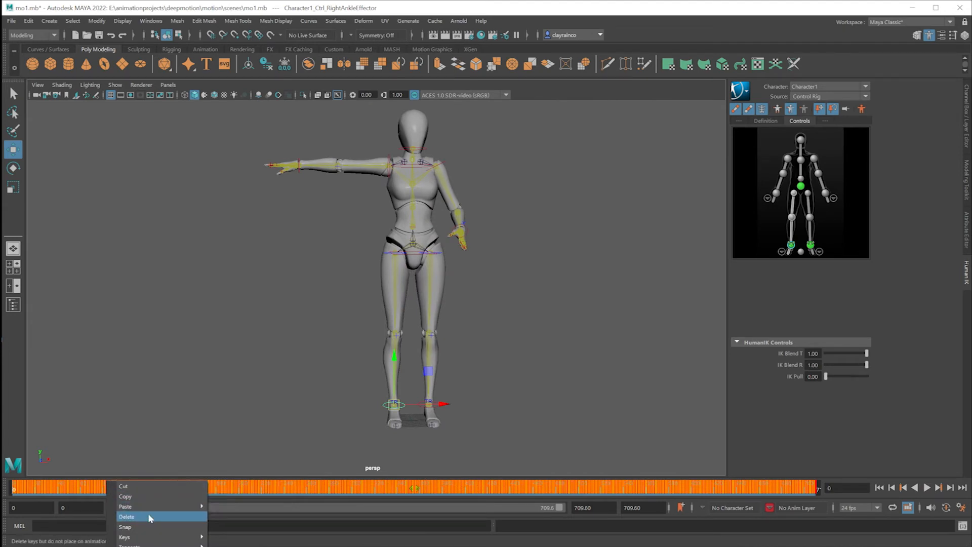
{"action": "left_click", "coordinate": [127, 516]}
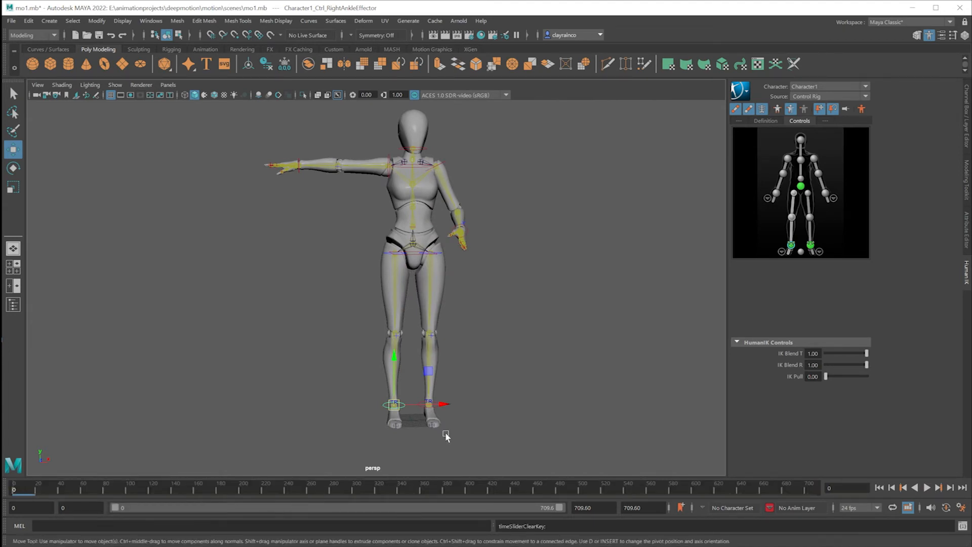
{"action": "left_click", "coordinate": [428, 404]}
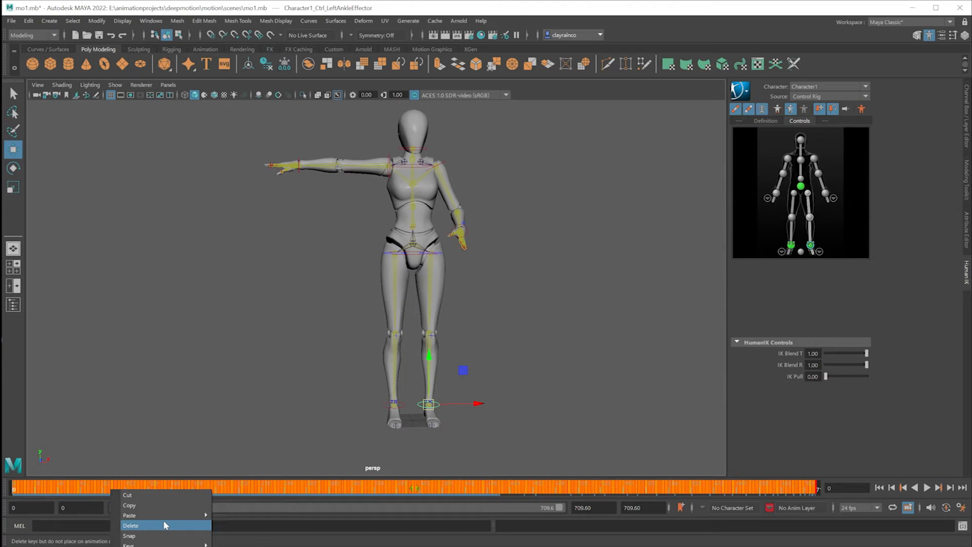
{"action": "left_click", "coordinate": [131, 526]}
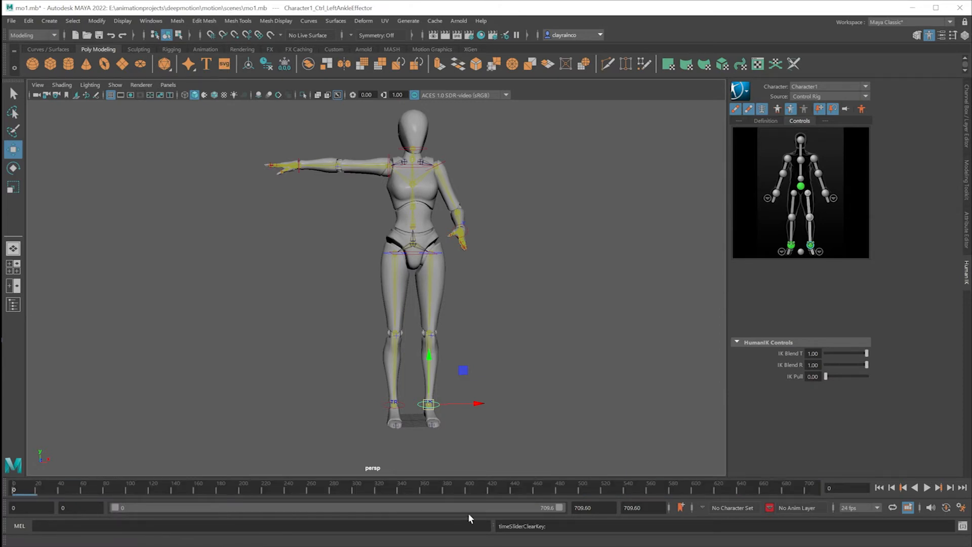
{"action": "left_click", "coordinate": [927, 487]}
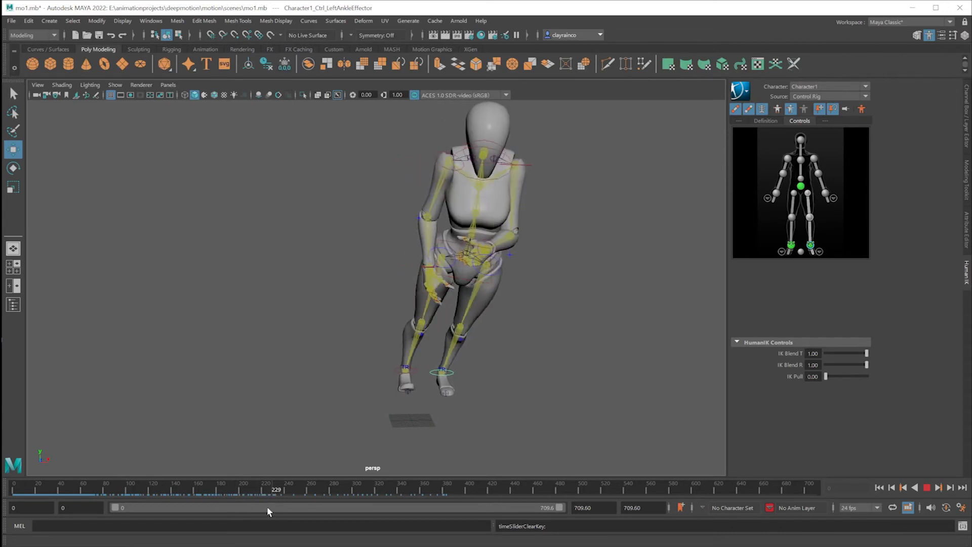
Scrub and jump through the timeline to review the rebaked motion's poses
{"action": "left_click_drag", "start_coordinate": [275, 490], "coordinate": [231, 491]}
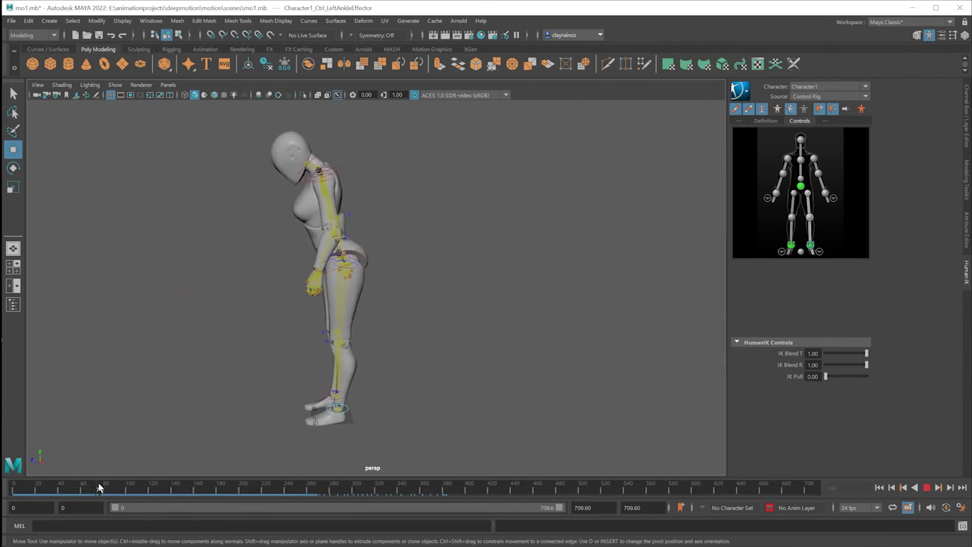
{"action": "left_click", "coordinate": [237, 489]}
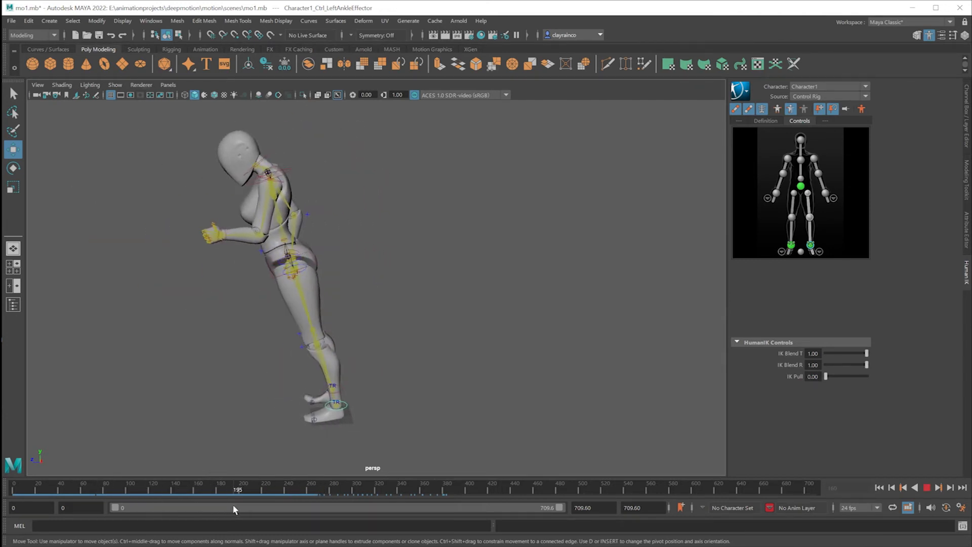
{"action": "left_click_drag", "start_coordinate": [237, 493], "coordinate": [211, 493]}
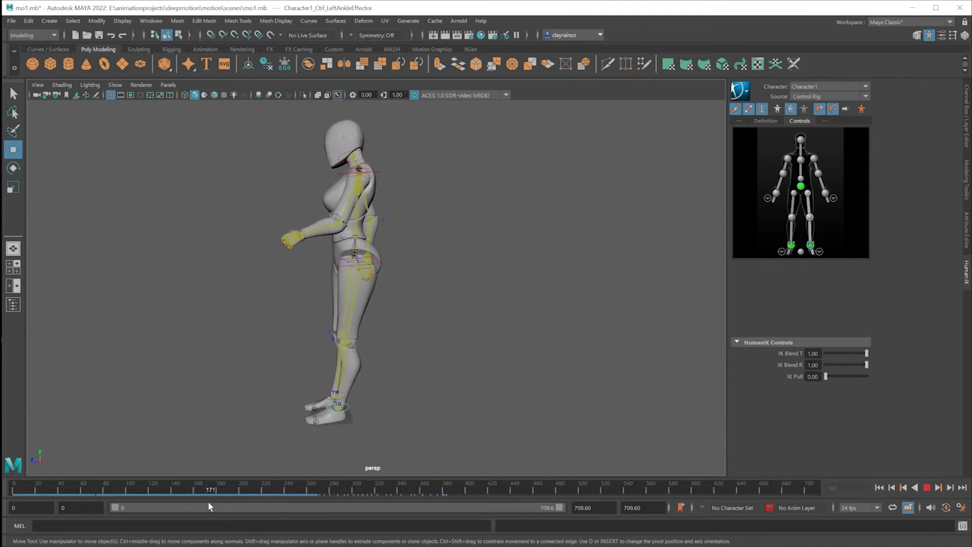
{"action": "left_click", "coordinate": [47, 488]}
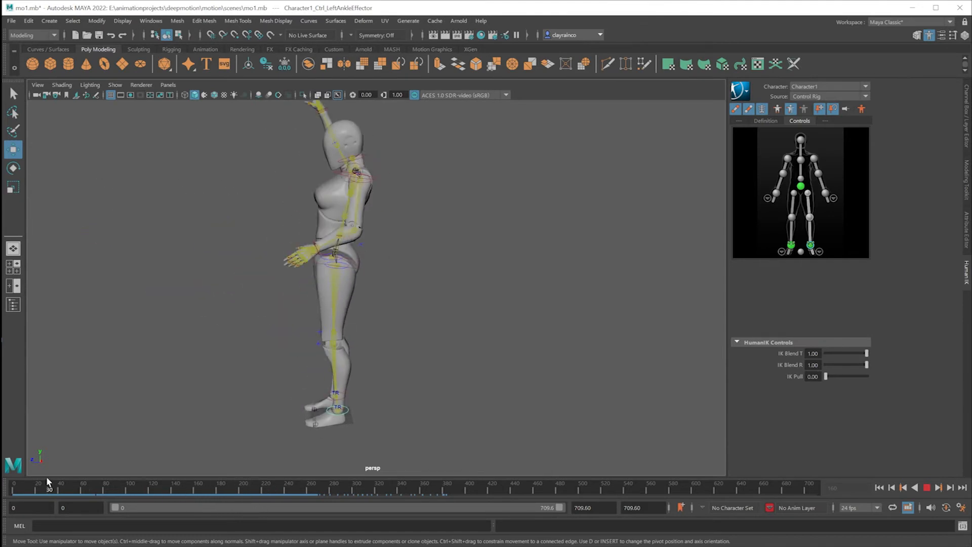
{"action": "left_click", "coordinate": [286, 488]}
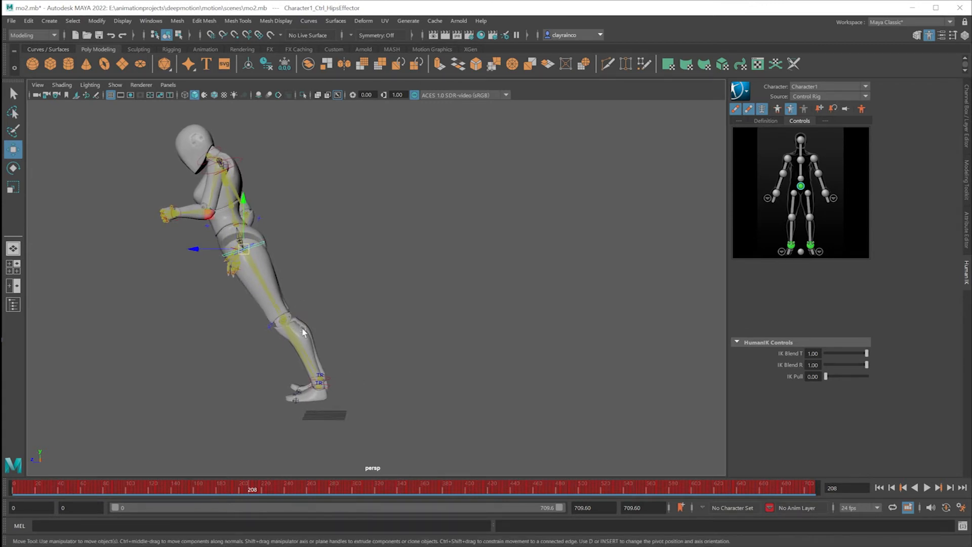
Move the HipsEffector at frame 208 to start correcting the forward lean
{"action": "left_click_drag", "start_coordinate": [242, 248], "coordinate": [266, 257]}
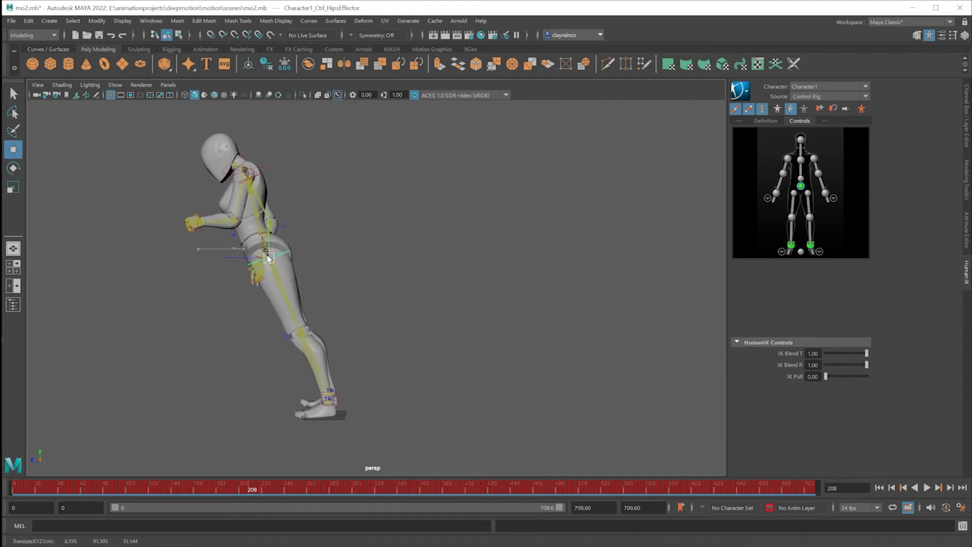
Reposition the hips control further and show the Anim layers list with BaseAnimation
{"action": "left_click_drag", "start_coordinate": [263, 254], "coordinate": [248, 260]}
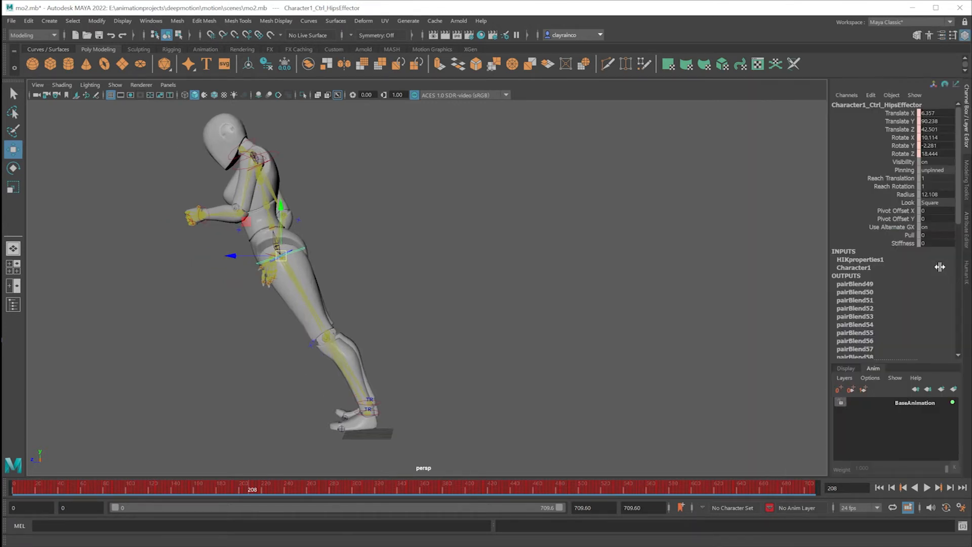
{"action": "mouse_move", "coordinate": [937, 277]}
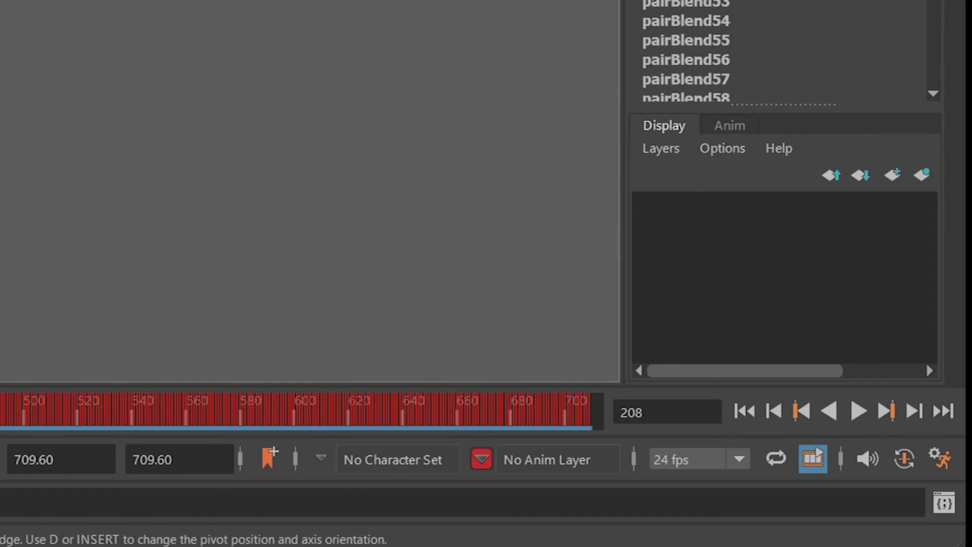
{"action": "left_click", "coordinate": [729, 125]}
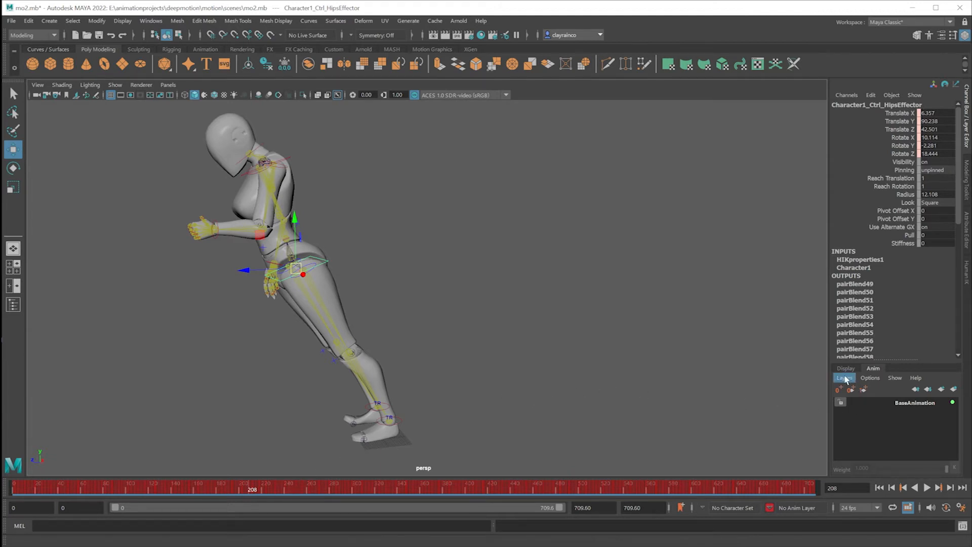
Create AnimLayer1 from the selected hips control above BaseAnimation
{"action": "left_click", "coordinate": [845, 378]}
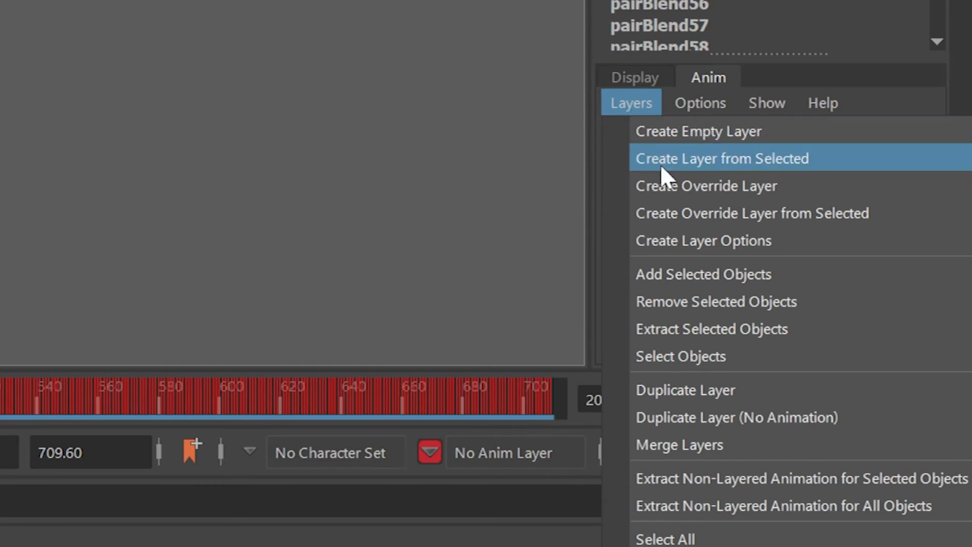
{"action": "mouse_move", "coordinate": [781, 181]}
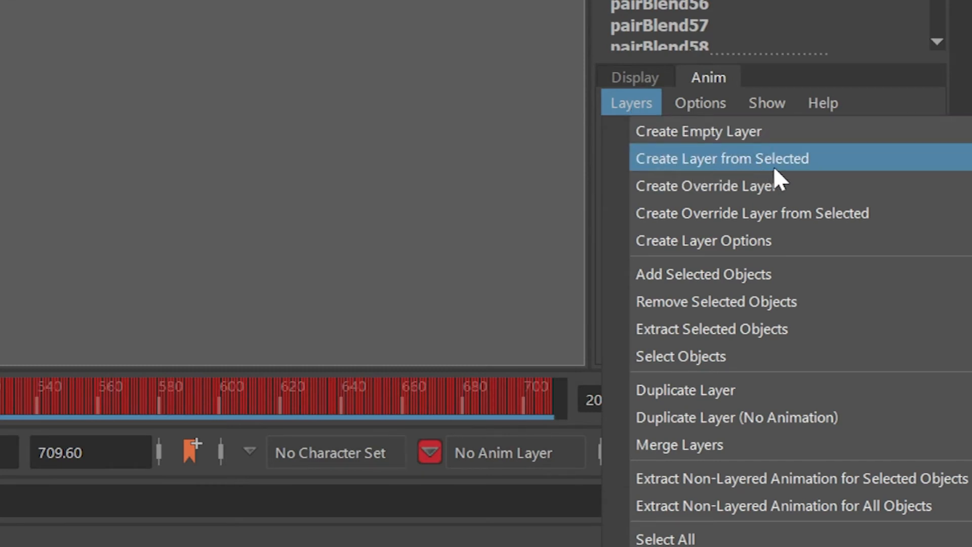
{"action": "left_click", "coordinate": [721, 158]}
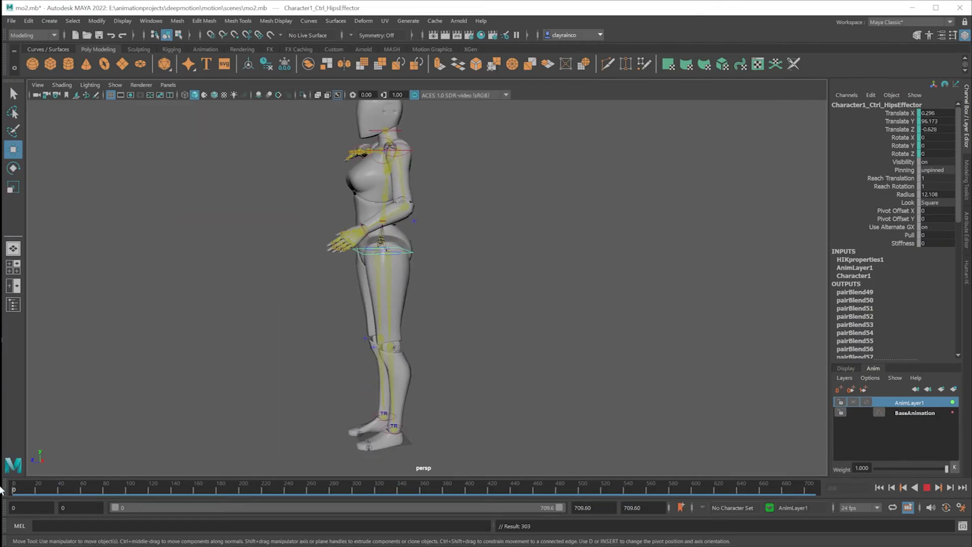
Scrub to a leaning pose around frame 243 and shift the HipsEffector on AnimLayer1 to straighten it
{"action": "left_click", "coordinate": [565, 489]}
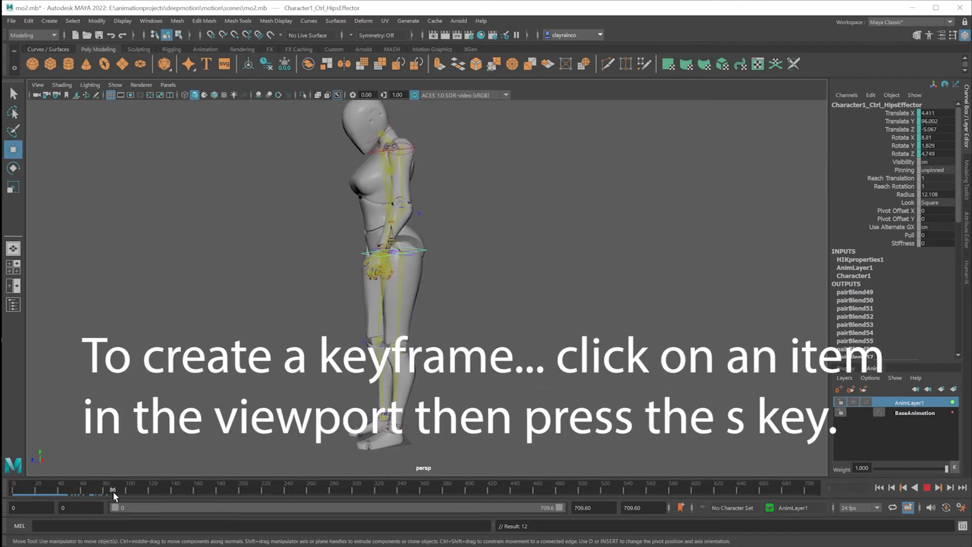
{"action": "left_click_drag", "start_coordinate": [113, 490], "coordinate": [221, 490]}
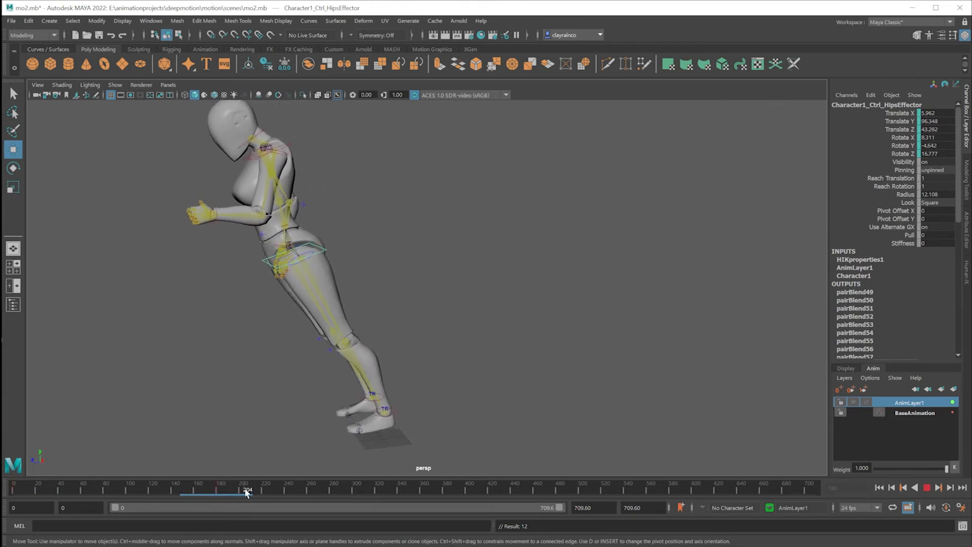
{"action": "left_click_drag", "start_coordinate": [249, 493], "coordinate": [291, 492]}
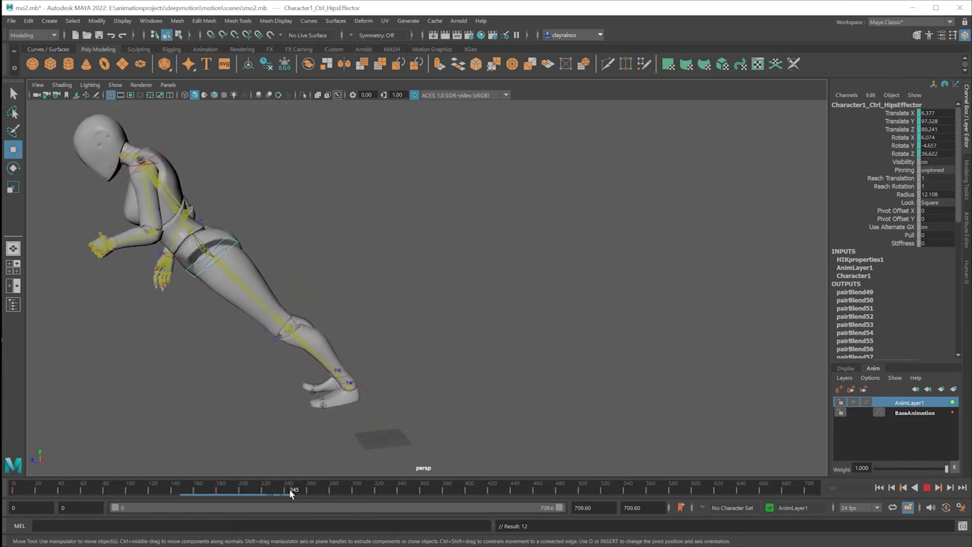
{"action": "left_click", "coordinate": [289, 489]}
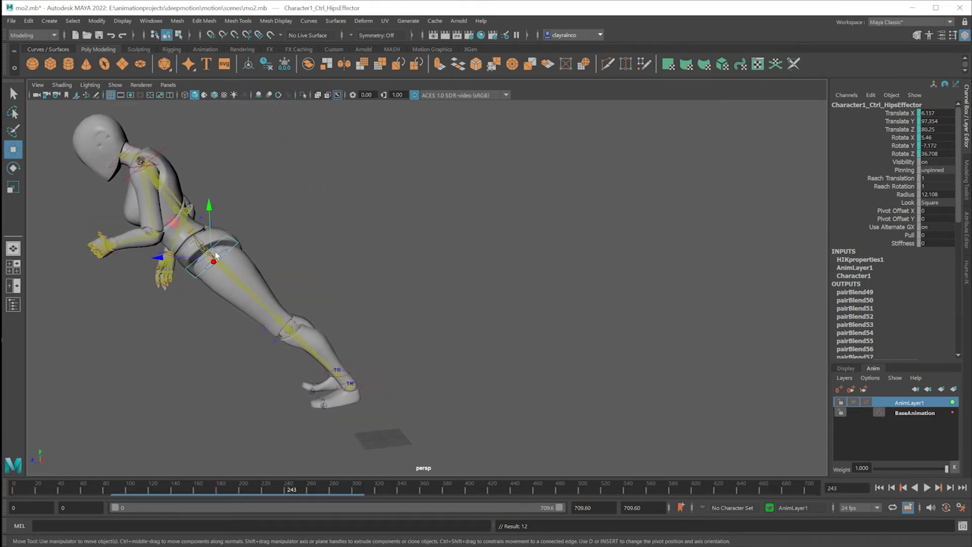
{"action": "left_click_drag", "start_coordinate": [211, 261], "coordinate": [332, 276]}
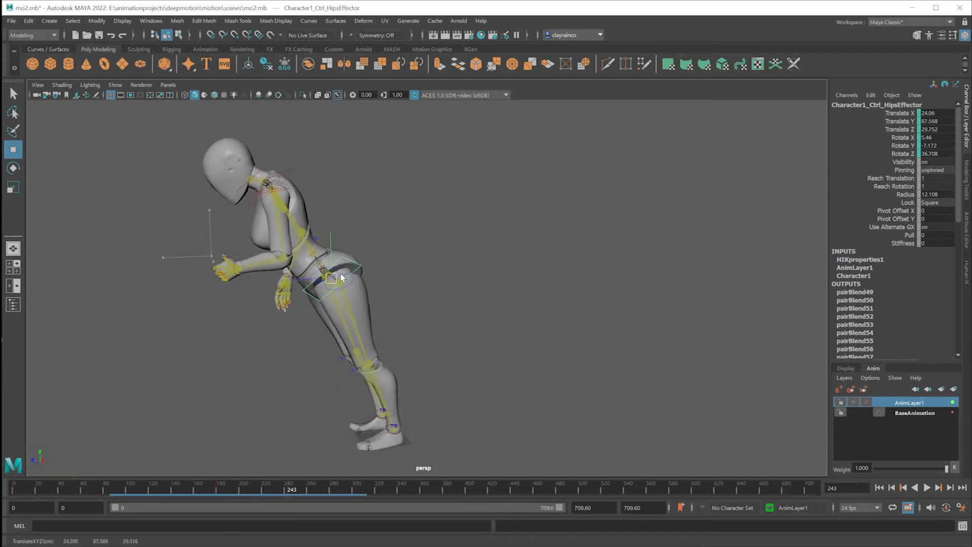
{"action": "left_click_drag", "start_coordinate": [332, 275], "coordinate": [372, 269]}
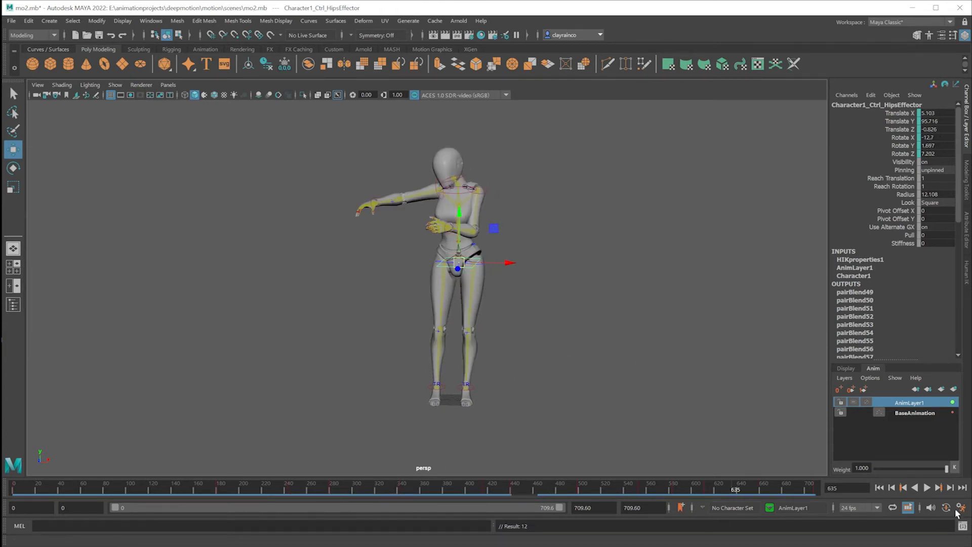
Change the playback speed in the time slider preferences and save them
{"action": "left_click", "coordinate": [946, 507]}
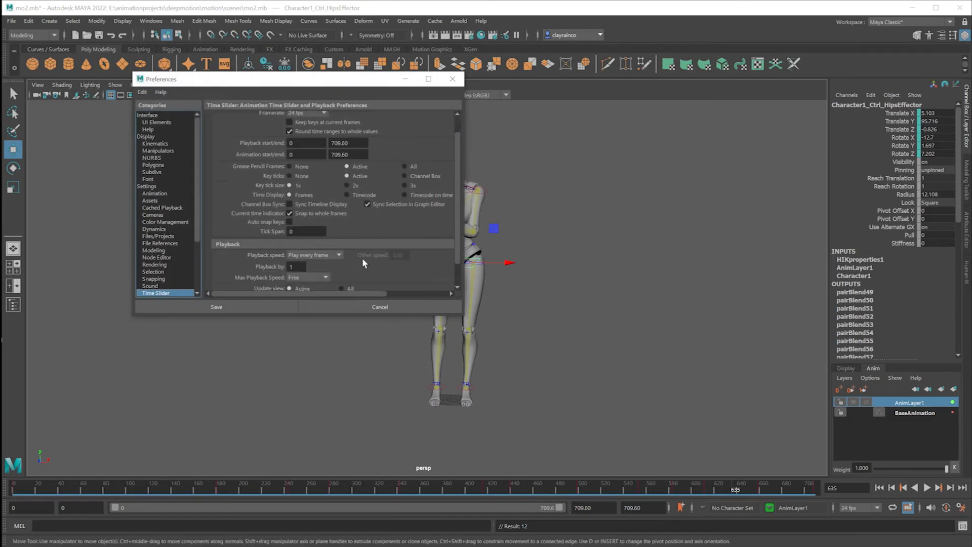
{"action": "left_click", "coordinate": [339, 255]}
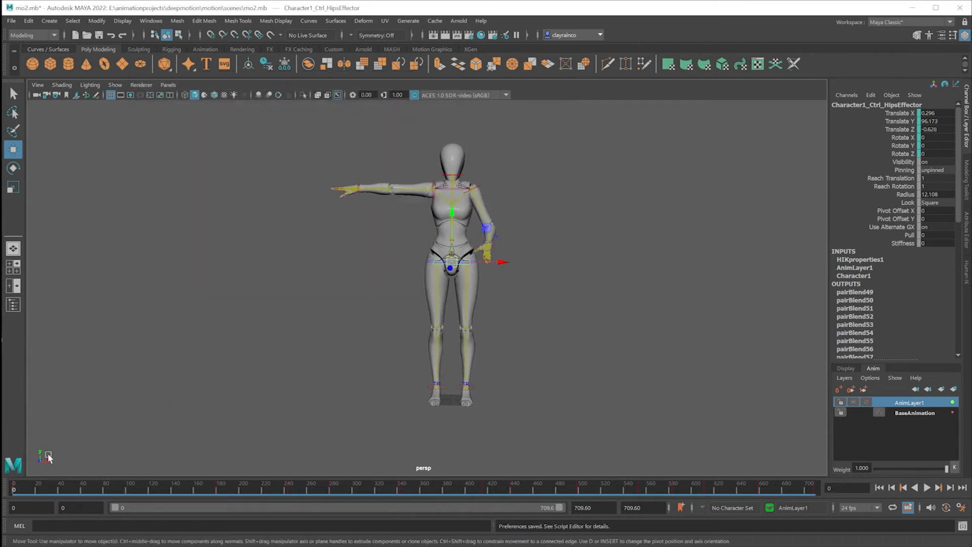
Play the animation forwards to review the layered hips corrections
{"action": "left_click", "coordinate": [926, 487]}
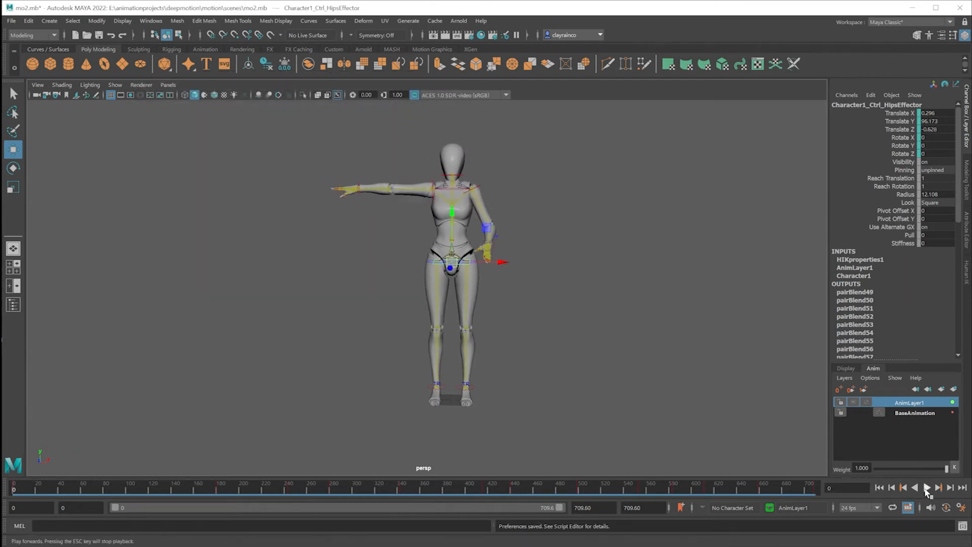
{"action": "left_click", "coordinate": [926, 487]}
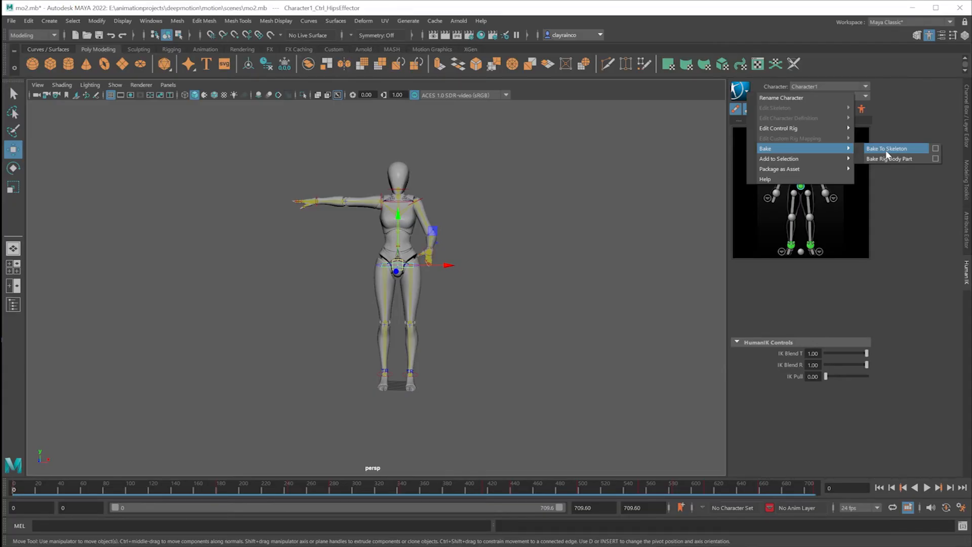
Bake Character1's layered motion to its skeleton and scrub to check the baked keys
{"action": "left_click", "coordinate": [886, 148]}
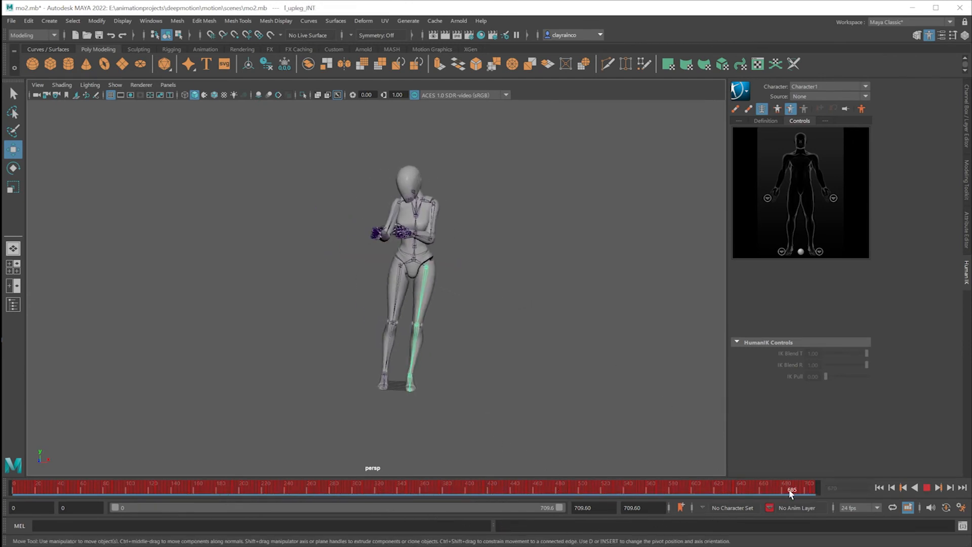
{"action": "left_click", "coordinate": [37, 489]}
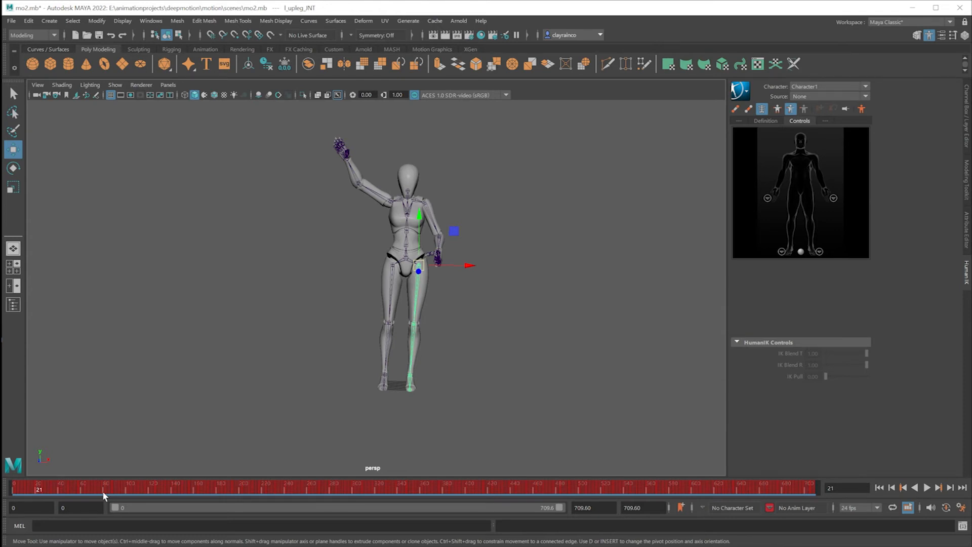
{"action": "mouse_move", "coordinate": [438, 219]}
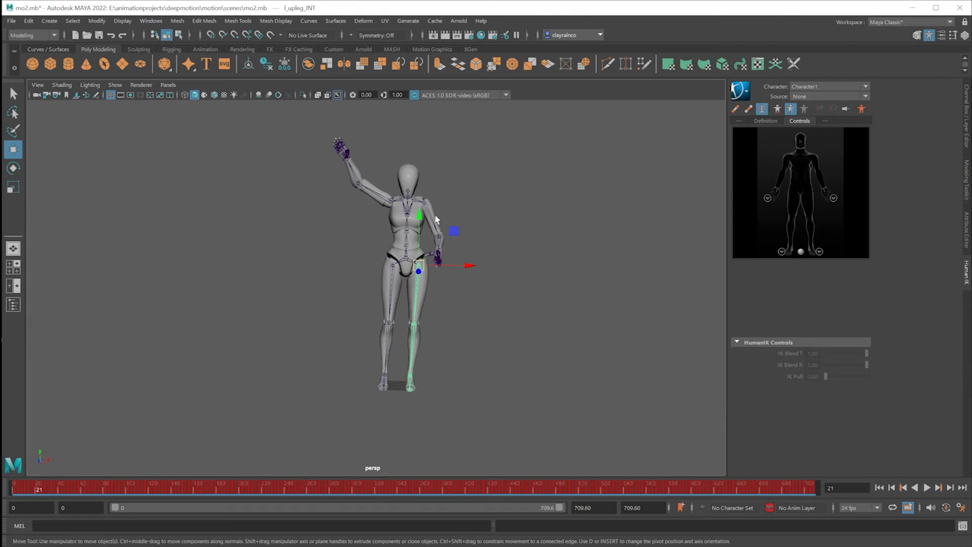
{"action": "mouse_move", "coordinate": [599, 233]}
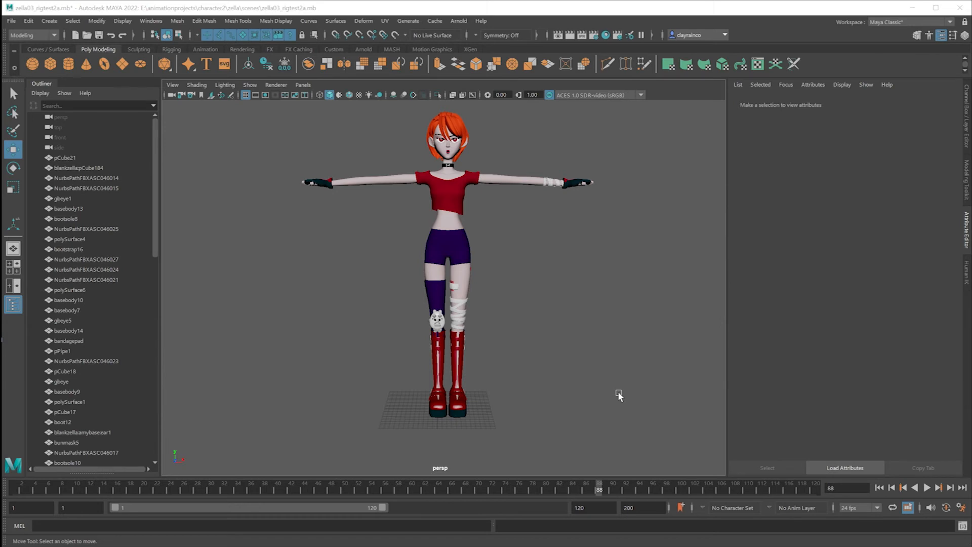
{"action": "mouse_move", "coordinate": [588, 396]}
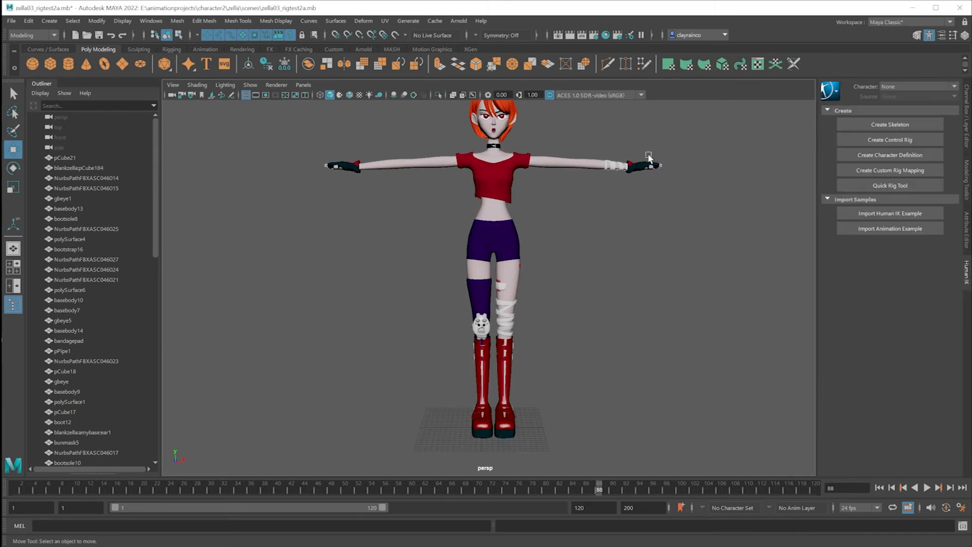
Bring up HumanIK's Create panel from the Windows menu in the zella03_rigtest2a.mb scene
{"action": "left_click", "coordinate": [151, 21]}
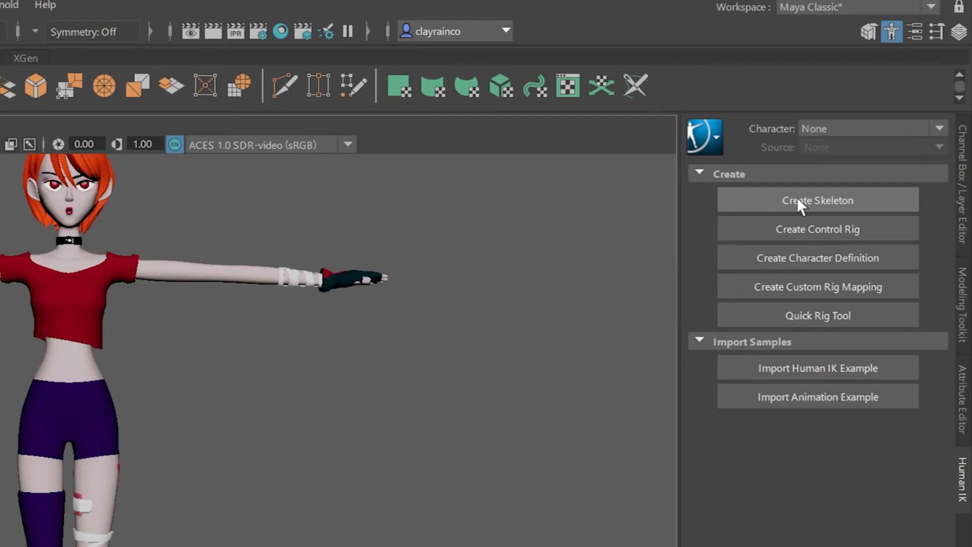
Create the HumanIK skeleton Character1, leaving Character Scale at 1.0
{"action": "left_click", "coordinate": [817, 200]}
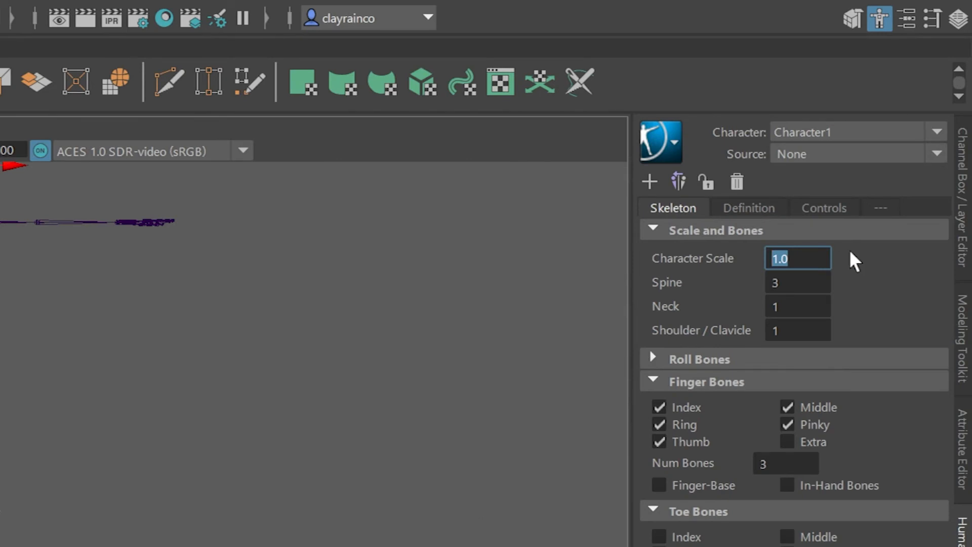
{"action": "left_click", "coordinate": [798, 259]}
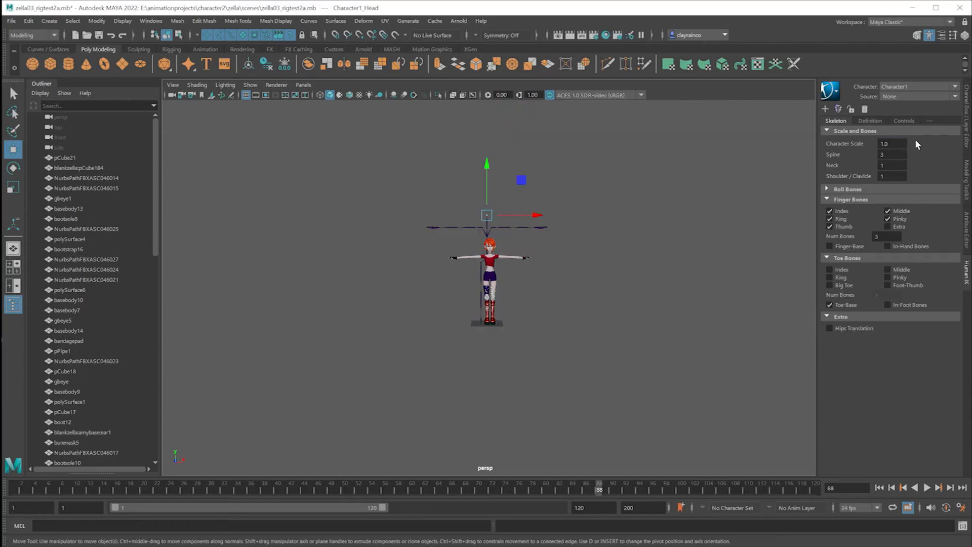
{"action": "left_click", "coordinate": [891, 142]}
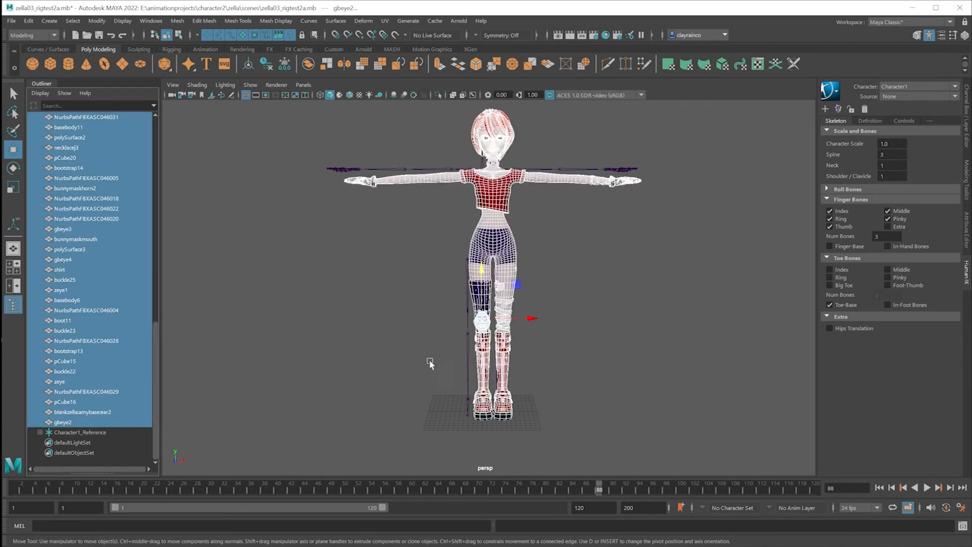
Move the skeleton into the mesh and rotate Character1_LeftShoulder so the left arm follows the mesh arm
{"action": "left_click_drag", "start_coordinate": [535, 318], "coordinate": [524, 322]}
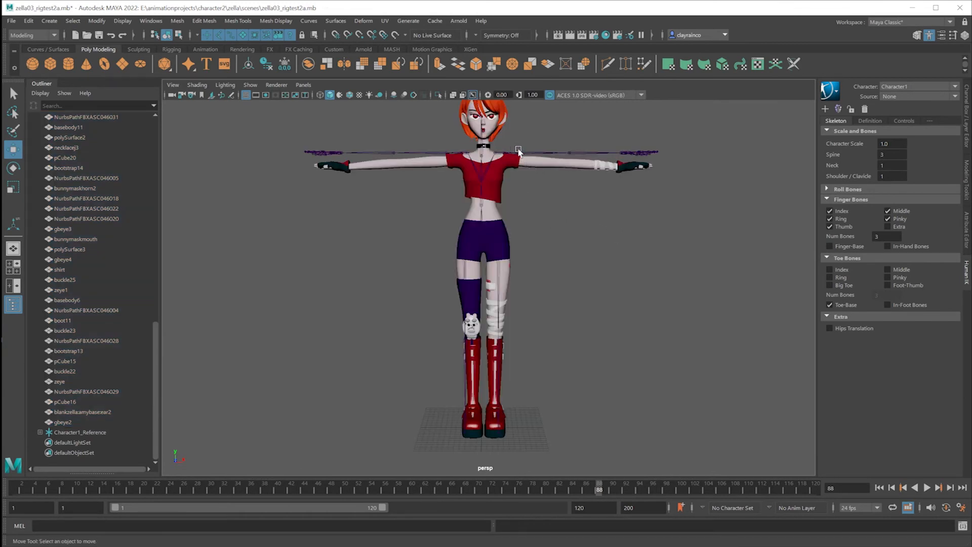
{"action": "left_click", "coordinate": [519, 152]}
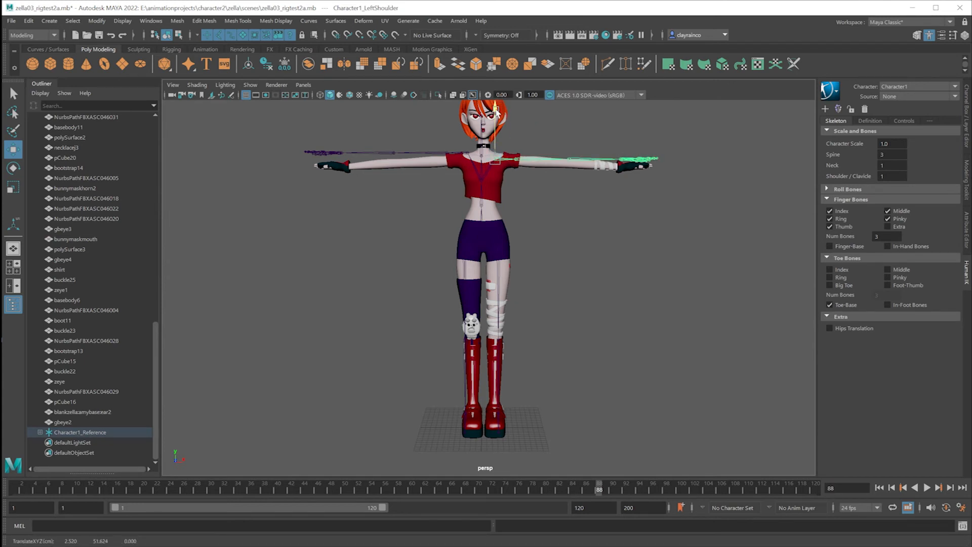
{"action": "left_click", "coordinate": [570, 160]}
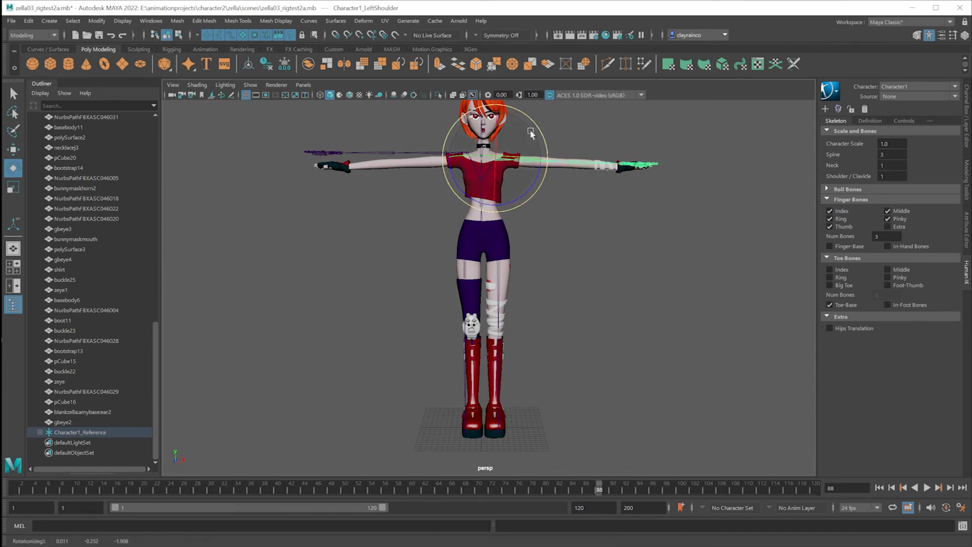
{"action": "mouse_move", "coordinate": [593, 207]}
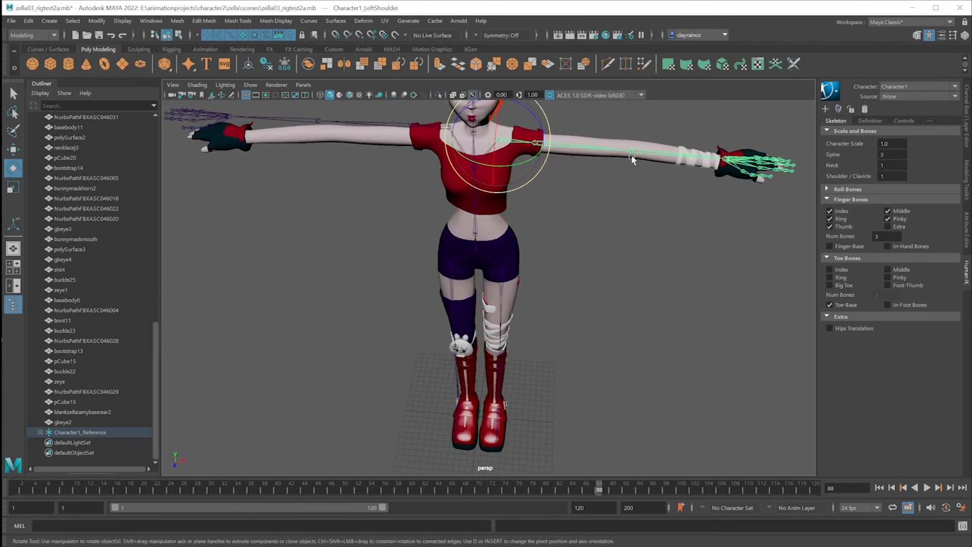
{"action": "left_click_drag", "start_coordinate": [632, 158], "coordinate": [552, 186]}
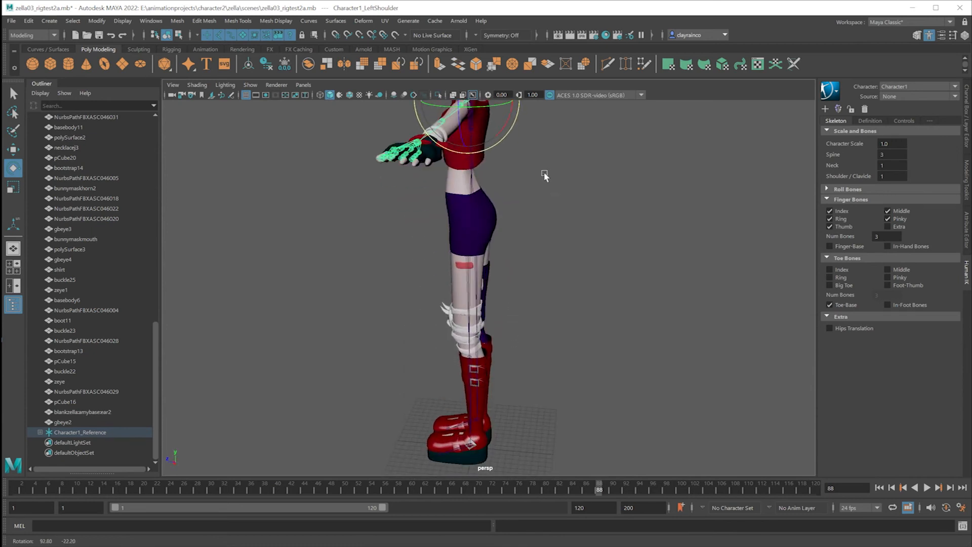
{"action": "left_click_drag", "start_coordinate": [545, 176], "coordinate": [561, 190]}
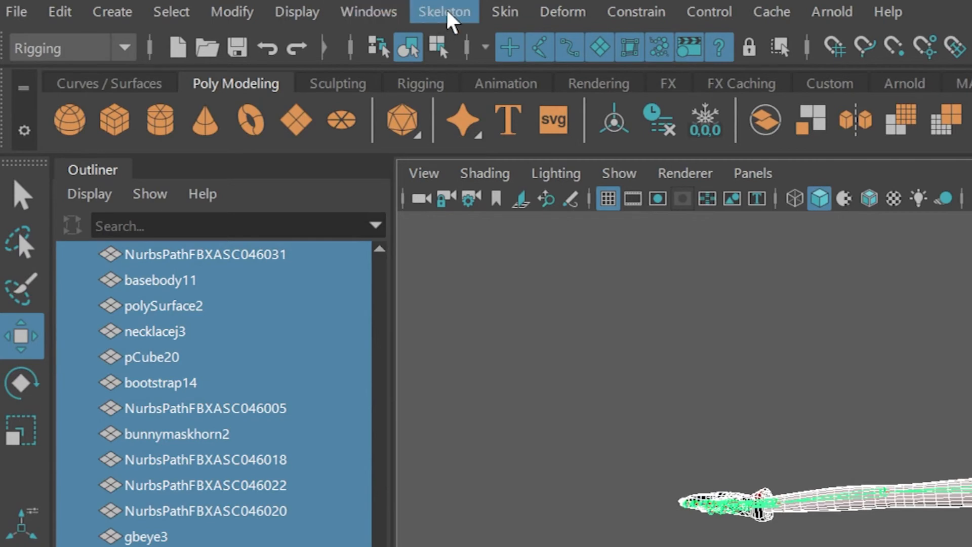
Show Character1's Definition from the Rigging Skeleton menu, revealing the misplaced-arms warning
{"action": "left_click", "coordinate": [504, 11]}
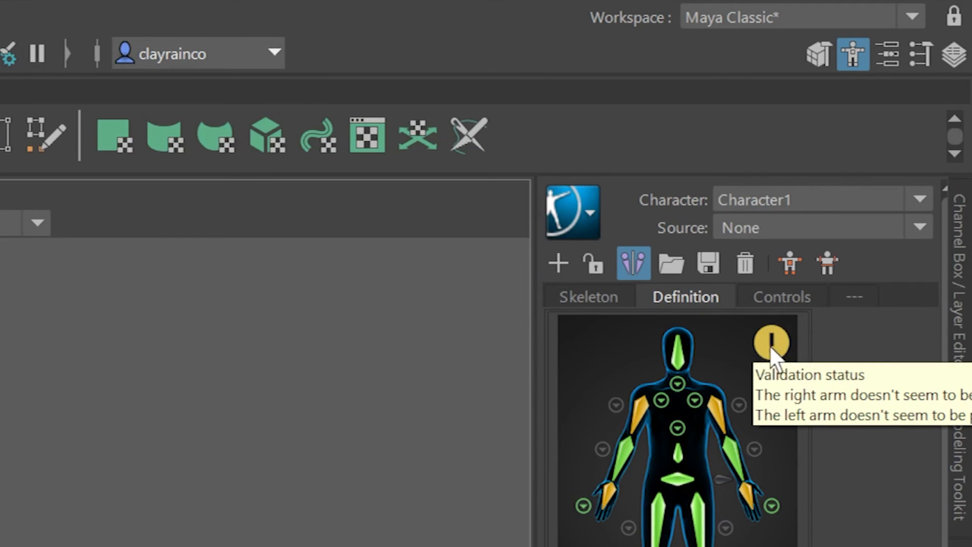
{"action": "mouse_move", "coordinate": [783, 357]}
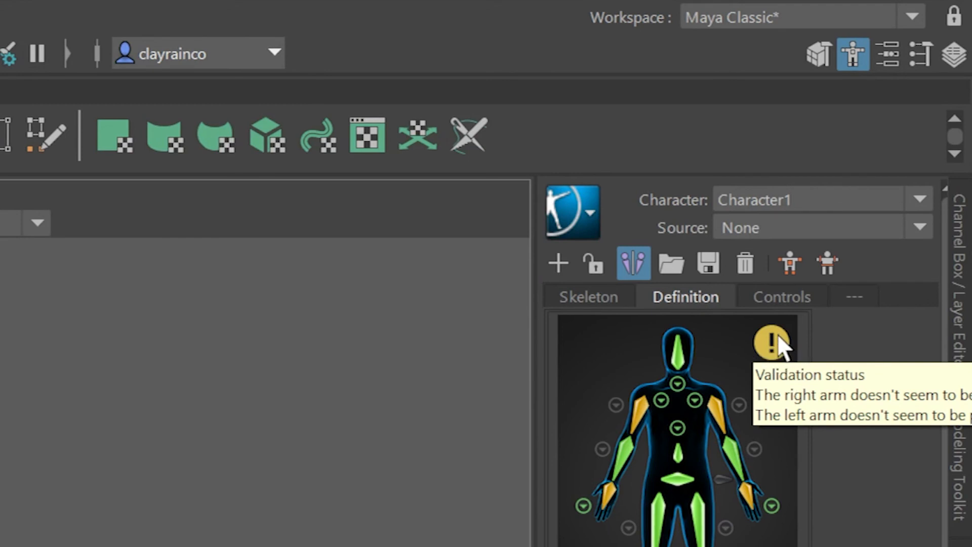
{"action": "mouse_move", "coordinate": [784, 348]}
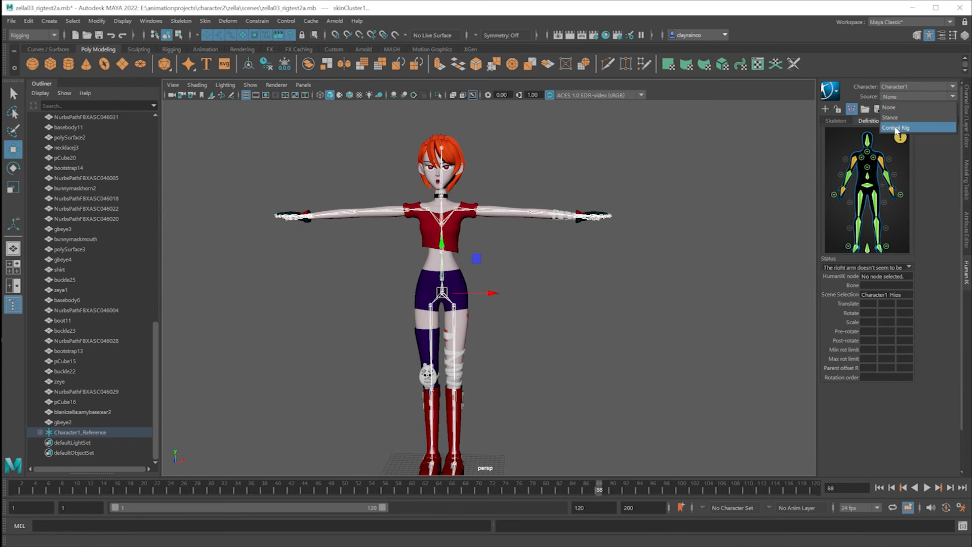
Create Character1's control rig, test it by pulling the left wrist effector, then set Source to None
{"action": "left_click", "coordinate": [896, 127]}
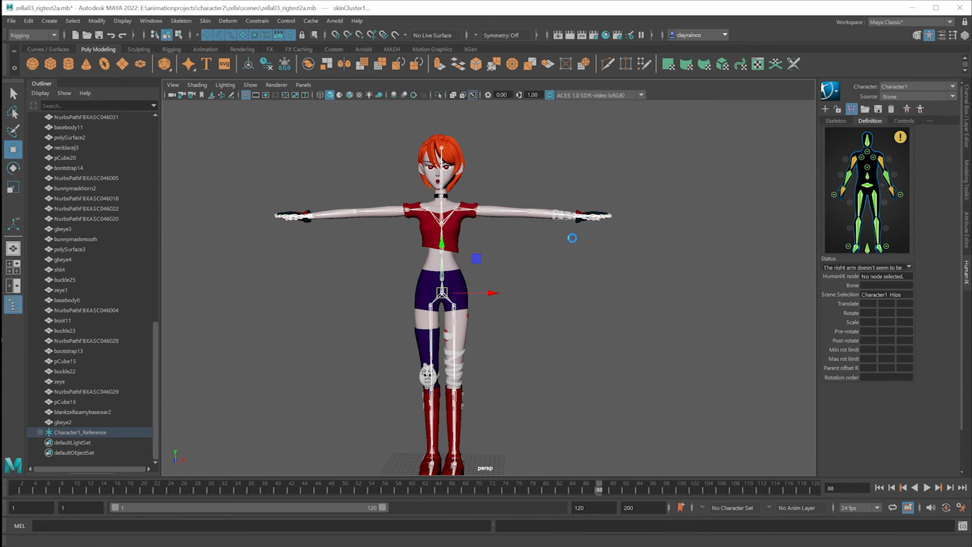
{"action": "left_click", "coordinate": [573, 213]}
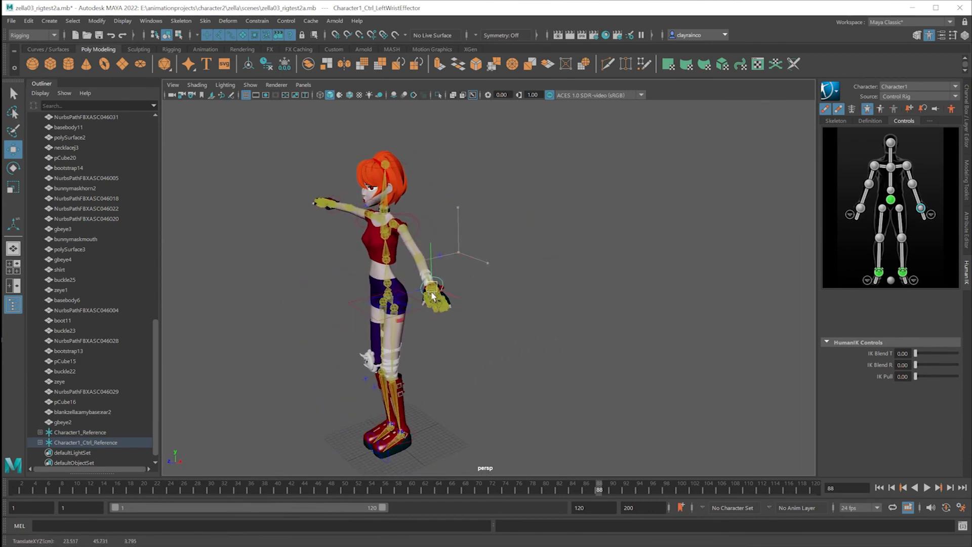
{"action": "left_click_drag", "start_coordinate": [434, 292], "coordinate": [462, 254]}
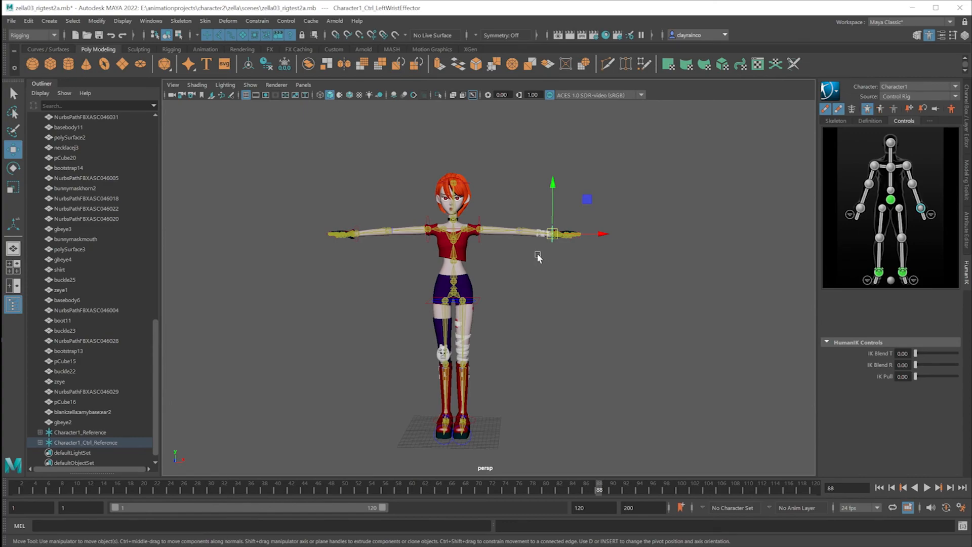
{"action": "left_click", "coordinate": [949, 96]}
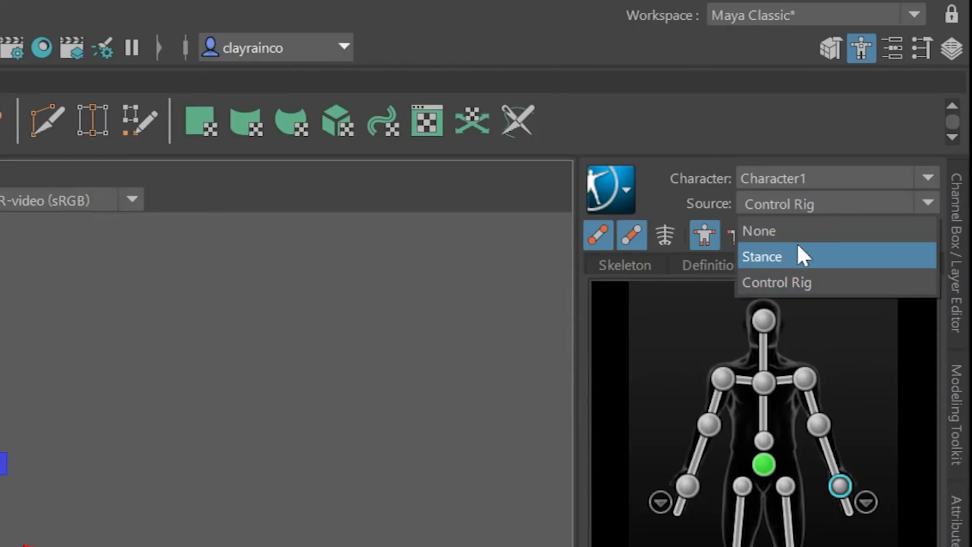
{"action": "mouse_move", "coordinate": [803, 258]}
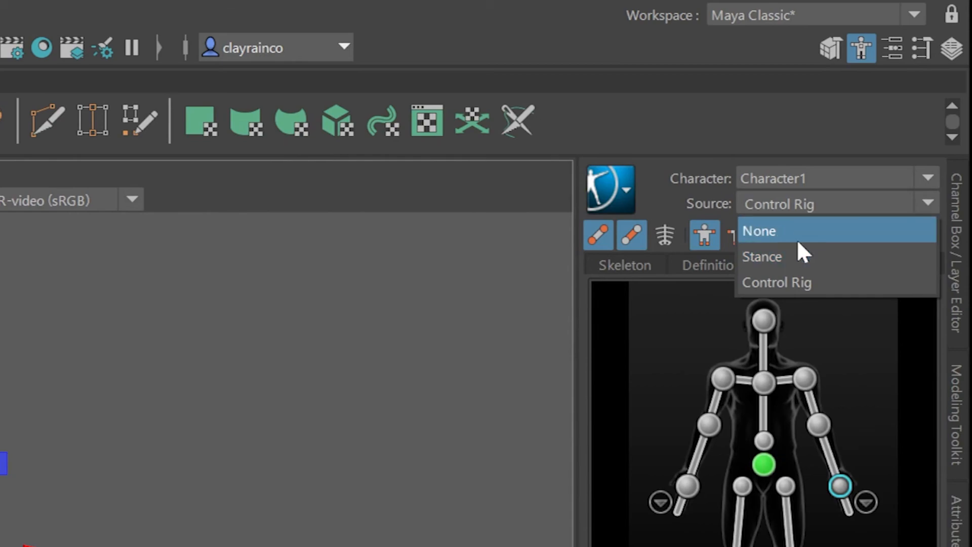
{"action": "left_click", "coordinate": [759, 229]}
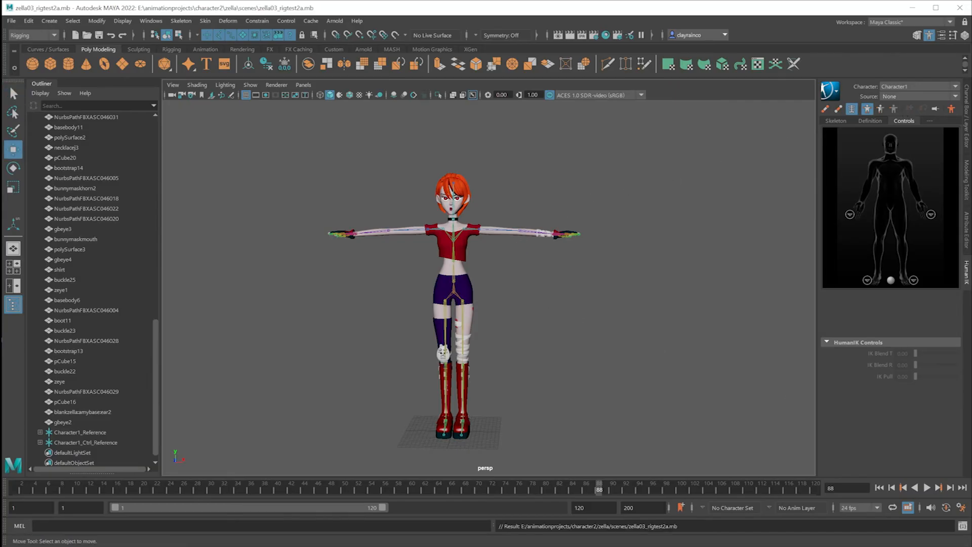
Save the scene as the new version zella03_rigtest2b.mb
{"action": "left_click", "coordinate": [10, 20]}
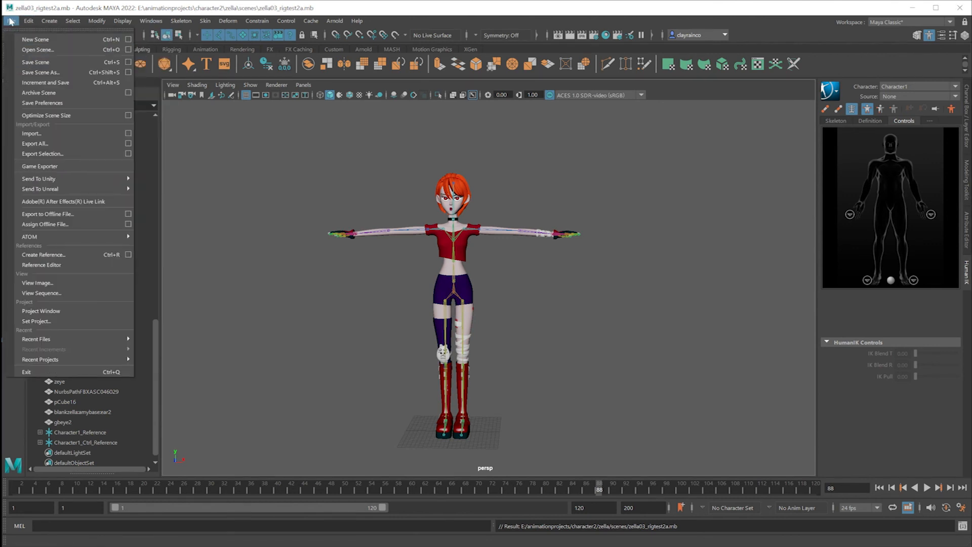
{"action": "mouse_move", "coordinate": [35, 143]}
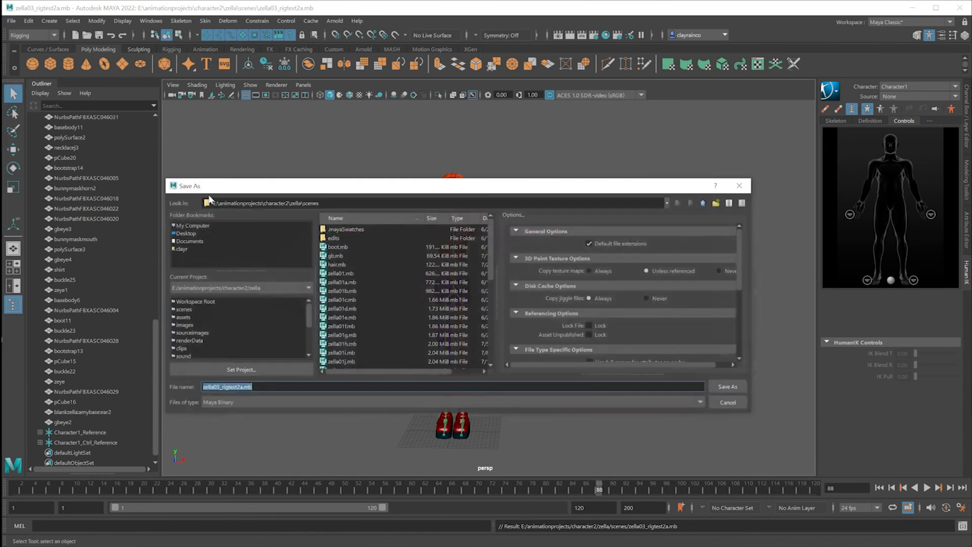
{"action": "left_click", "coordinate": [410, 385]}
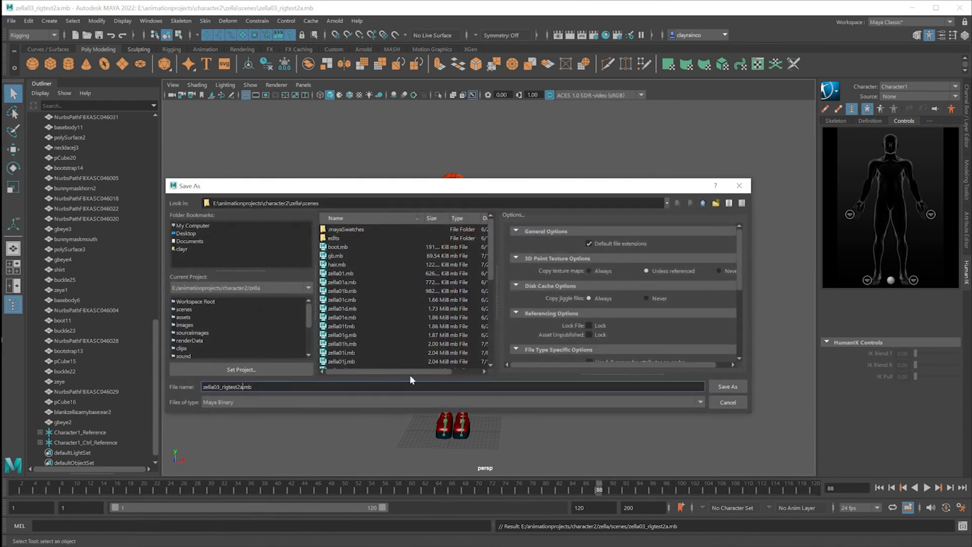
{"action": "left_click", "coordinate": [727, 386]}
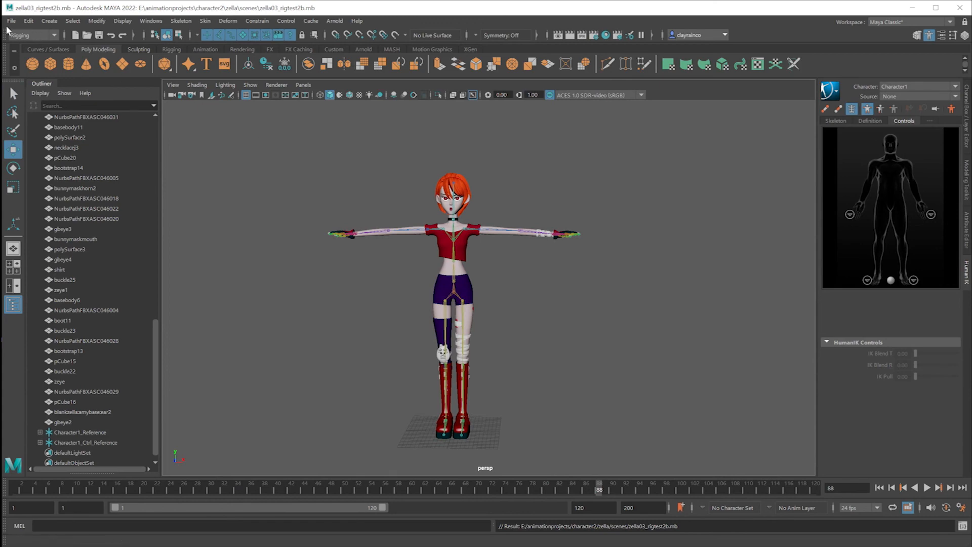
Import mo2a.mb from the deepmotion scenes folder and select the mocap character's hips joint
{"action": "left_click", "coordinate": [11, 20]}
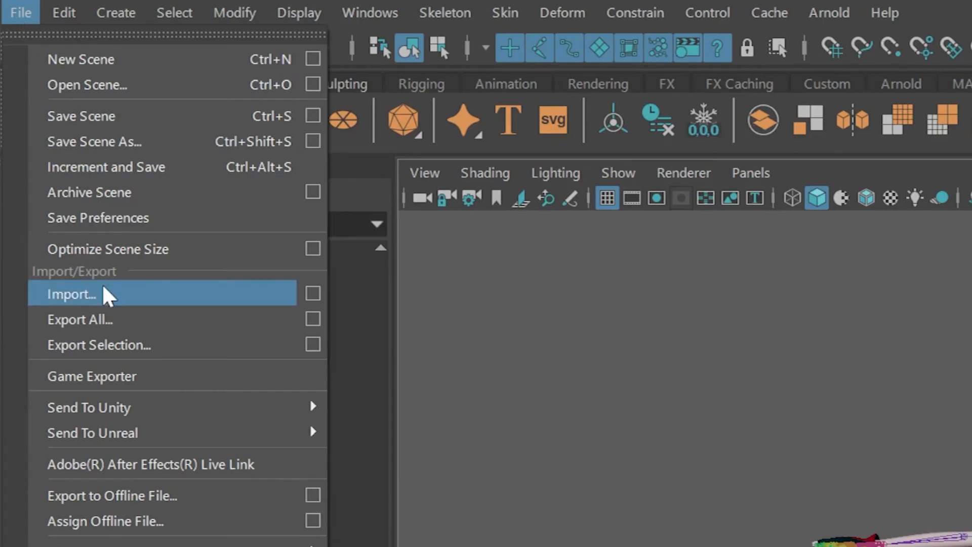
{"action": "left_click", "coordinate": [71, 293]}
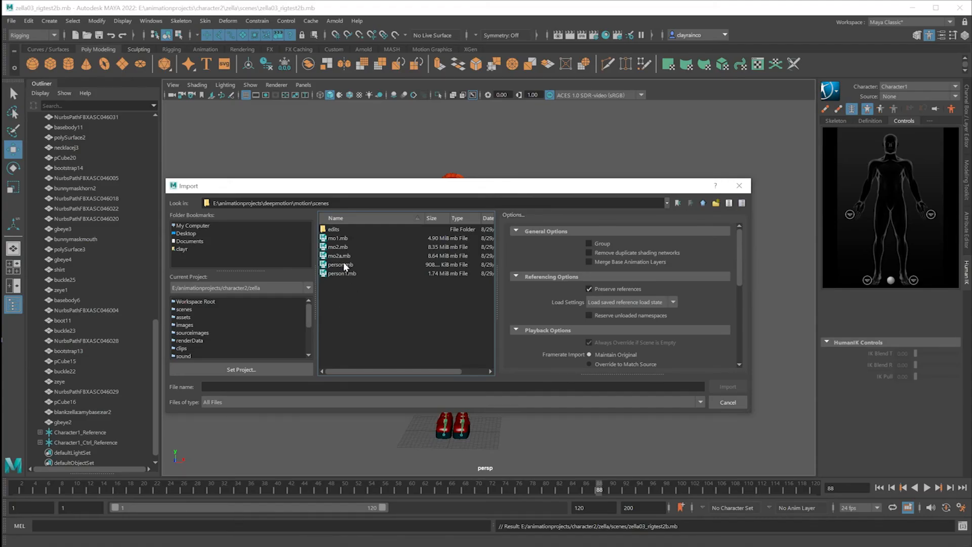
{"action": "left_click", "coordinate": [338, 255]}
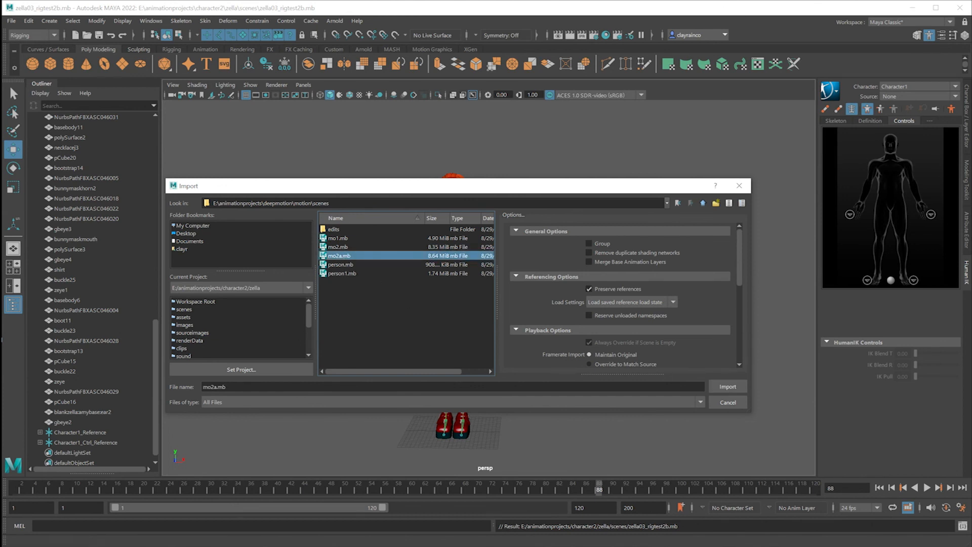
{"action": "left_click", "coordinate": [727, 386]}
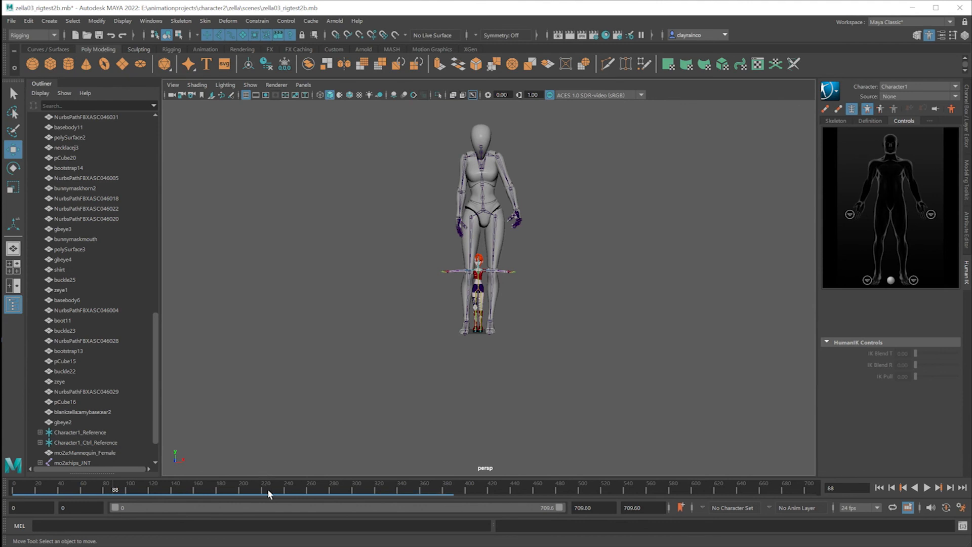
{"action": "left_click", "coordinate": [72, 463]}
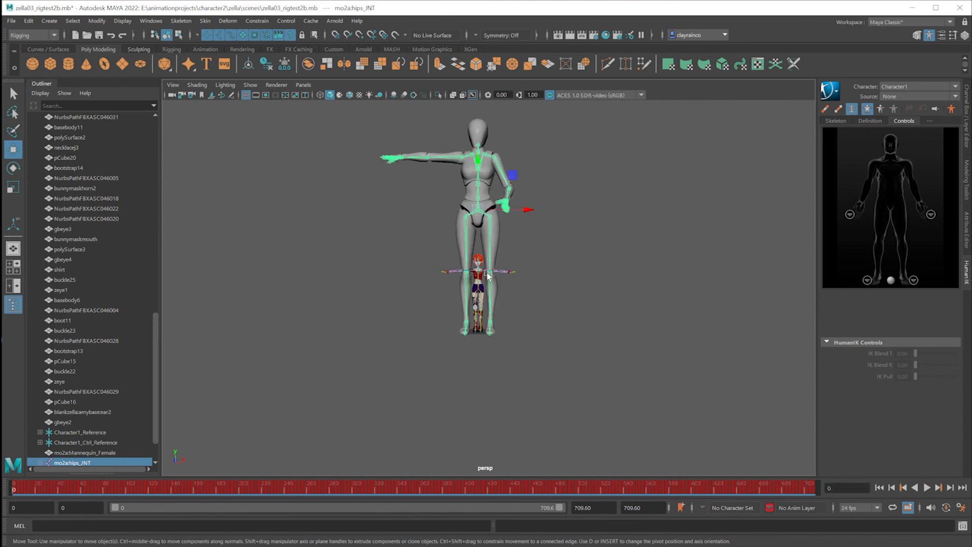
{"action": "mouse_move", "coordinate": [339, 500]}
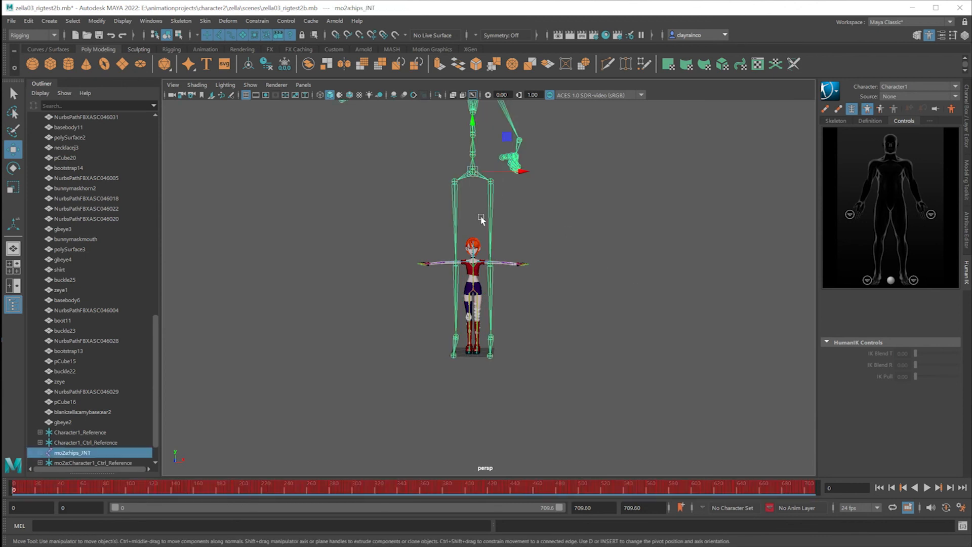
{"action": "left_click", "coordinate": [928, 487]}
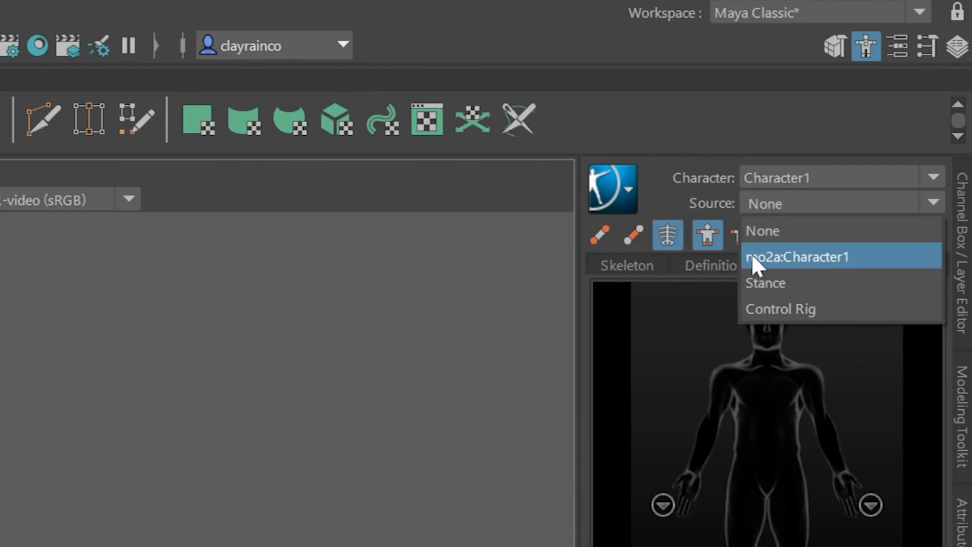
{"action": "mouse_move", "coordinate": [824, 273]}
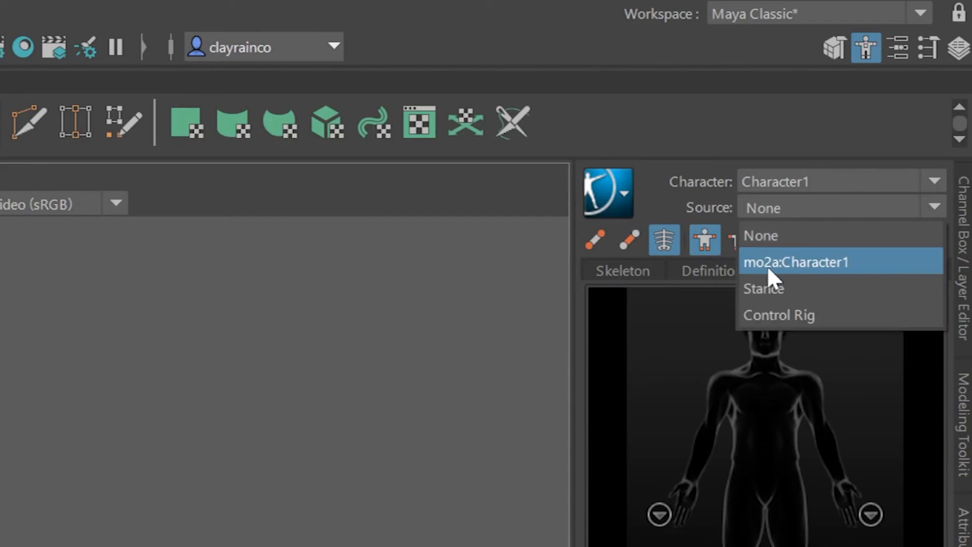
Set Character1's Source to mo2a:Character1 and play and scrub the timeline to watch it follow the mocap
{"action": "left_click", "coordinate": [797, 261]}
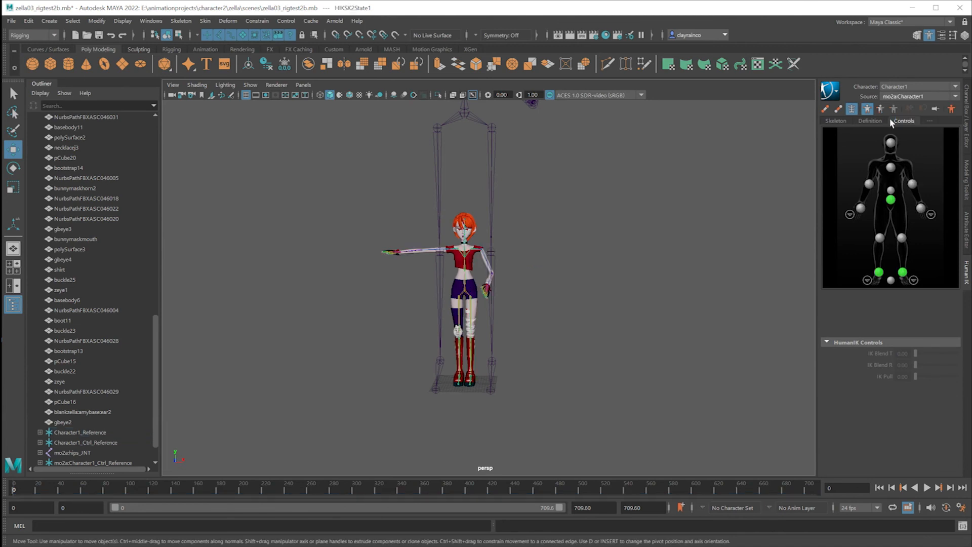
{"action": "left_click", "coordinate": [926, 487]}
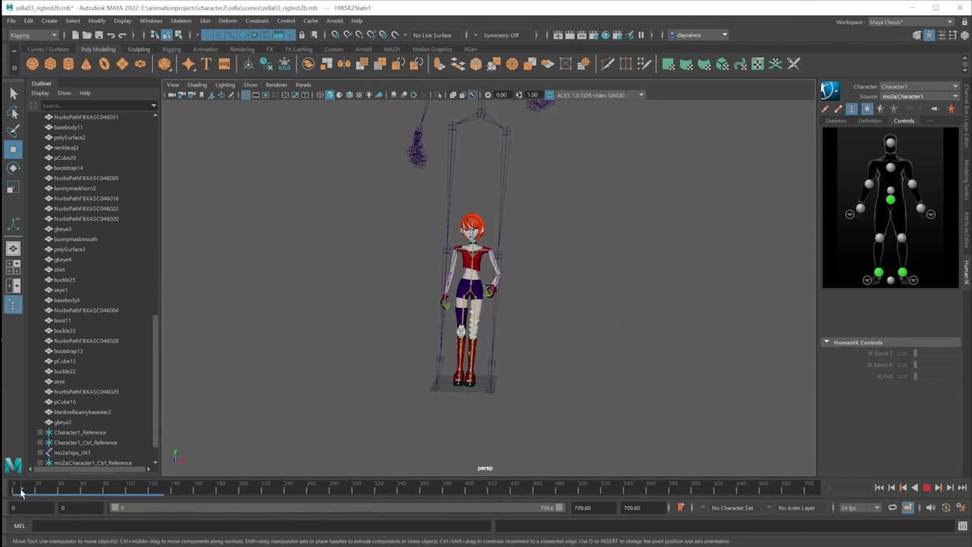
{"action": "left_click_drag", "start_coordinate": [21, 493], "coordinate": [166, 493]}
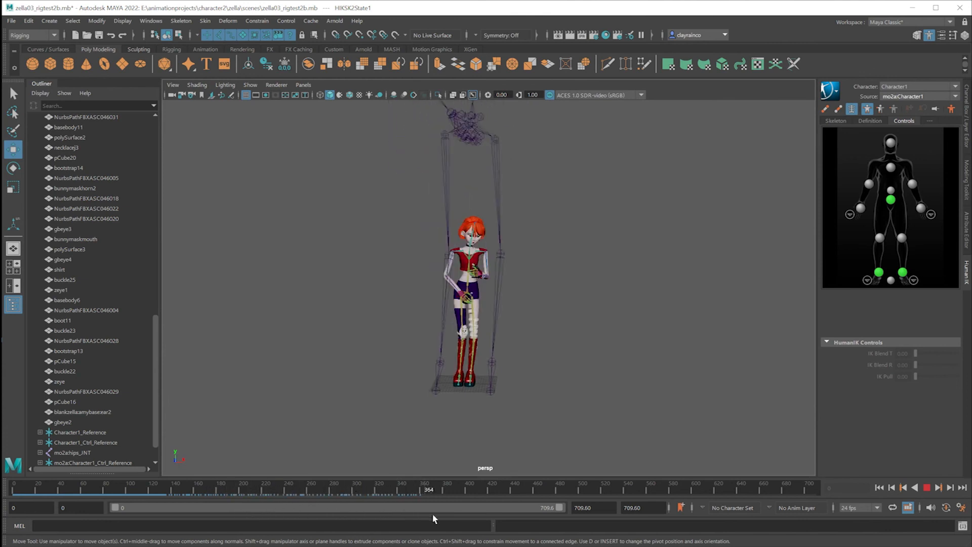
{"action": "left_click", "coordinate": [772, 489]}
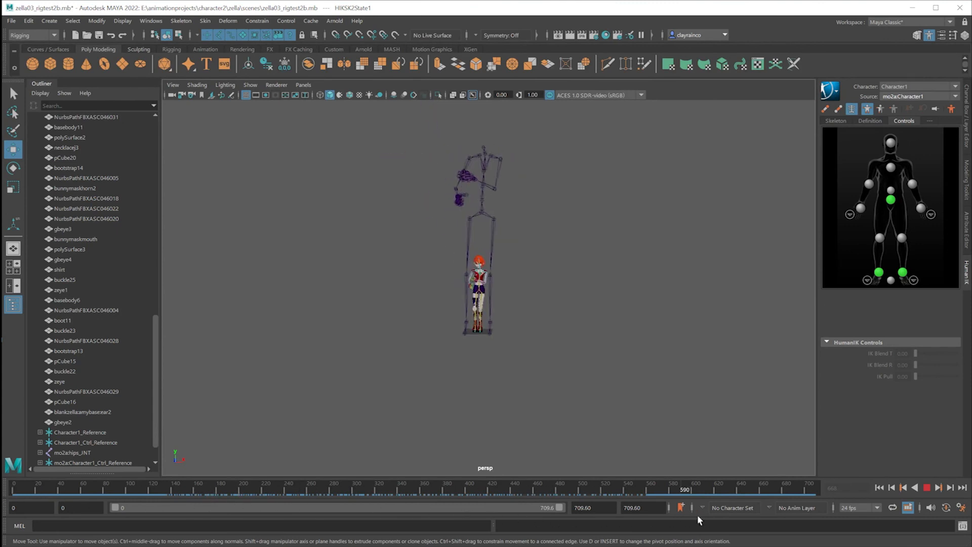
{"action": "left_click", "coordinate": [82, 489]}
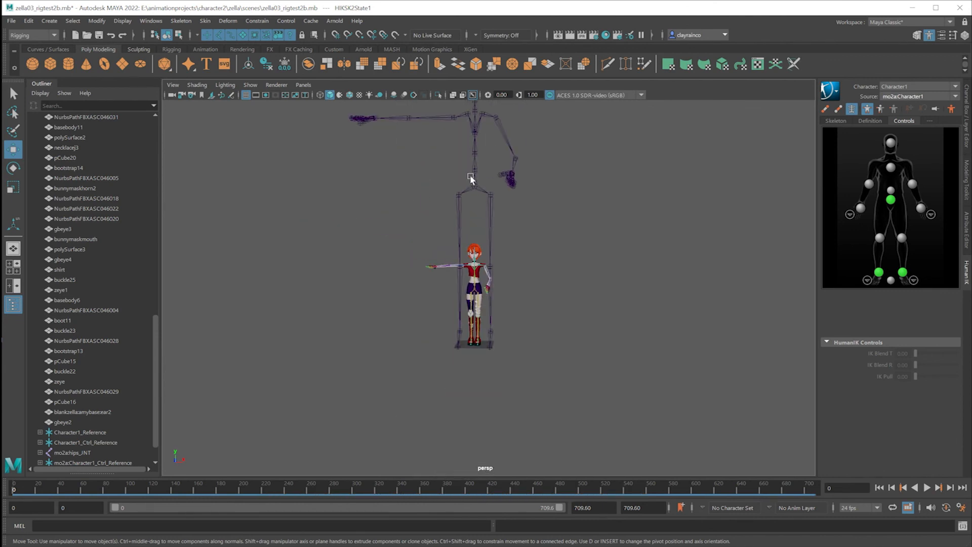
{"action": "mouse_move", "coordinate": [479, 140]}
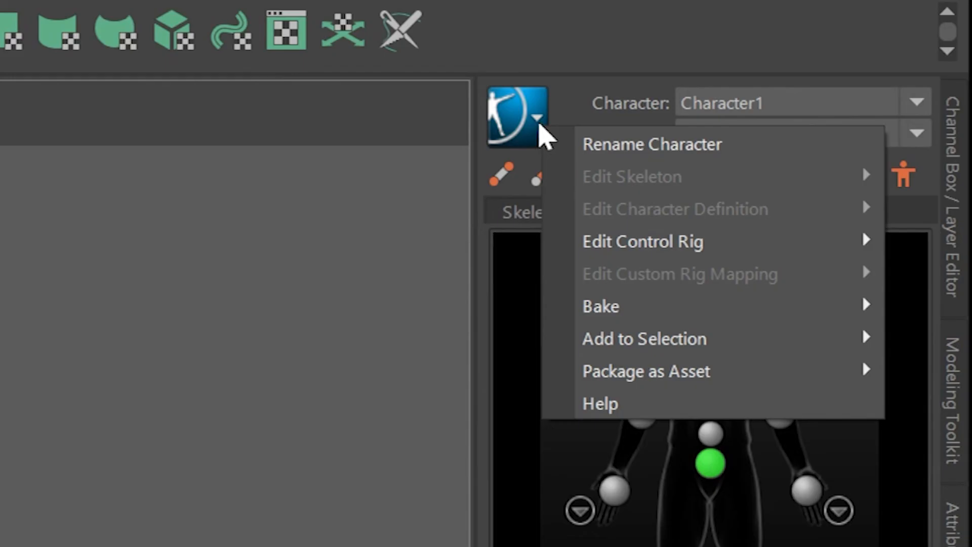
{"action": "mouse_move", "coordinate": [600, 305]}
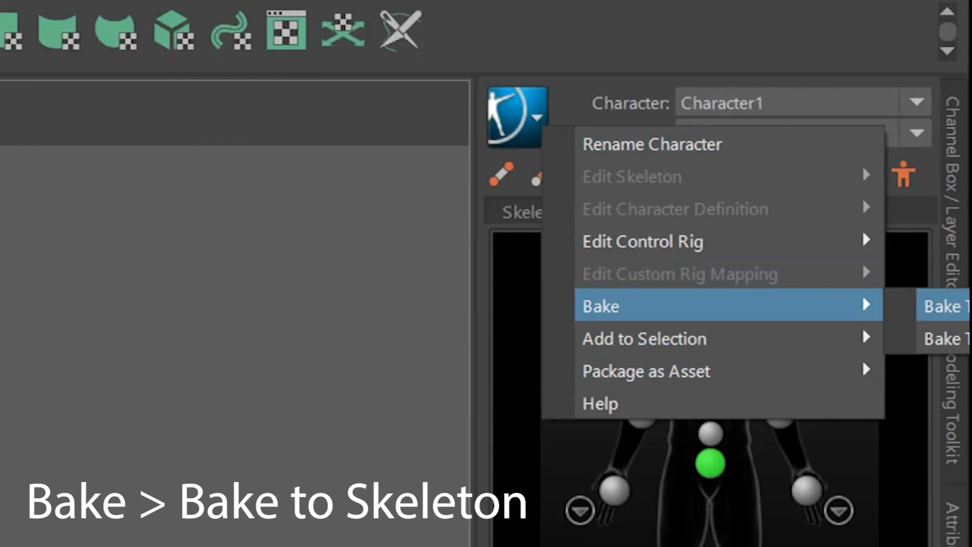
Bake to Skeleton on Character1, delete the mo2a hips joint, scrub the baked motion and select Character1_Hips
{"action": "left_click", "coordinate": [943, 306]}
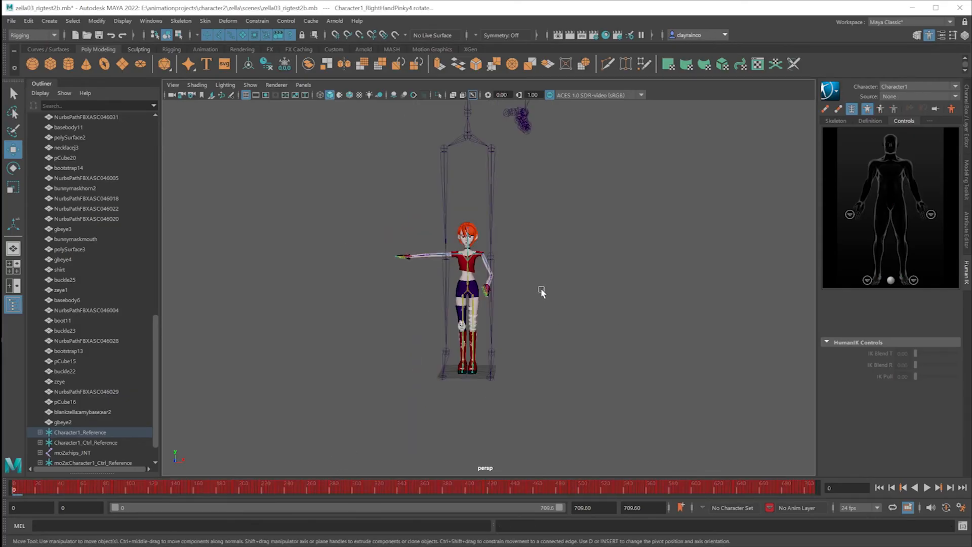
{"action": "left_click", "coordinate": [72, 451]}
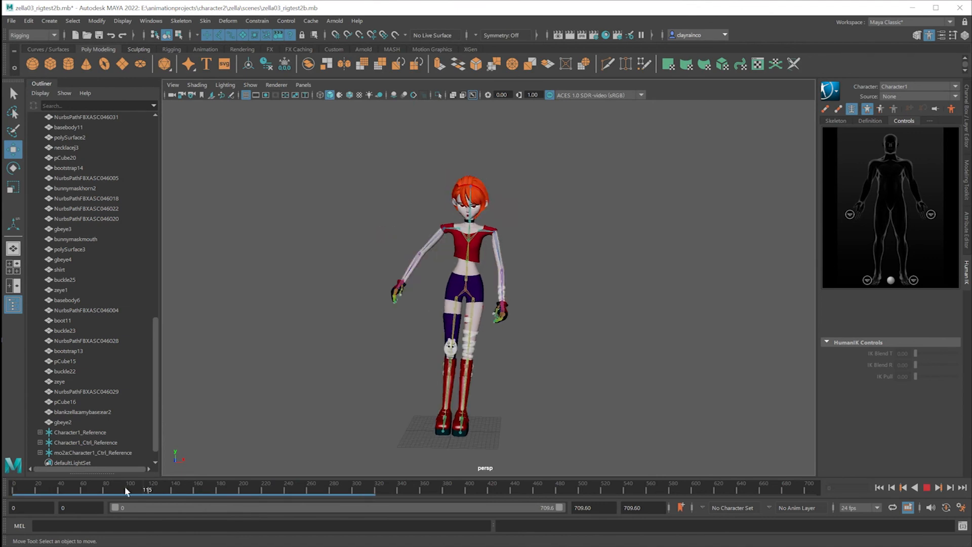
{"action": "left_click_drag", "start_coordinate": [148, 490], "coordinate": [427, 490]}
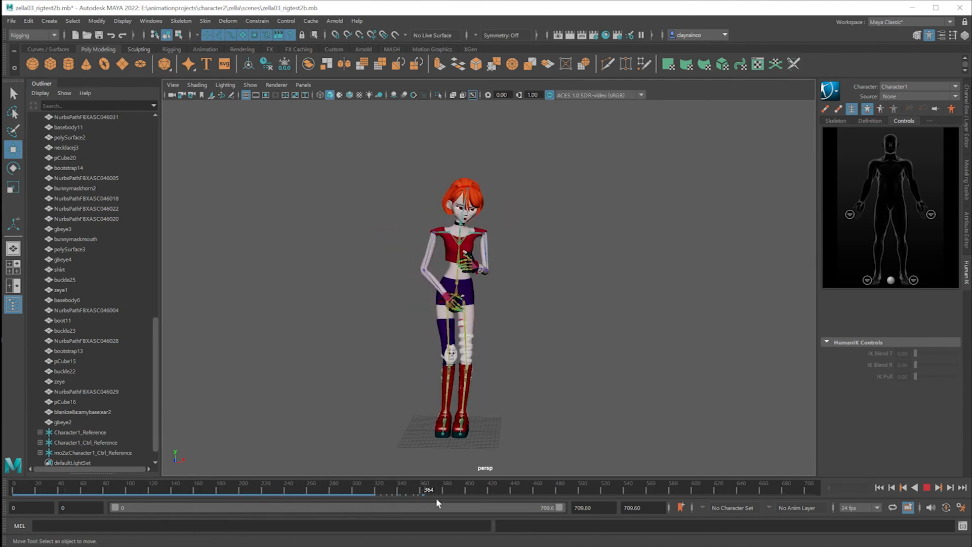
{"action": "left_click_drag", "start_coordinate": [426, 489], "coordinate": [796, 489]}
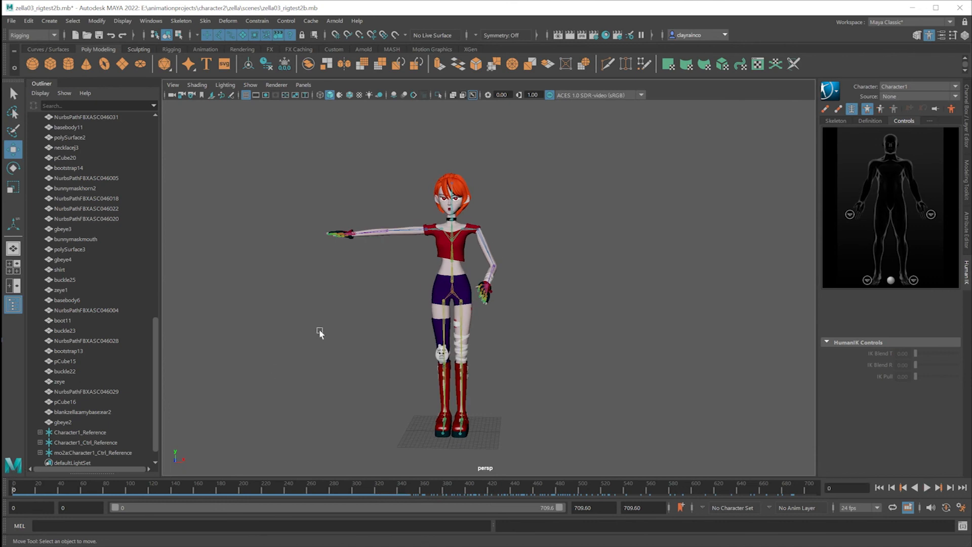
{"action": "left_click", "coordinate": [451, 292]}
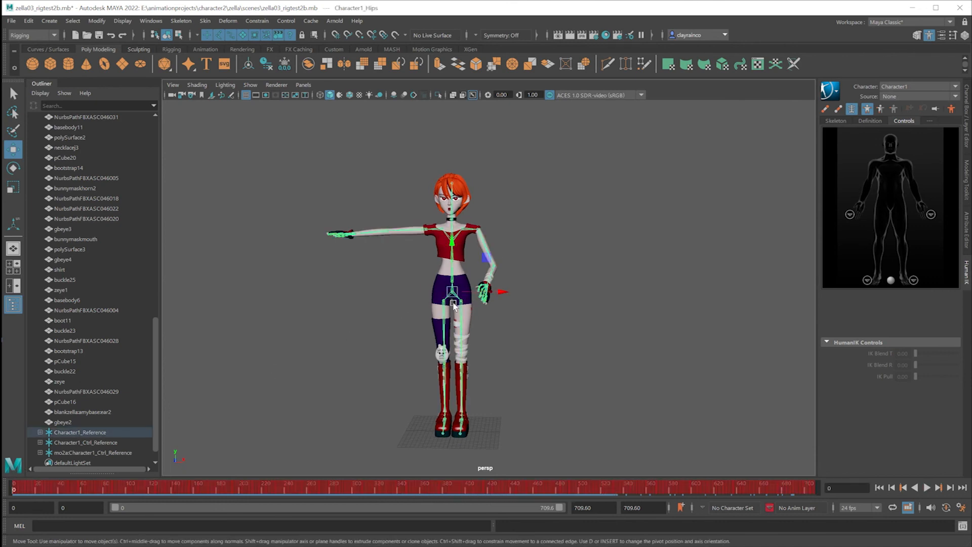